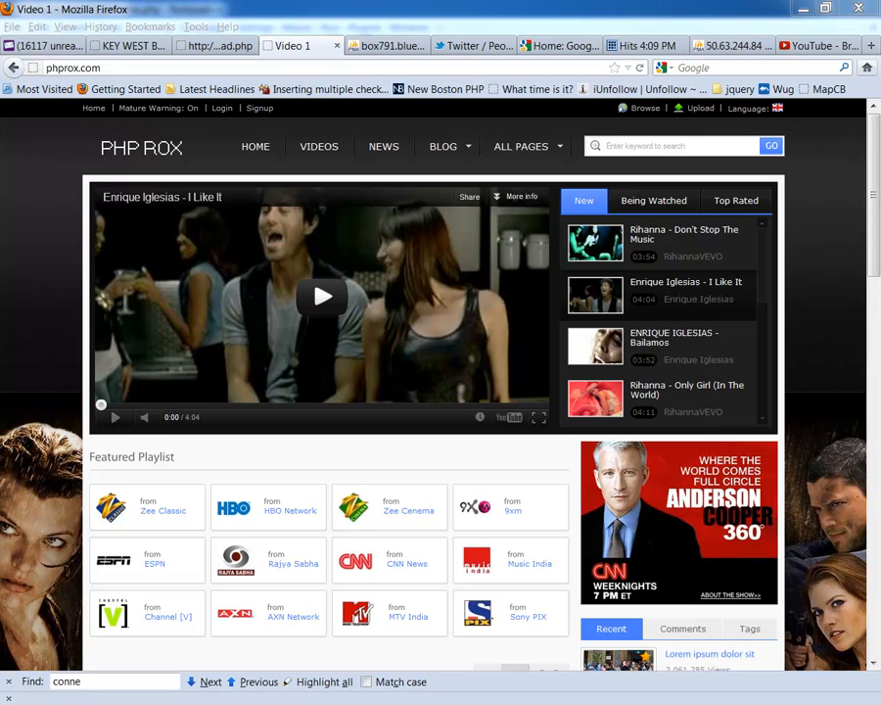
pyautogui.moveTo(826, 105)
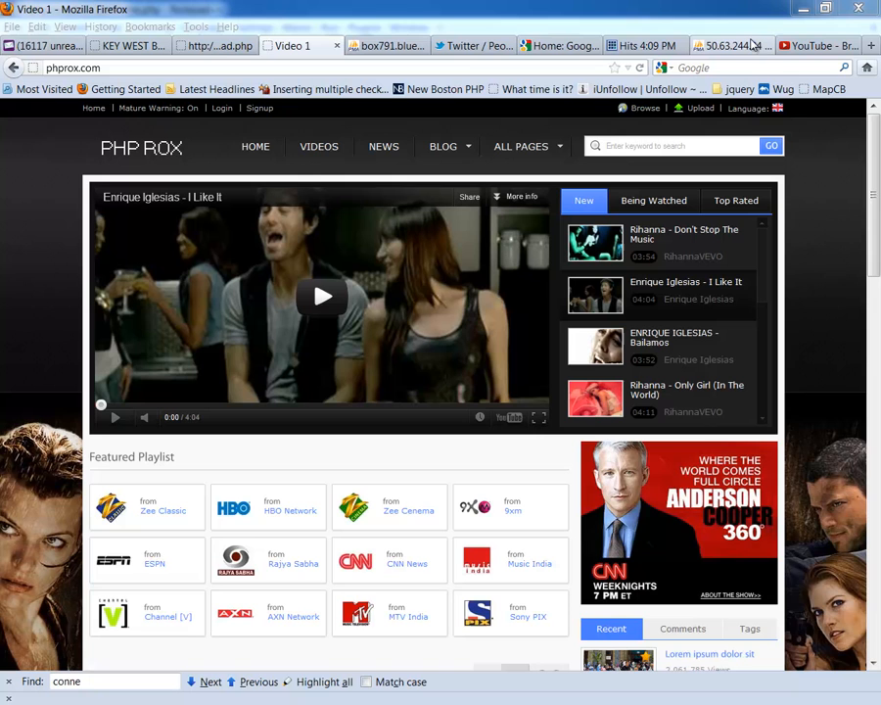
pyautogui.moveTo(741, 47)
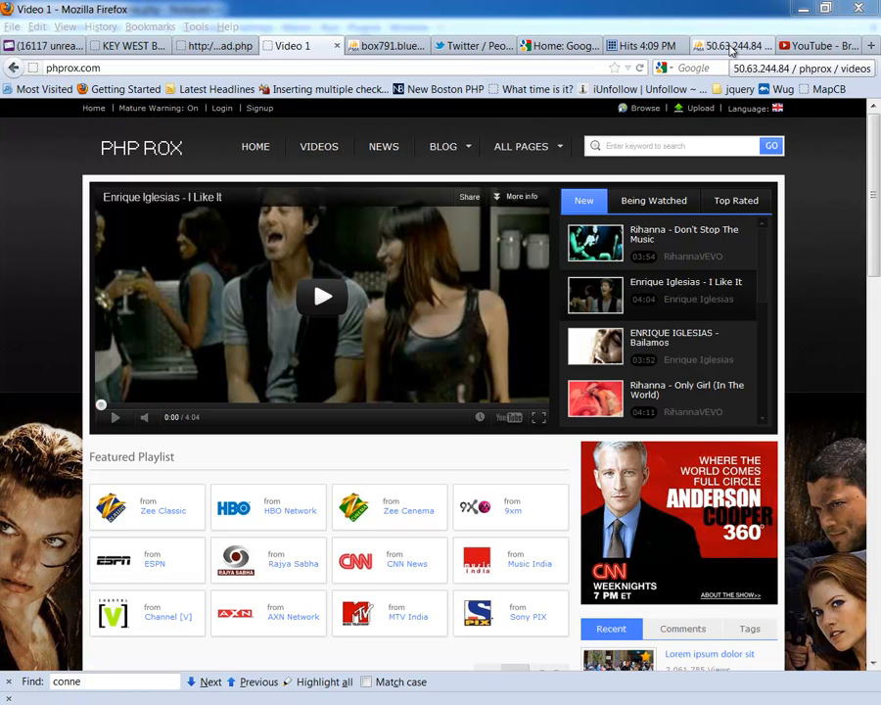
pyautogui.moveTo(733, 47)
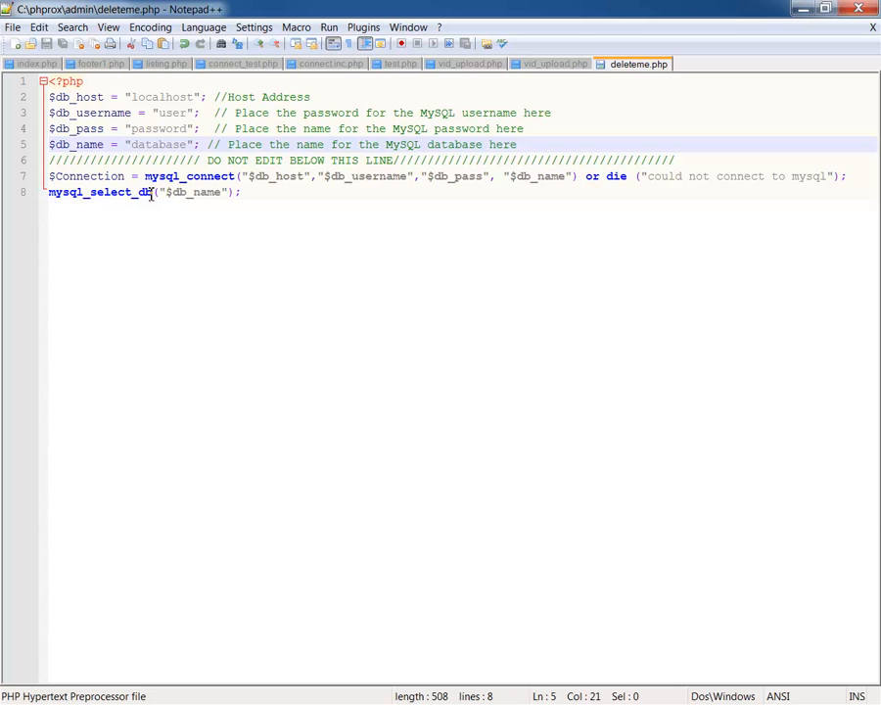
pyautogui.moveTo(138, 83)
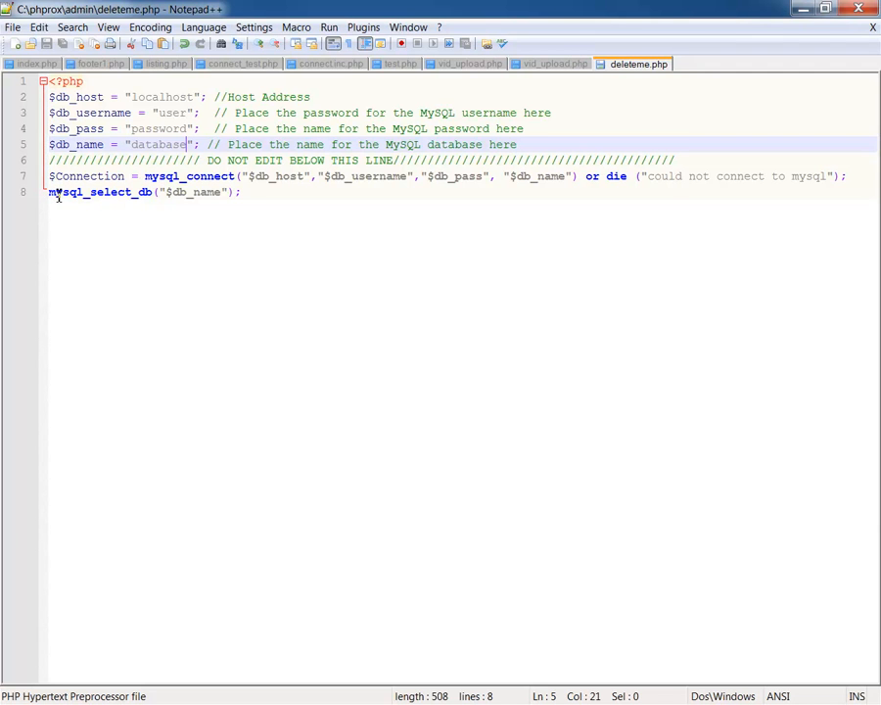
# Place the cursor on the mysql_select_db line, then switch to the phpMyAdmin videos table Structure view.
pyautogui.doubleClick(98, 191)
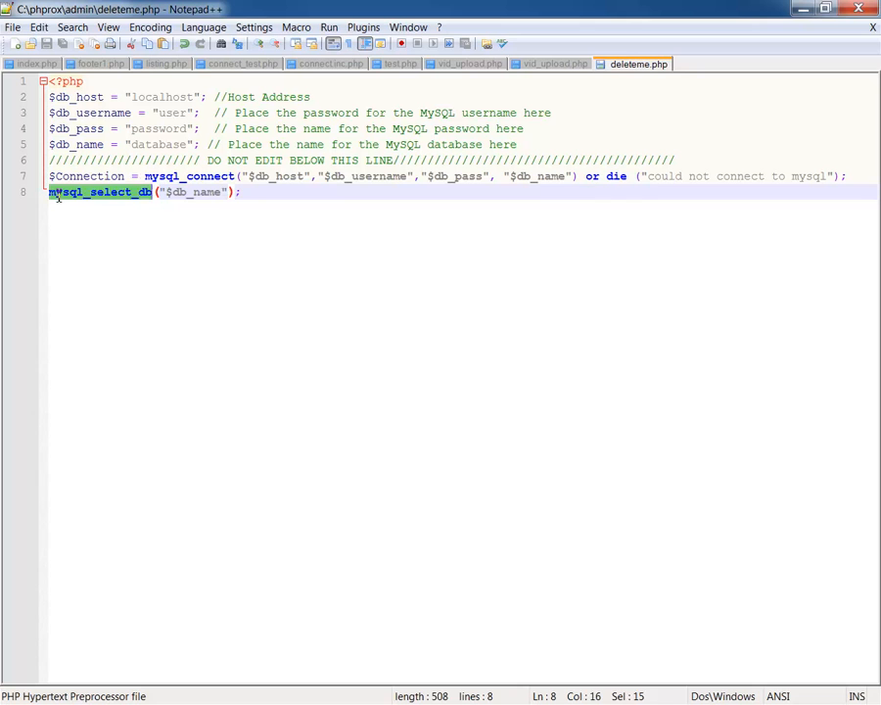
pyautogui.click(55, 191)
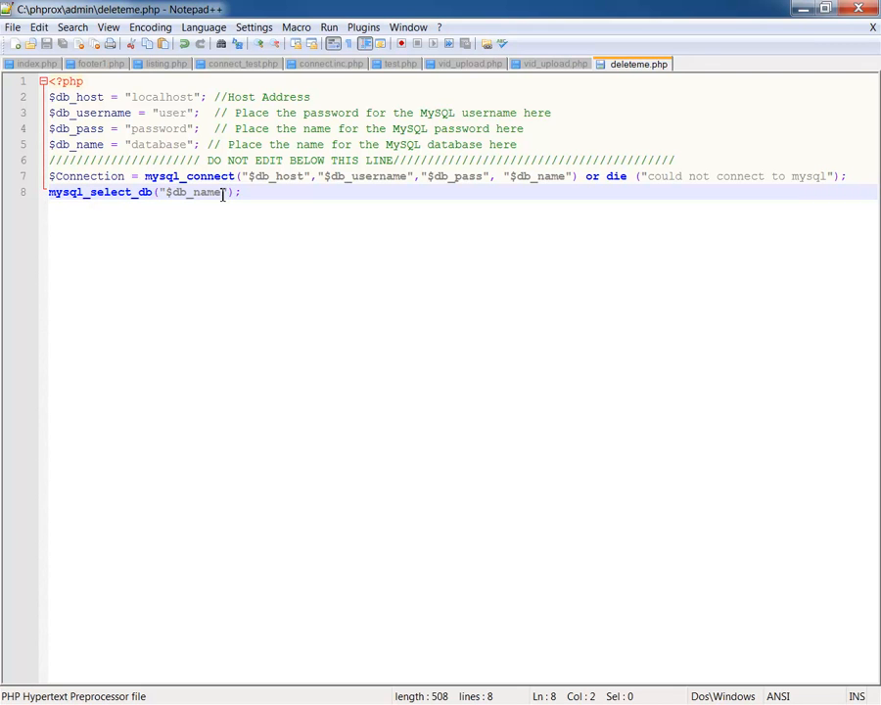
pyautogui.moveTo(701, 61)
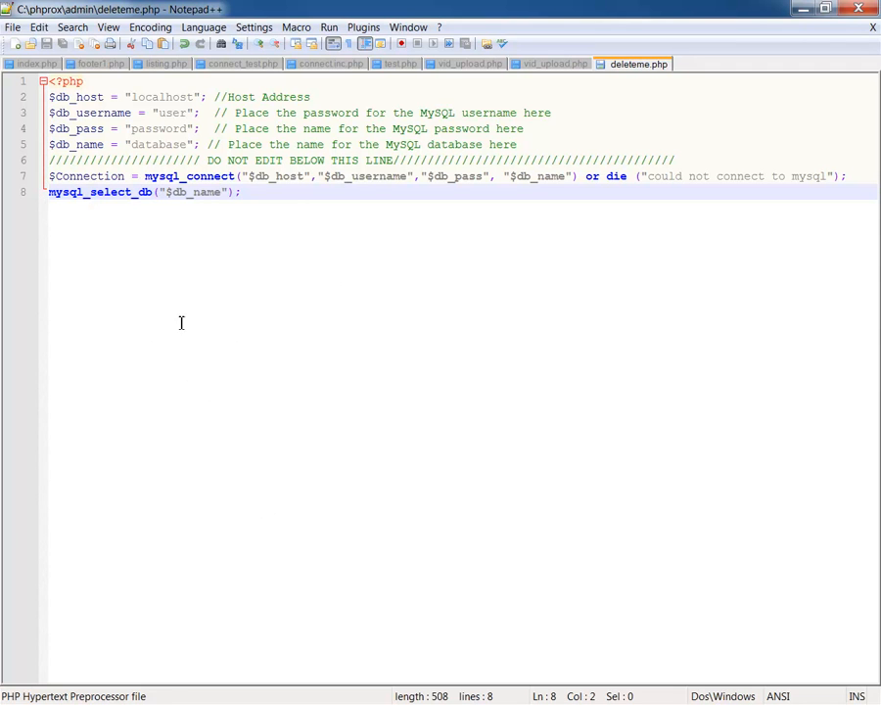
pyautogui.moveTo(194, 325)
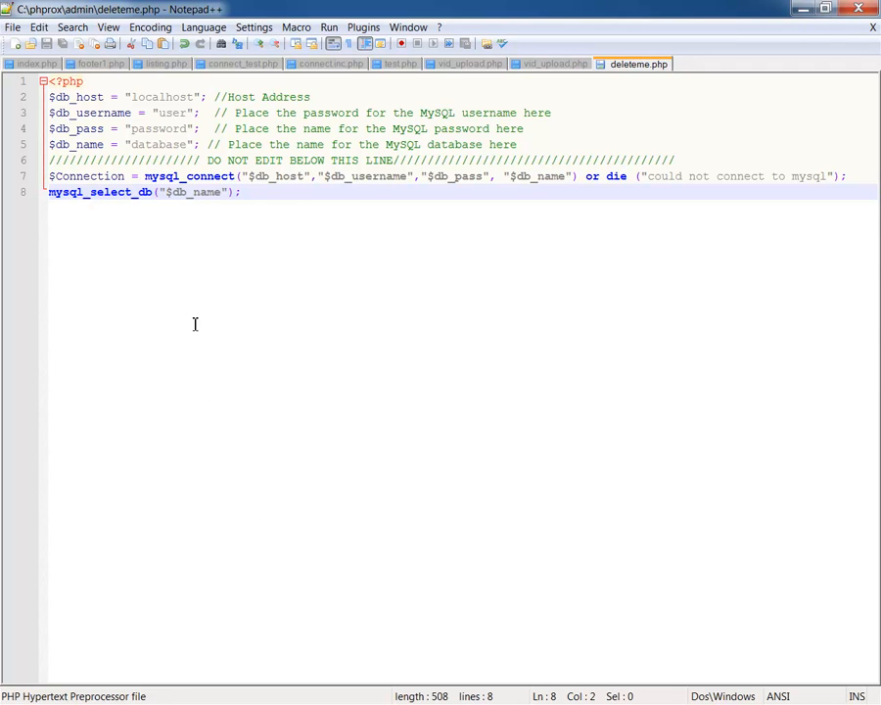
pyautogui.moveTo(754, 59)
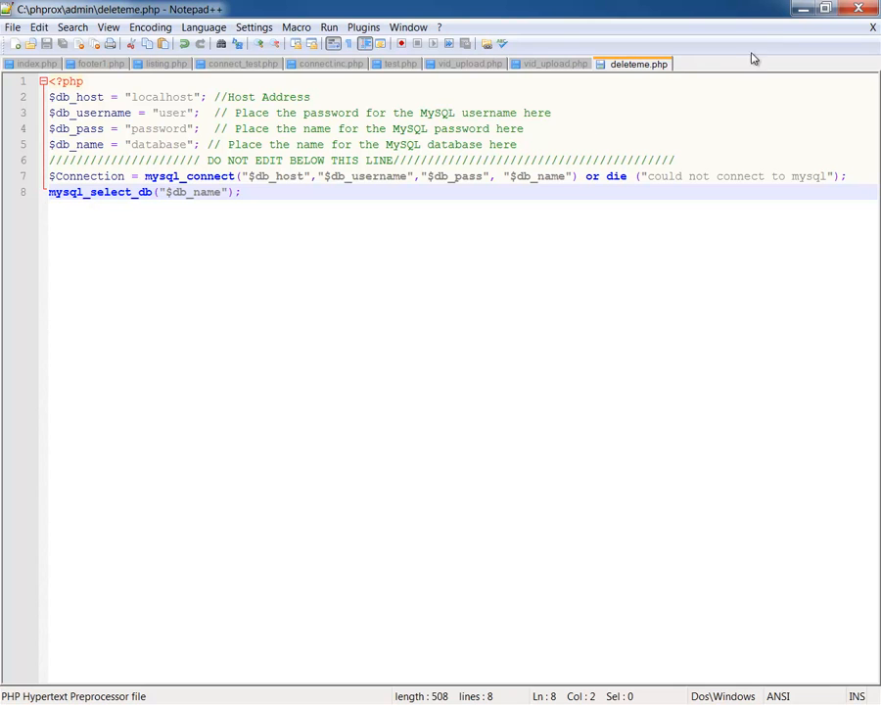
pyautogui.moveTo(803, 10)
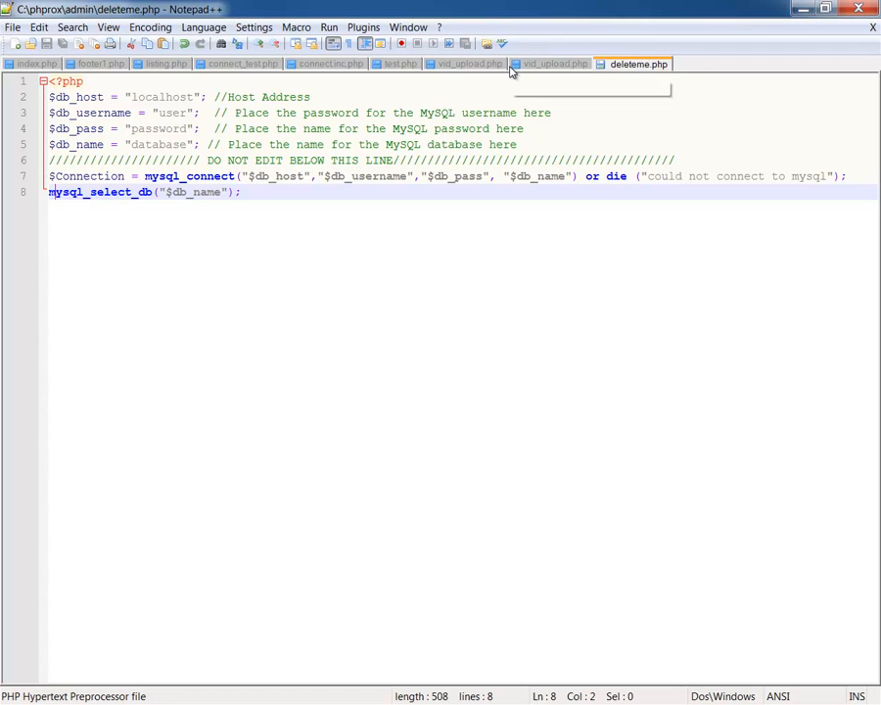
pyautogui.click(554, 62)
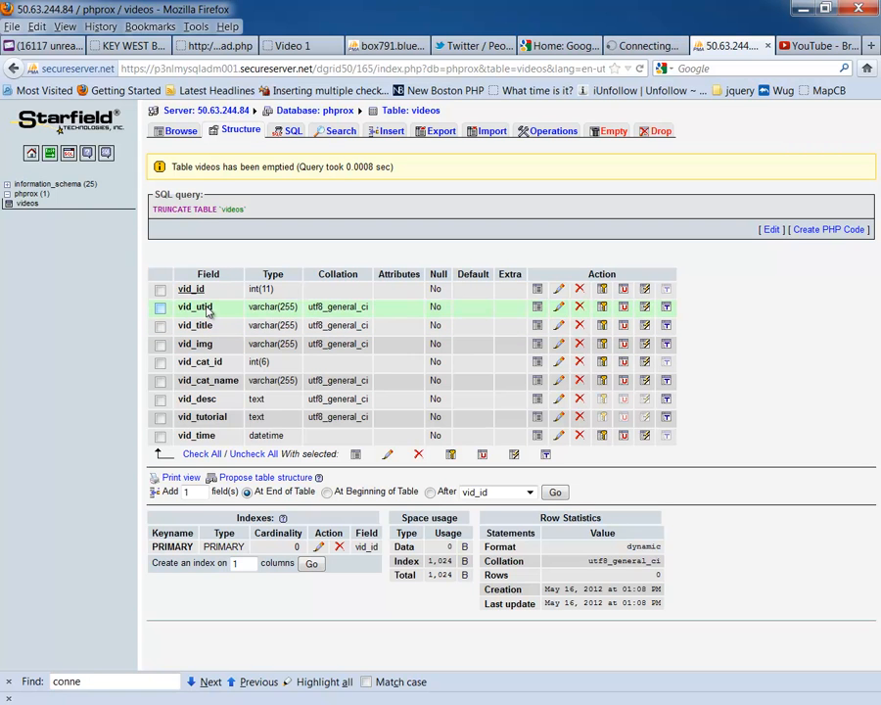
pyautogui.moveTo(211, 315)
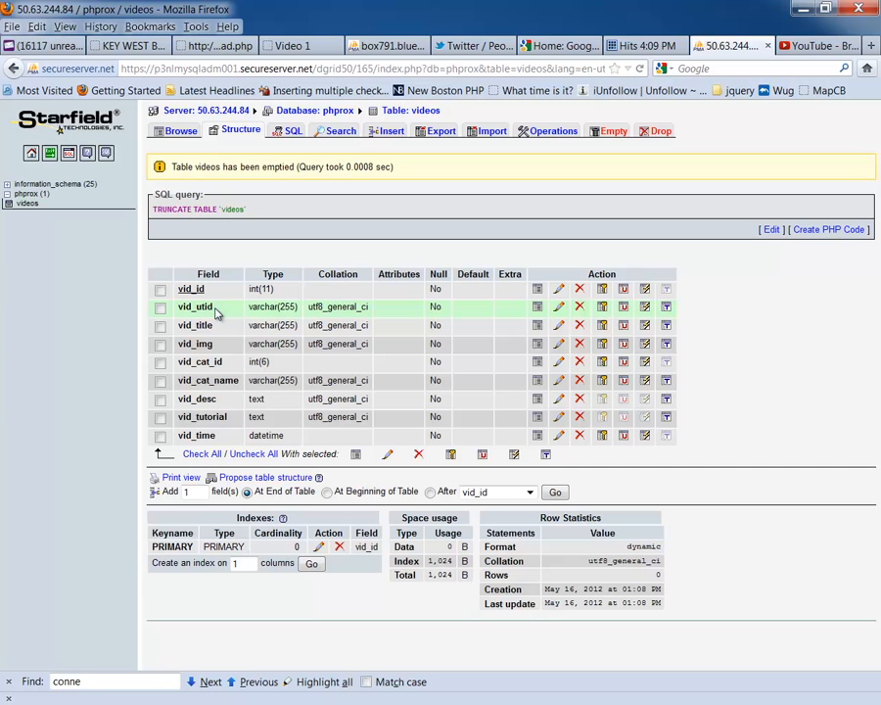
pyautogui.moveTo(219, 311)
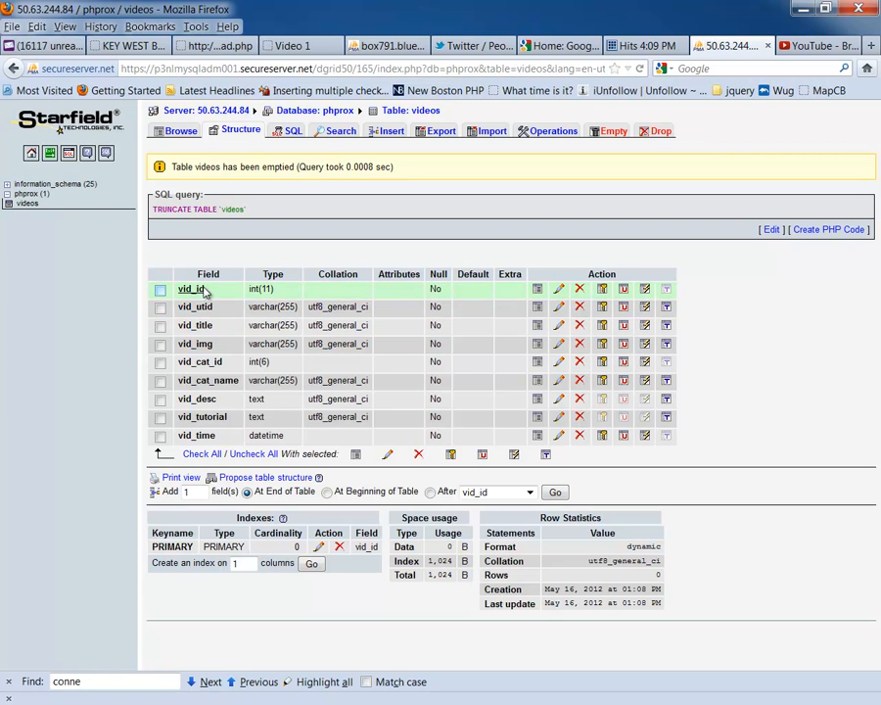
pyautogui.moveTo(195, 305)
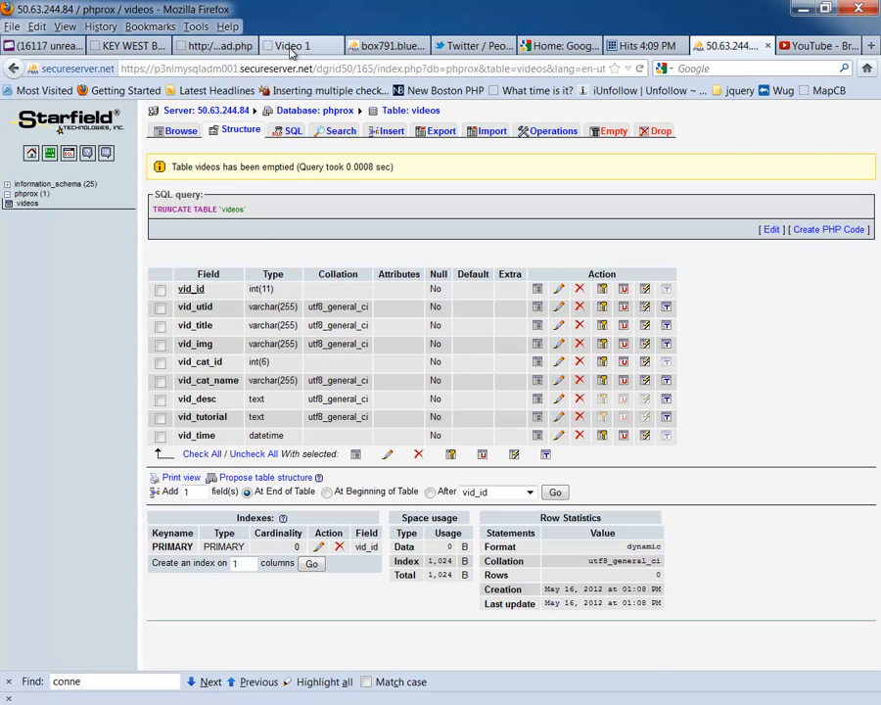
# Browse the PHP ROX home page: Being Watched list, newest videos, lower listings and back to the top.
pyautogui.click(290, 45)
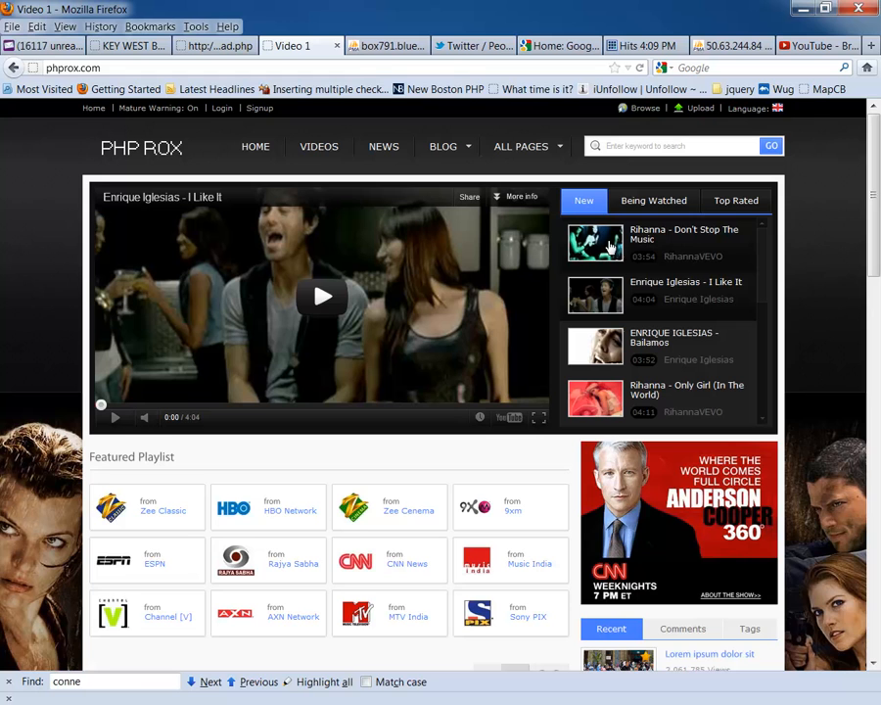
pyautogui.click(654, 200)
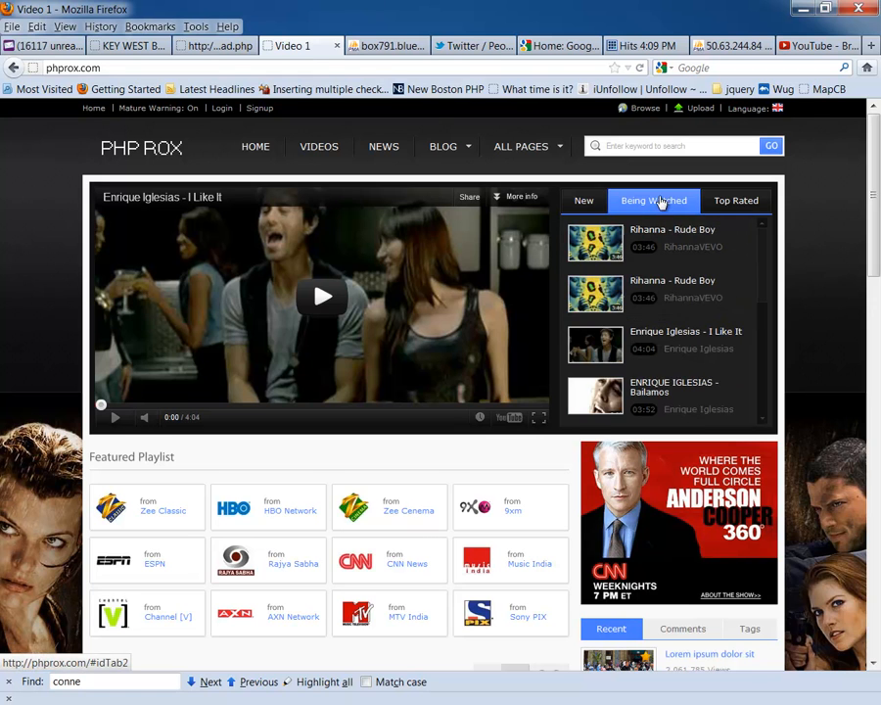
pyautogui.click(583, 200)
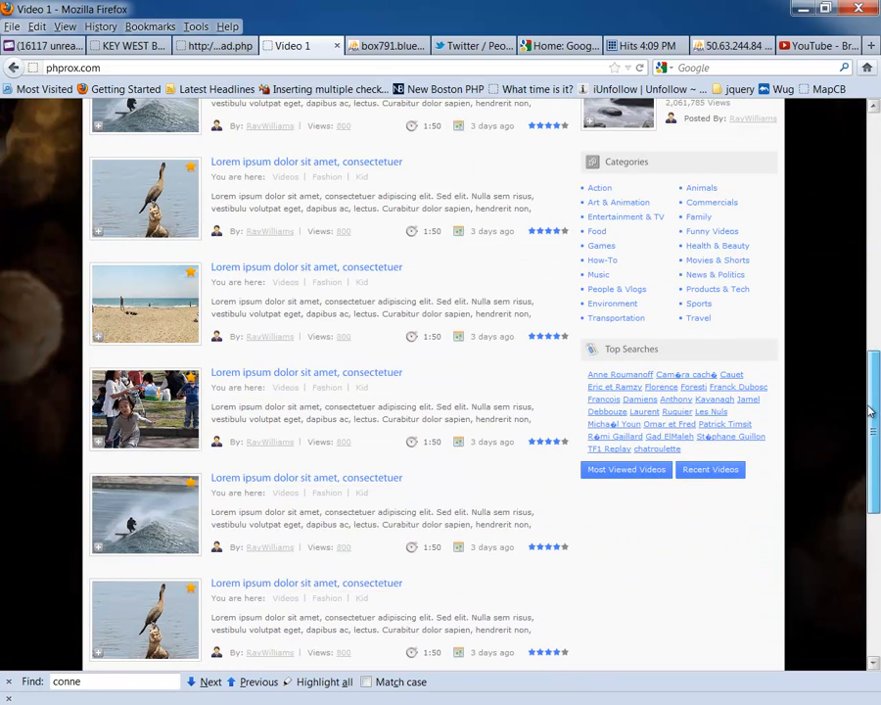
pyautogui.scroll(-3)
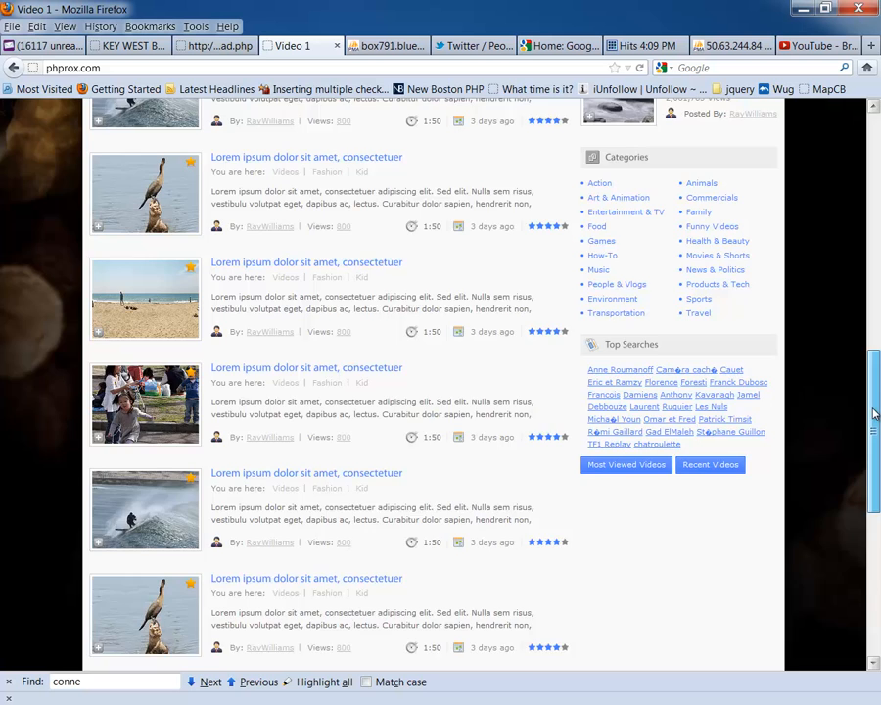
pyautogui.scroll(3)
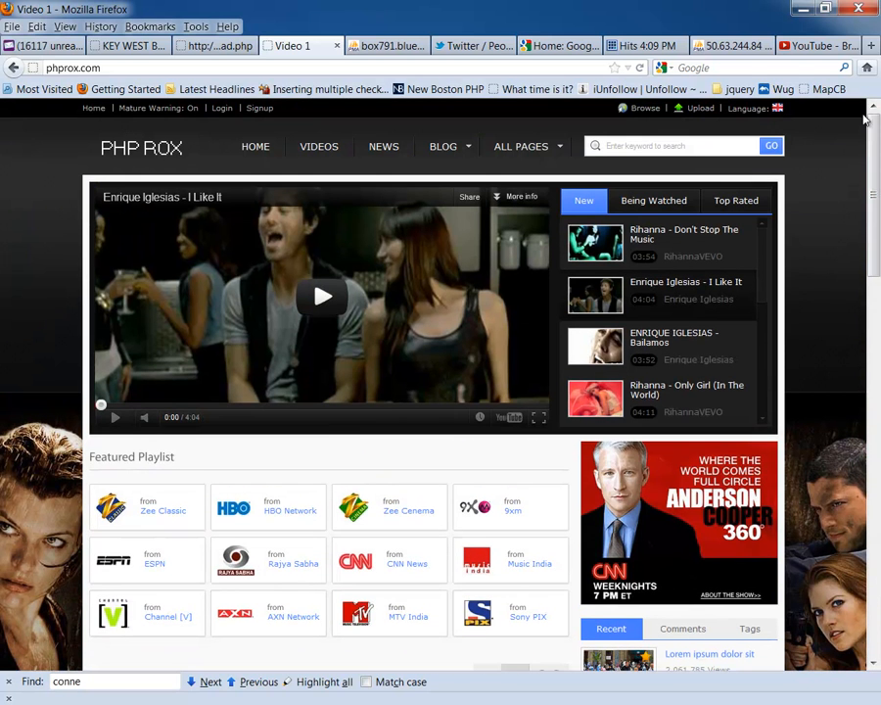
pyautogui.moveTo(546, 63)
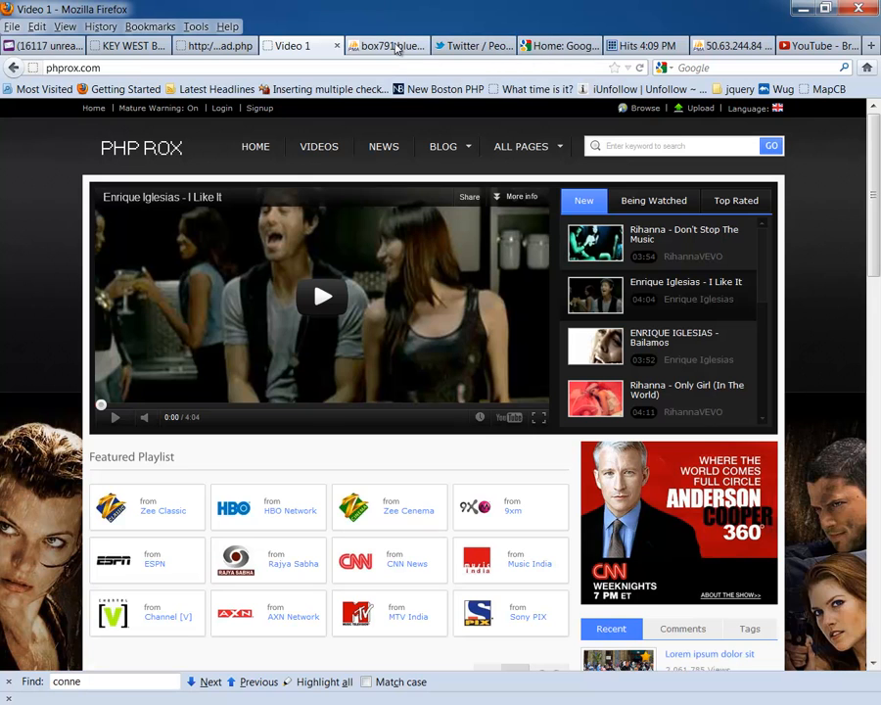
pyautogui.moveTo(388, 45)
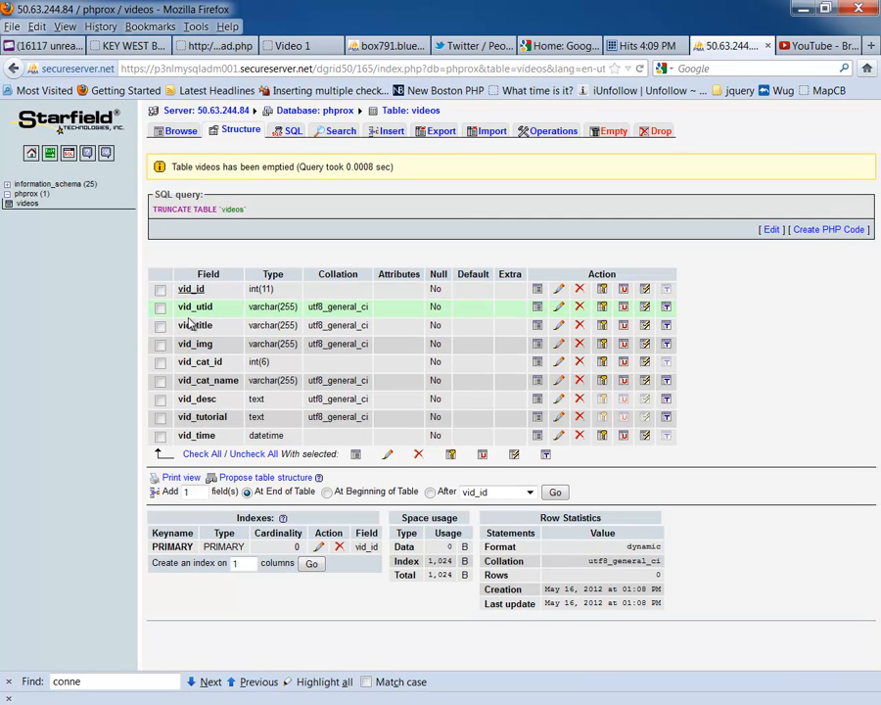
pyautogui.moveTo(196, 435)
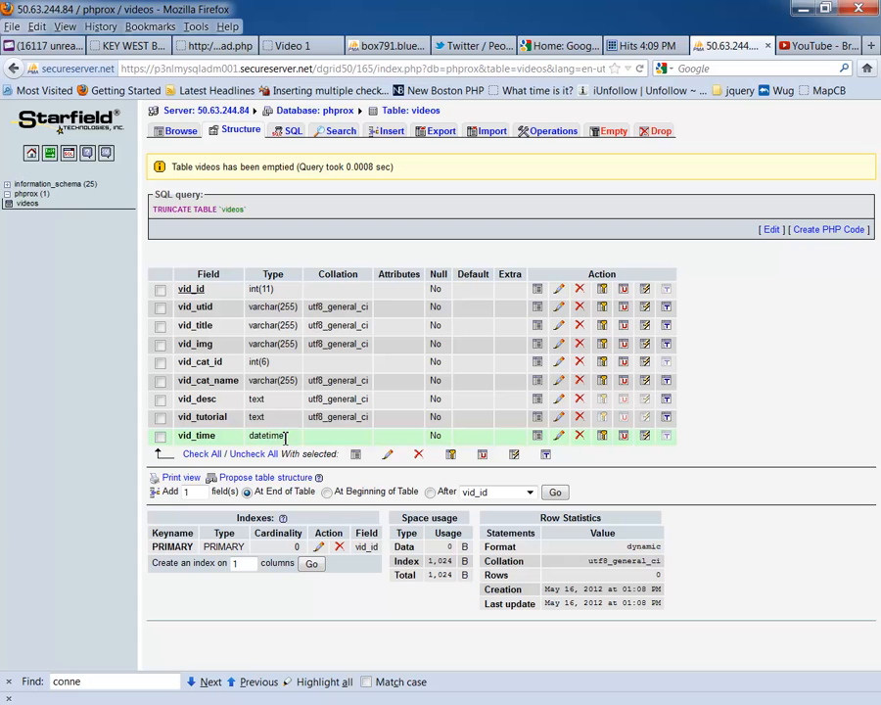
pyautogui.moveTo(564, 440)
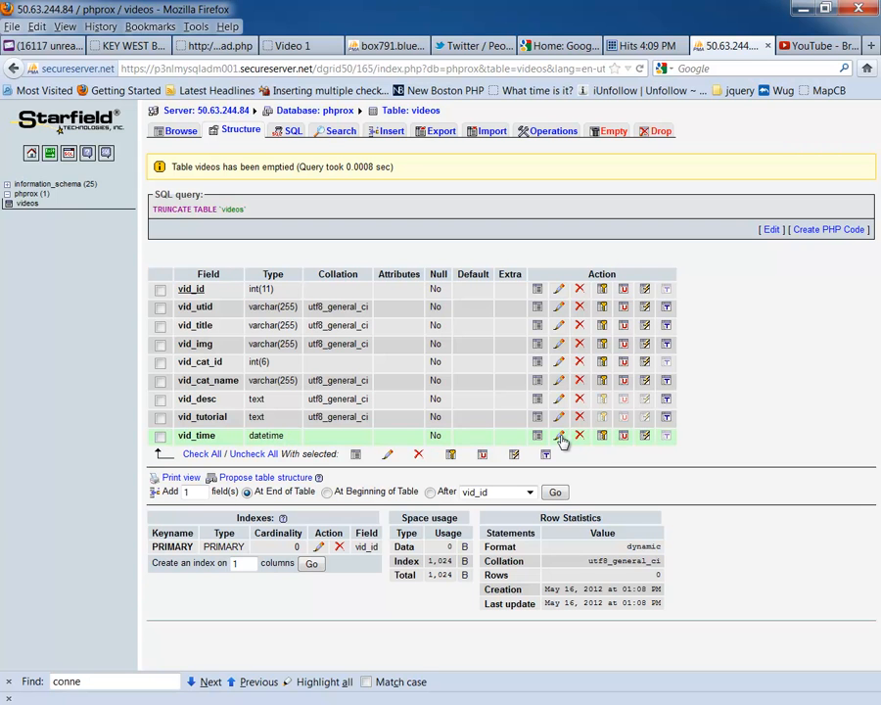
# Edit the vid_time column and expand its Type list showing DATETIME.
pyautogui.click(161, 434)
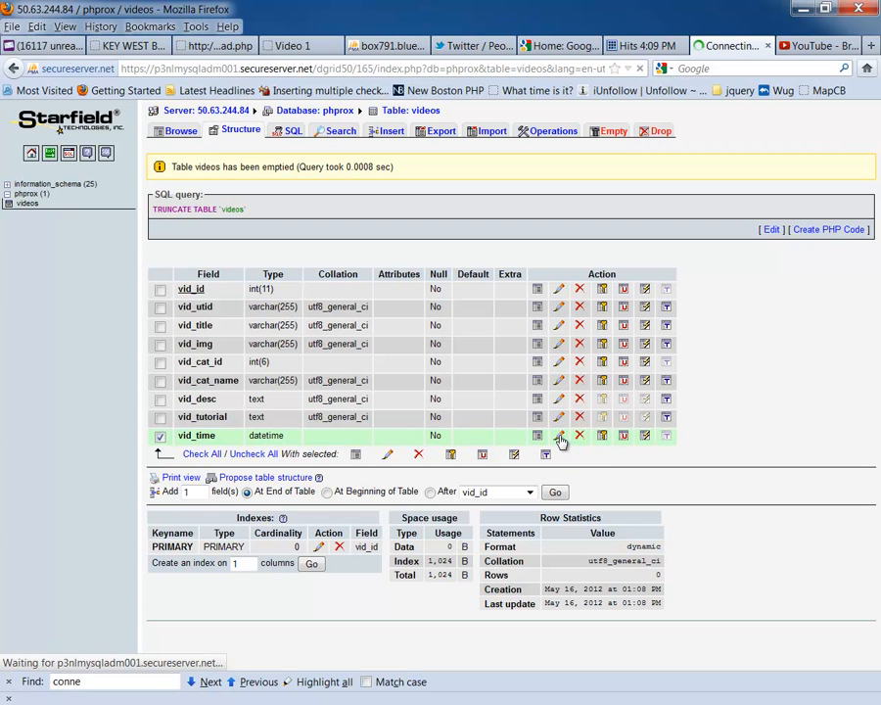
pyautogui.click(558, 435)
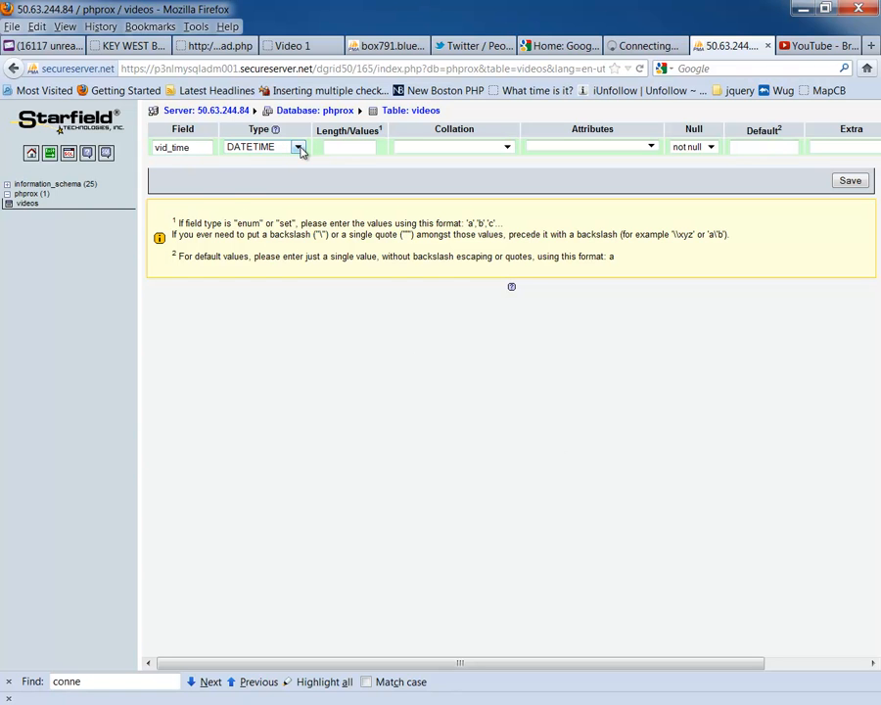
pyautogui.click(298, 147)
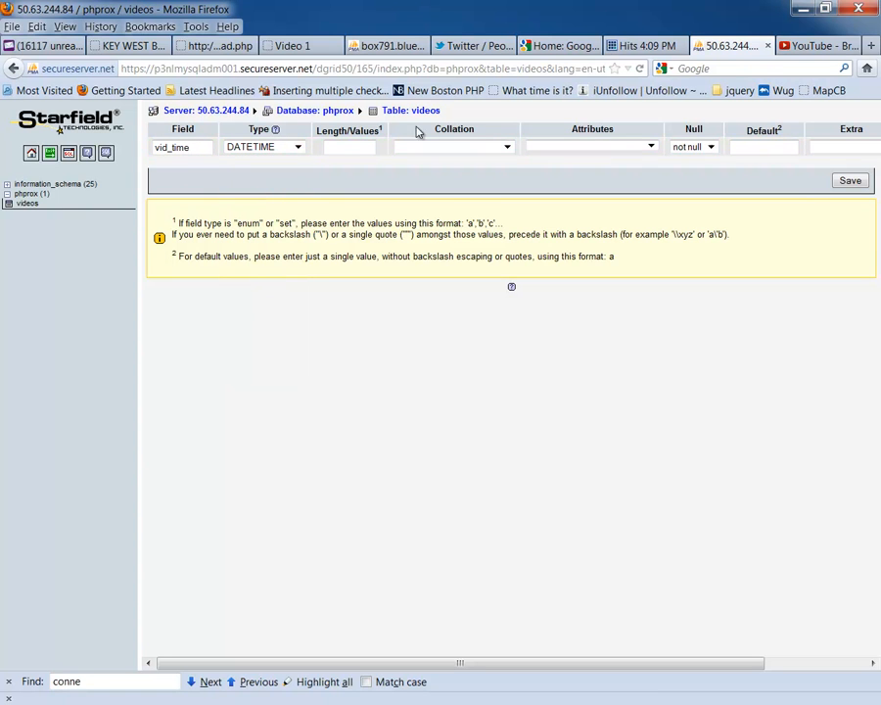
pyautogui.moveTo(27, 203)
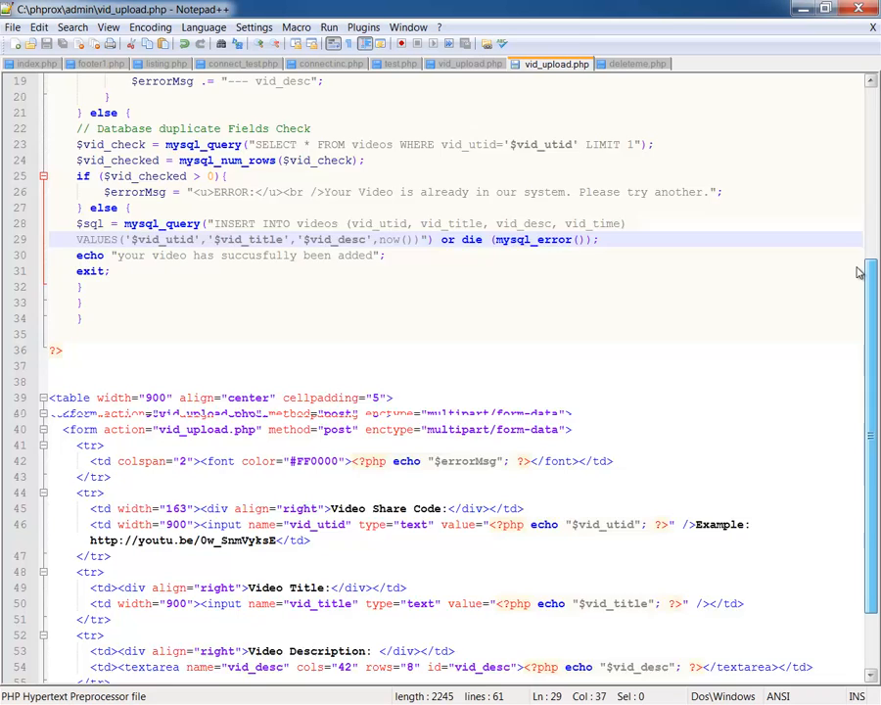
pyautogui.scroll(3)
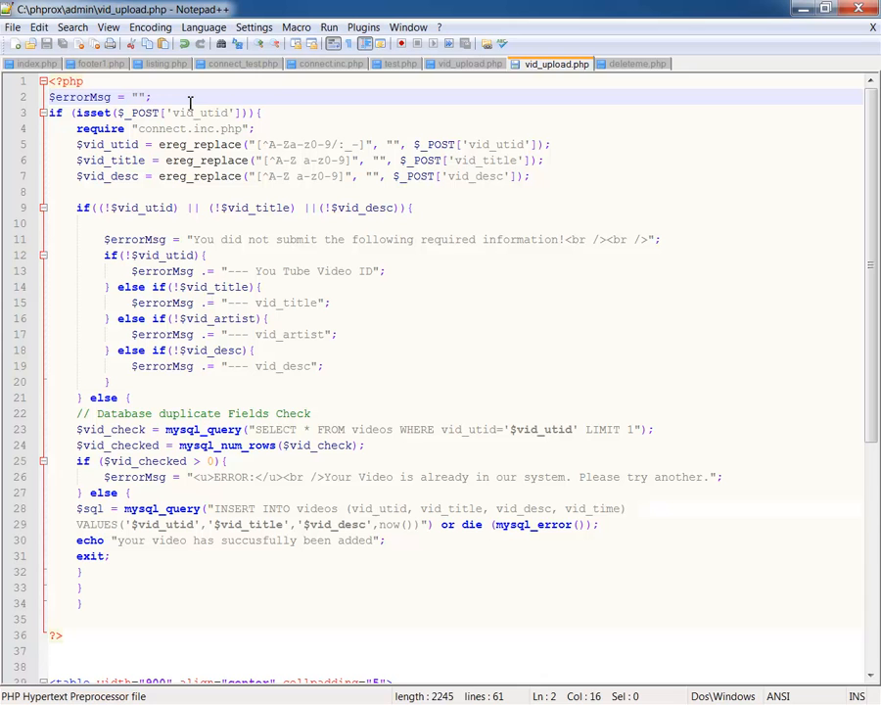
pyautogui.moveTo(62, 111)
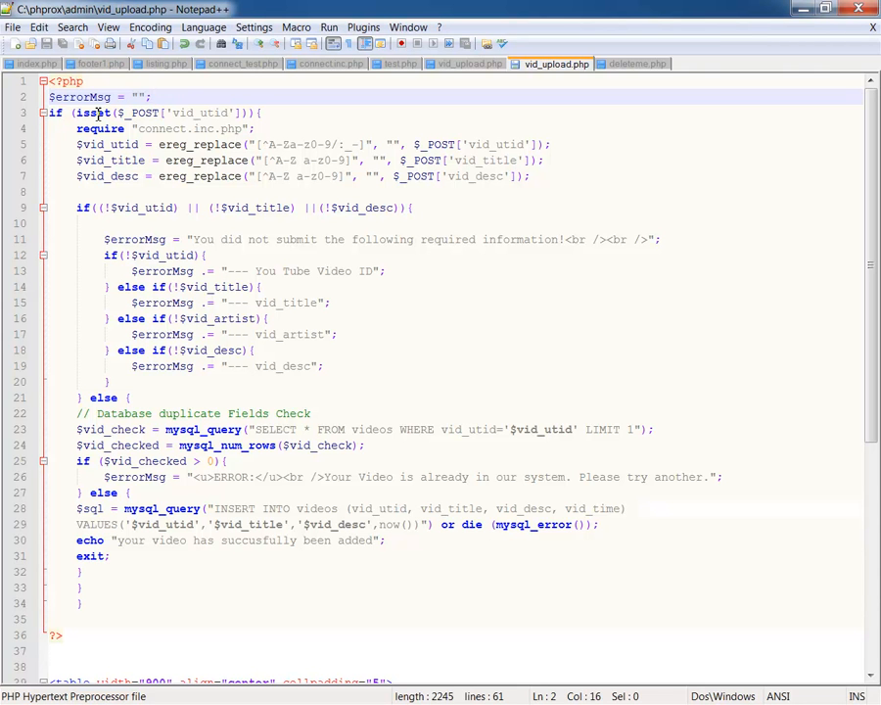
pyautogui.moveTo(781, 169)
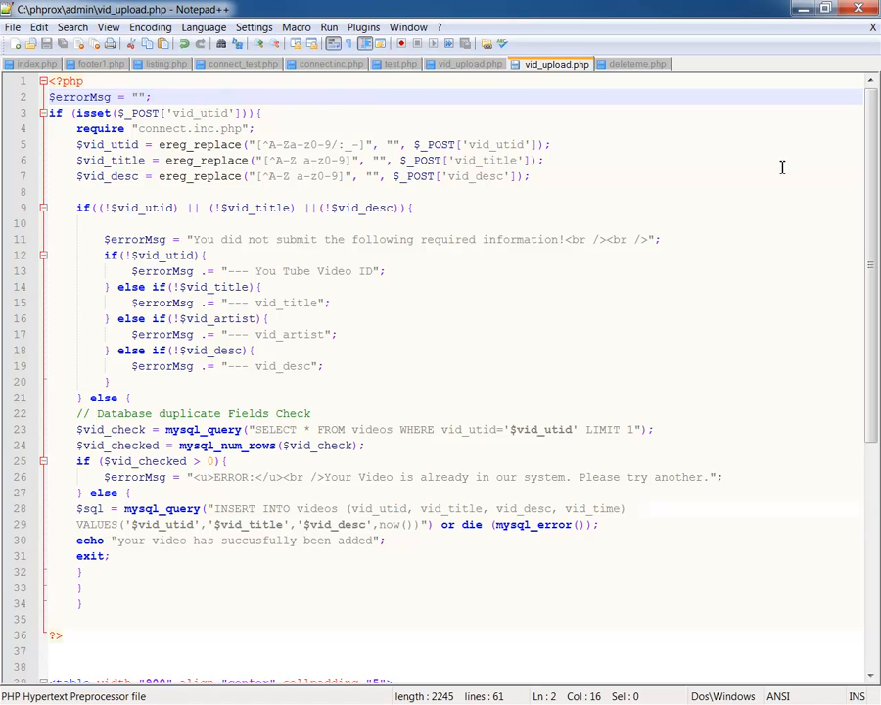
pyautogui.scroll(-3)
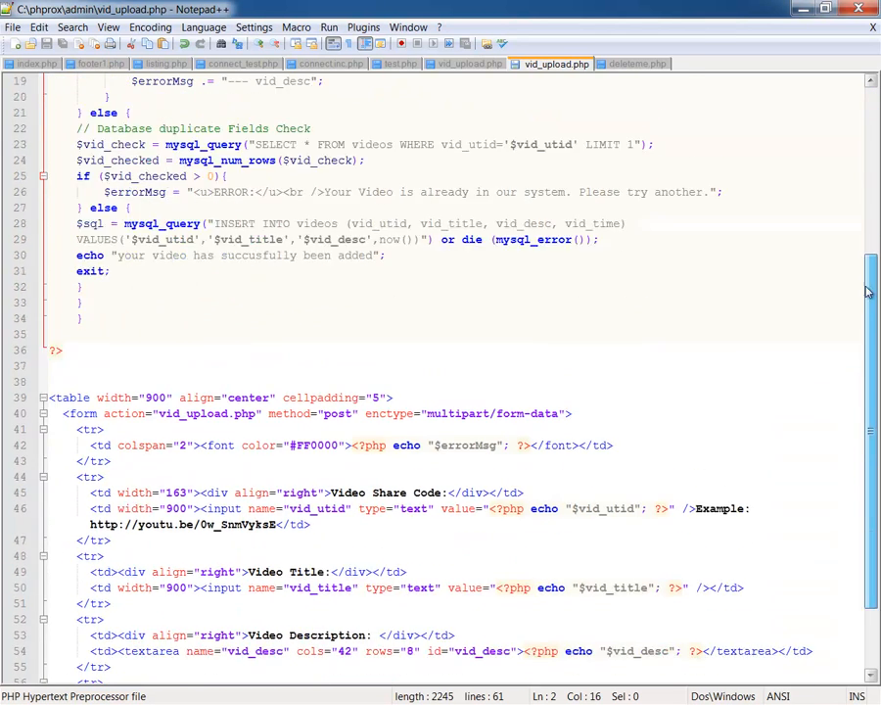
pyautogui.scroll(-3)
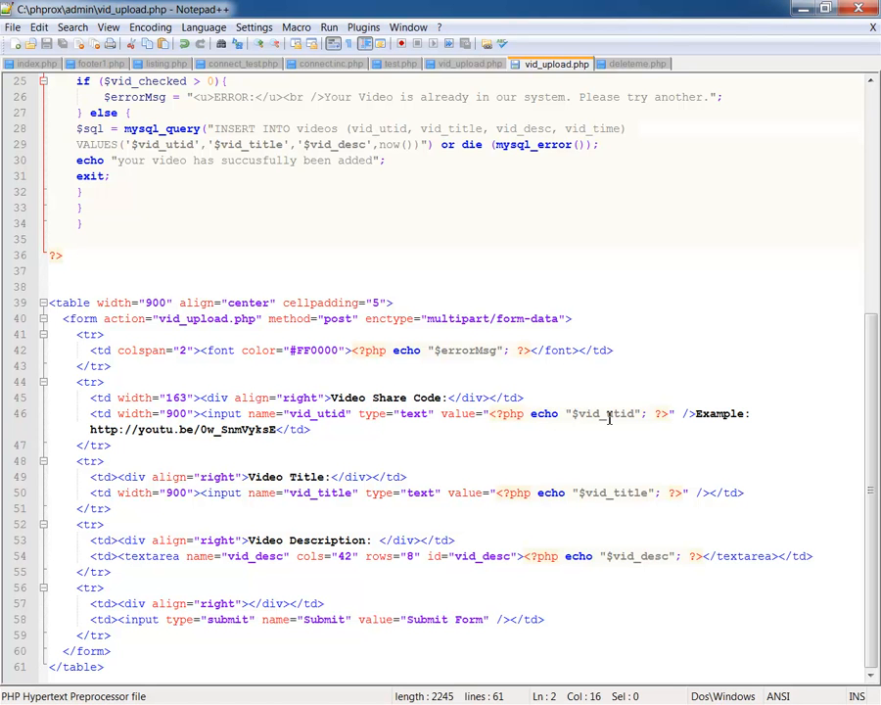
pyautogui.moveTo(623, 470)
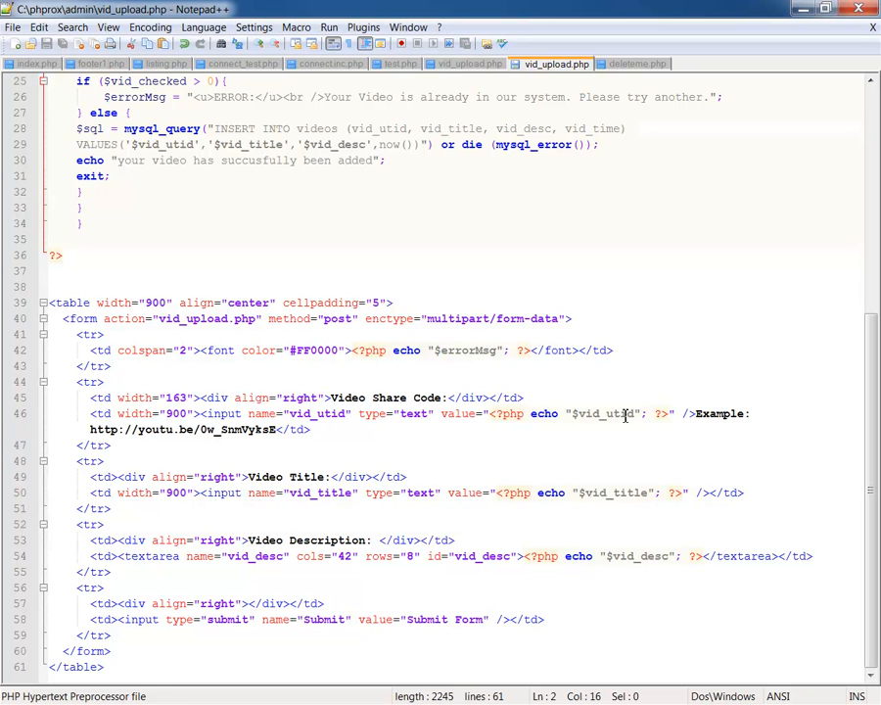
pyautogui.doubleClick(603, 413)
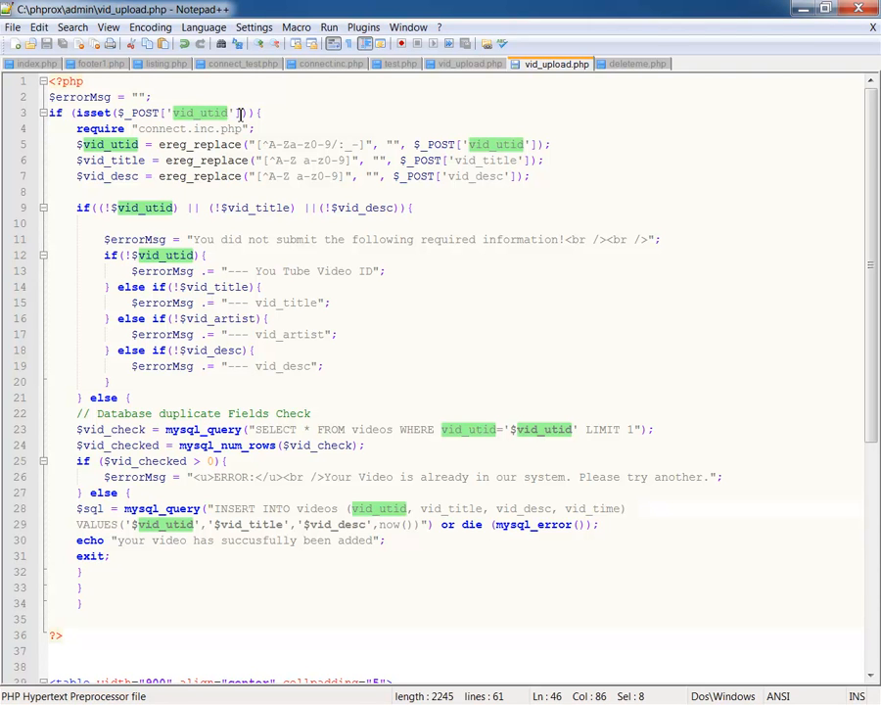
pyautogui.click(259, 112)
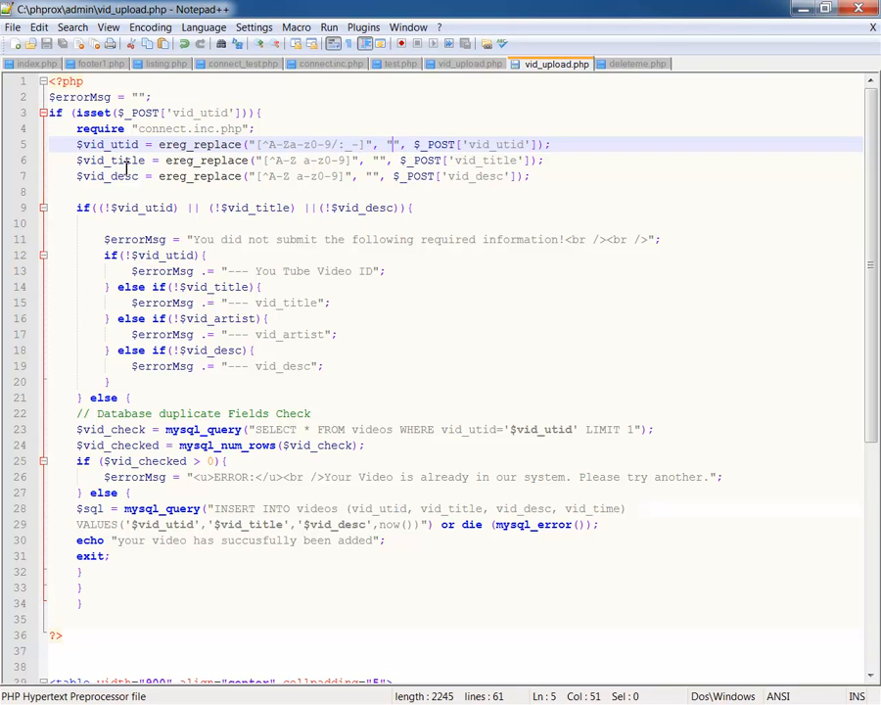
pyautogui.click(127, 160)
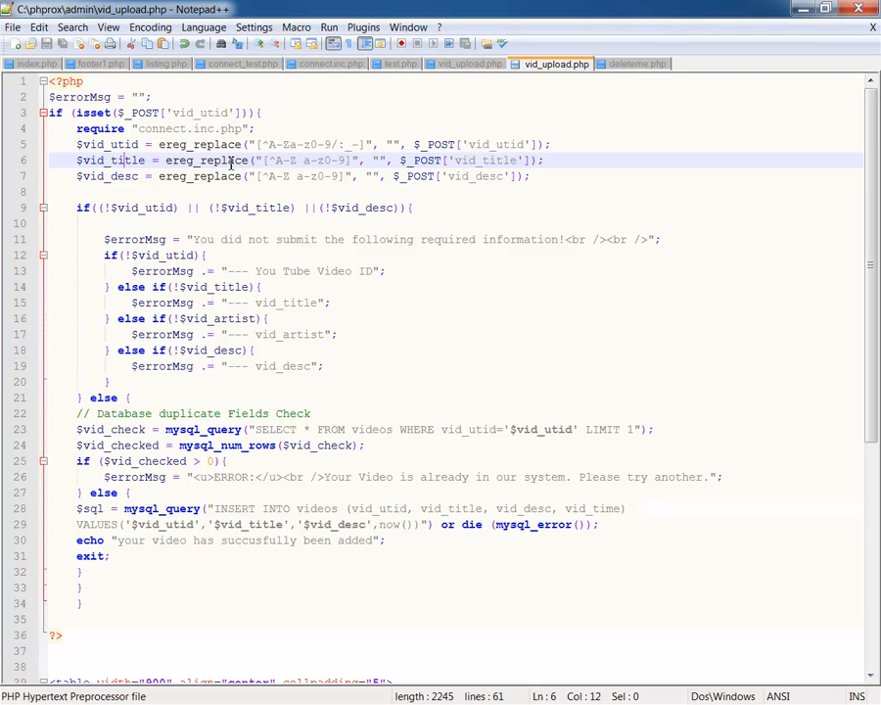
pyautogui.moveTo(416, 160)
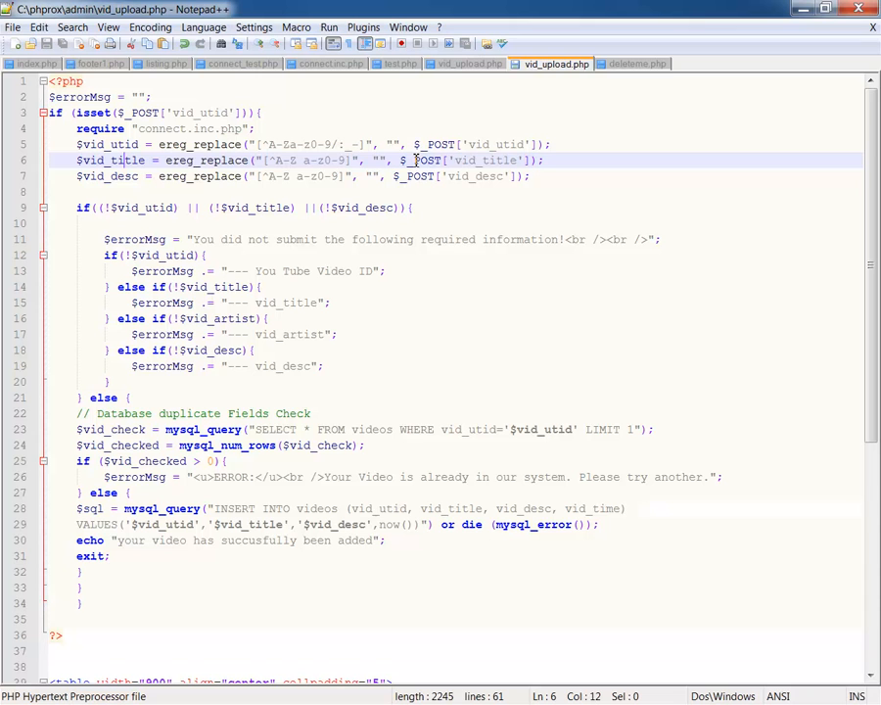
pyautogui.moveTo(337, 161)
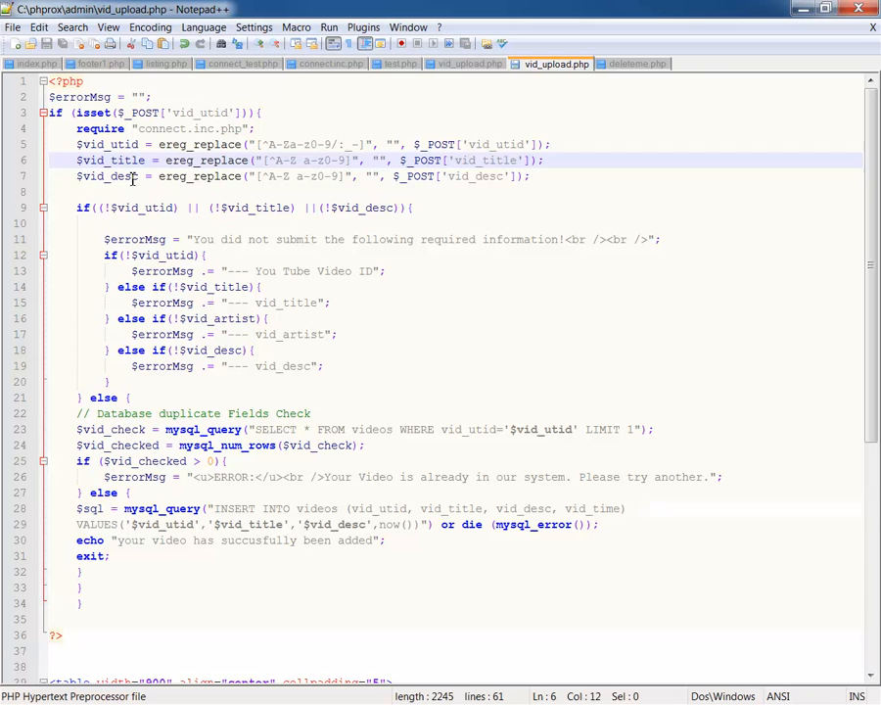
pyautogui.doubleClick(107, 177)
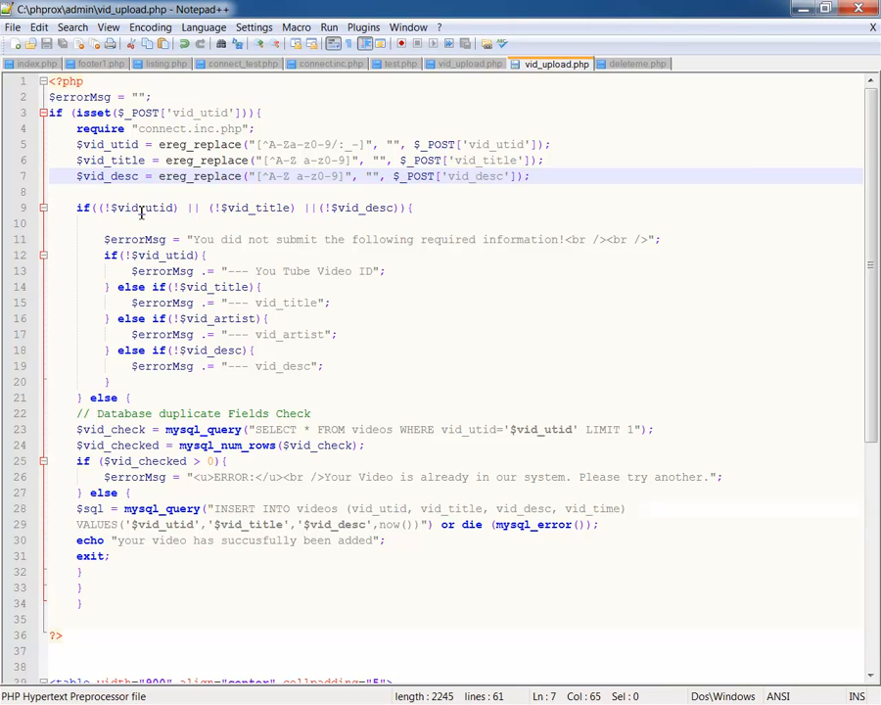
pyautogui.click(152, 208)
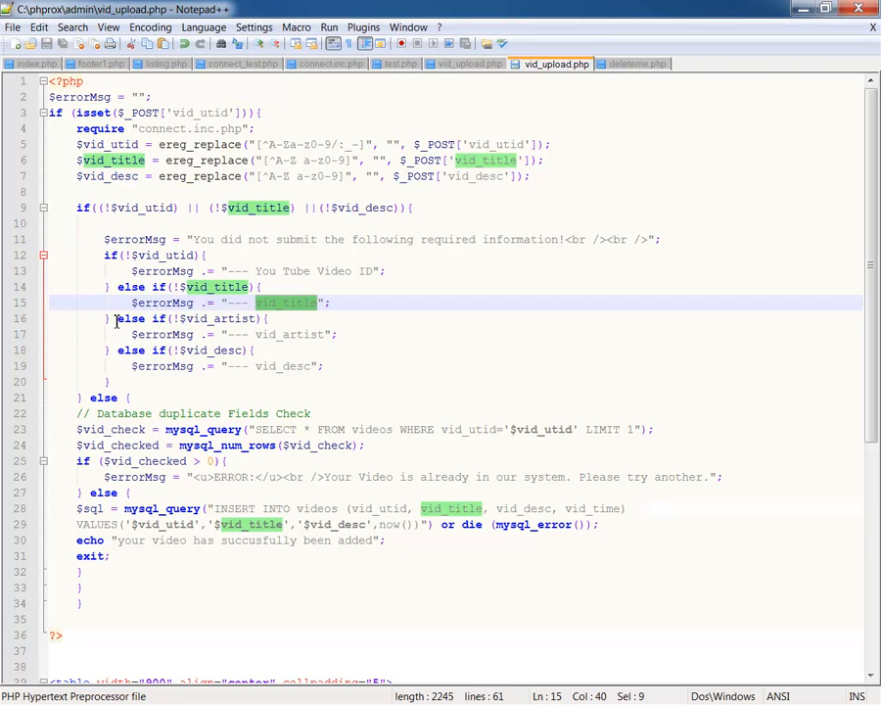
# Delete the else if(!$vid_artist) check block and its leftover blank line.
pyautogui.click(107, 319)
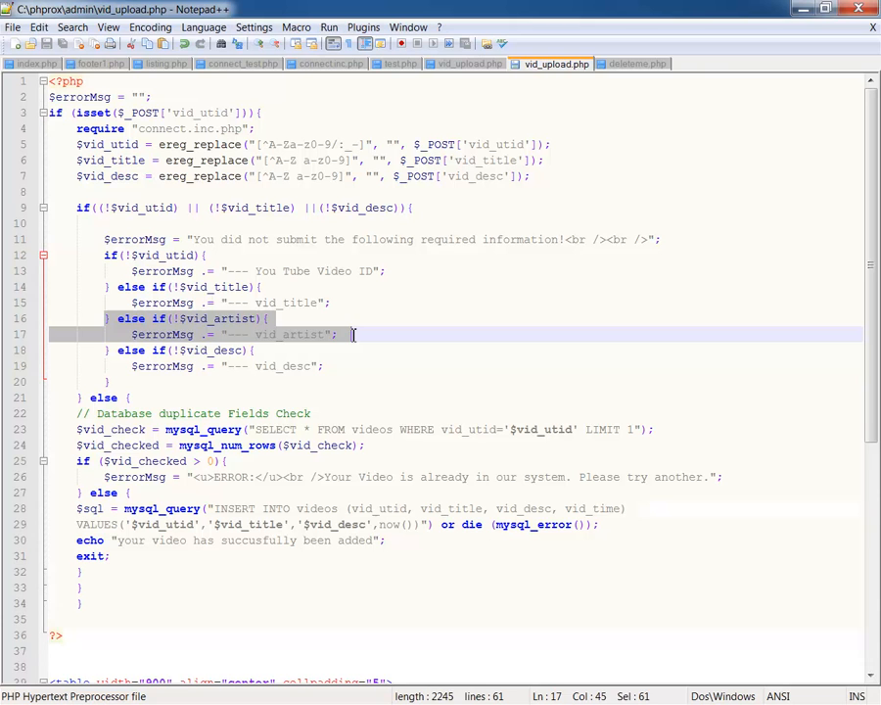
pyautogui.press('Delete')
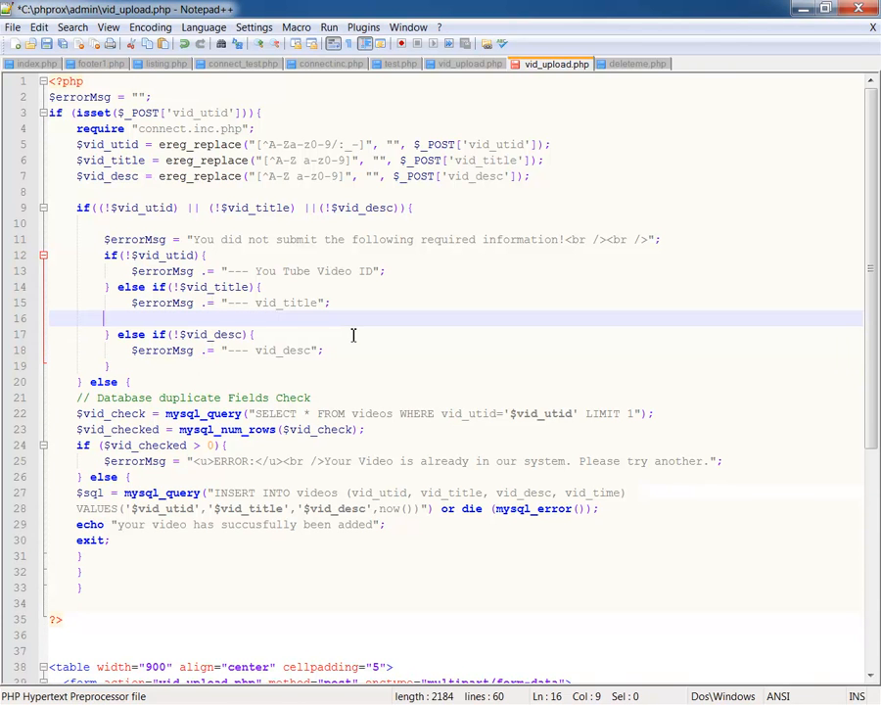
pyautogui.press('Backspace')
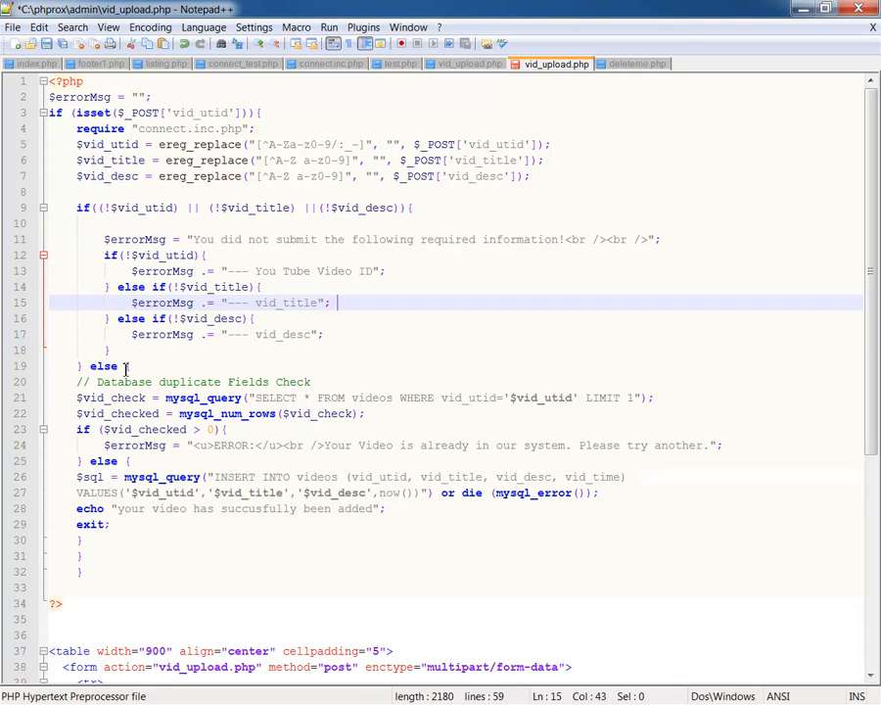
pyautogui.click(129, 367)
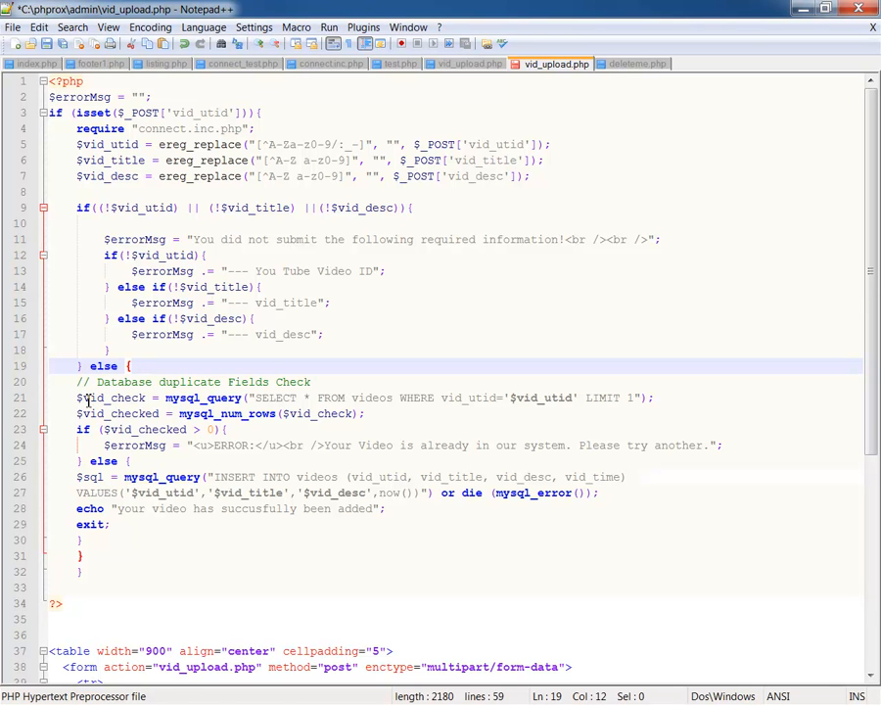
pyautogui.moveTo(133, 401)
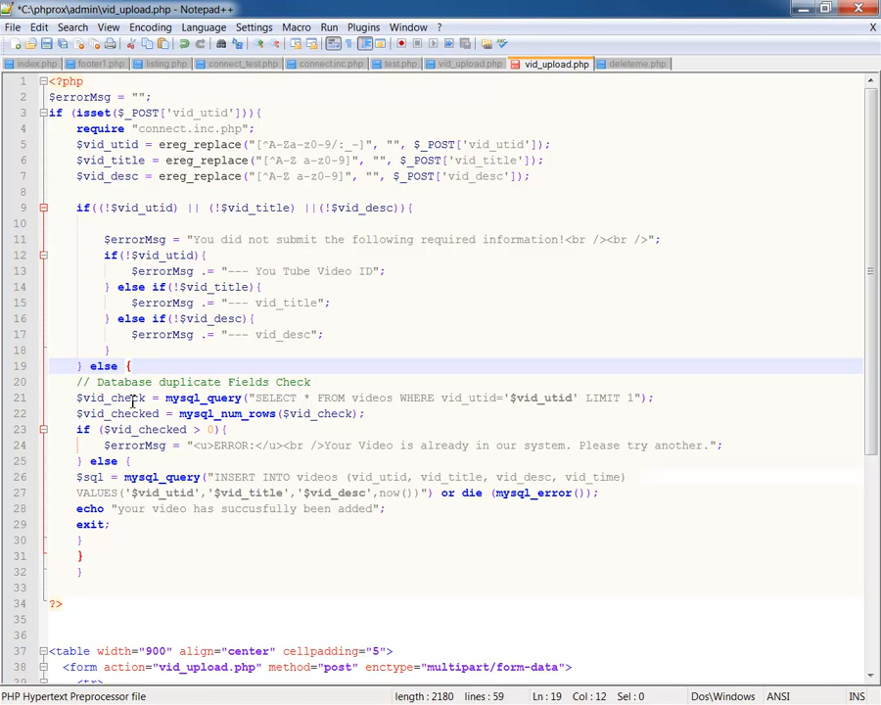
pyautogui.doubleClick(110, 397)
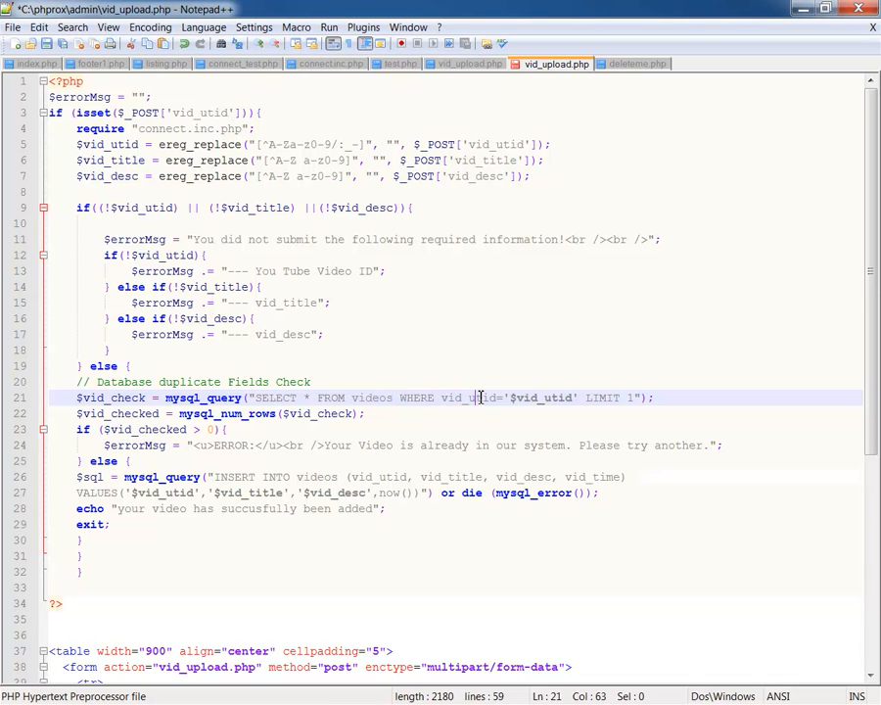
pyautogui.doubleClick(469, 398)
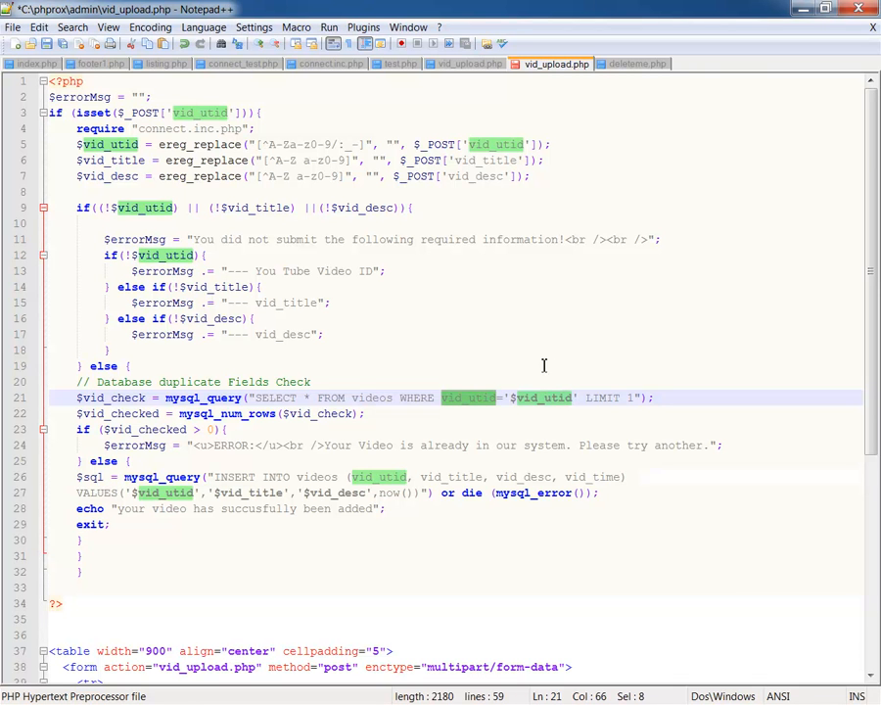
pyautogui.moveTo(631, 397)
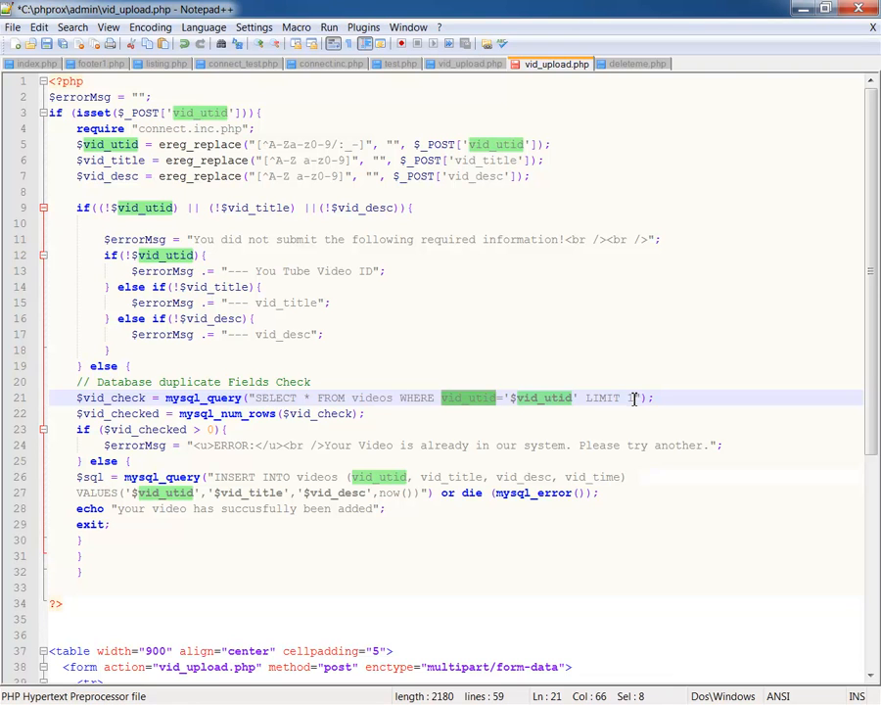
pyautogui.write('1')
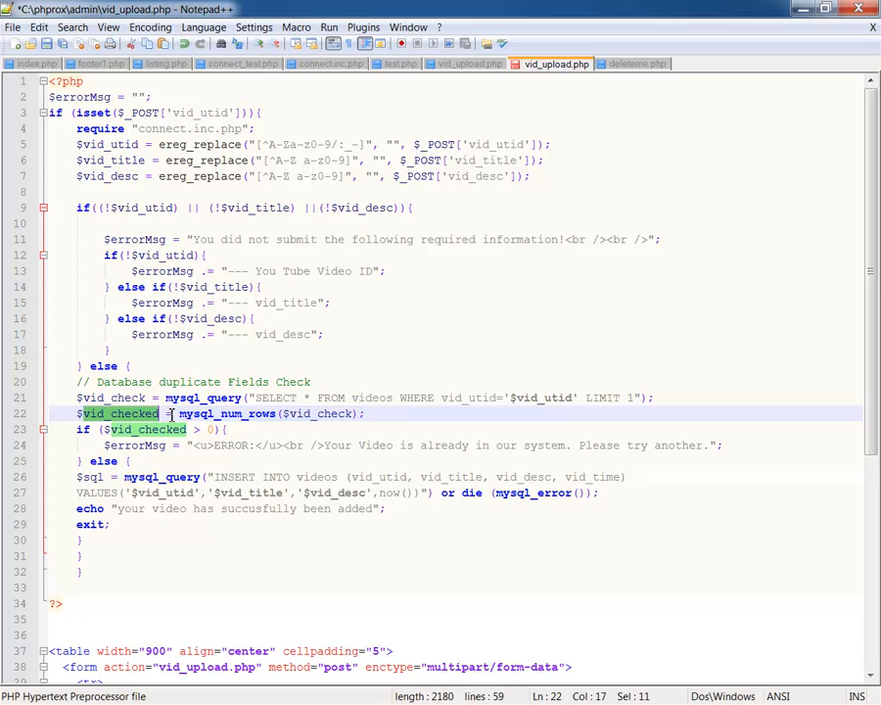
pyautogui.moveTo(274, 413)
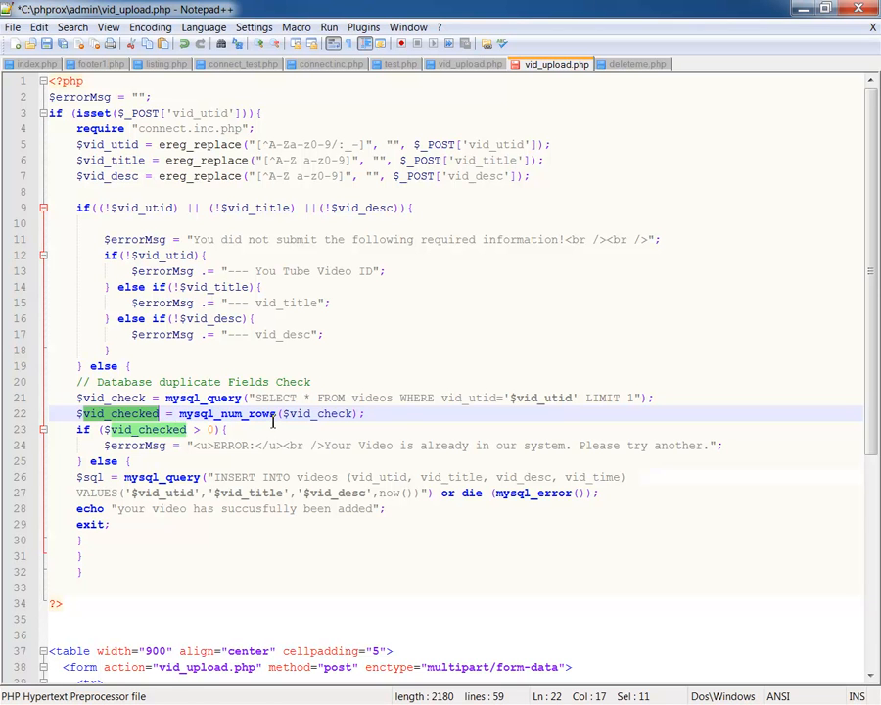
pyautogui.moveTo(413, 402)
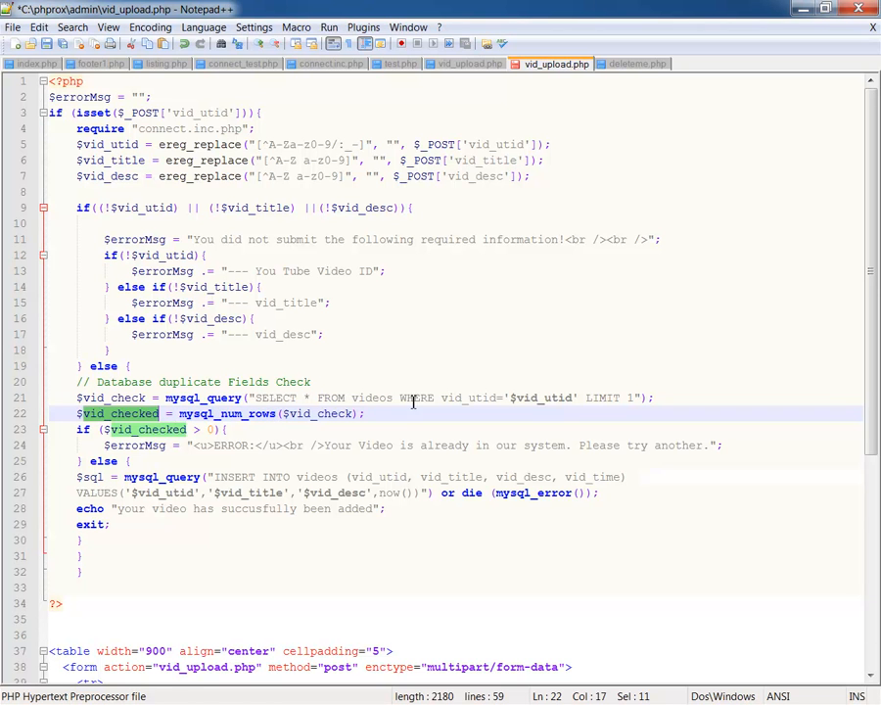
pyautogui.moveTo(337, 413)
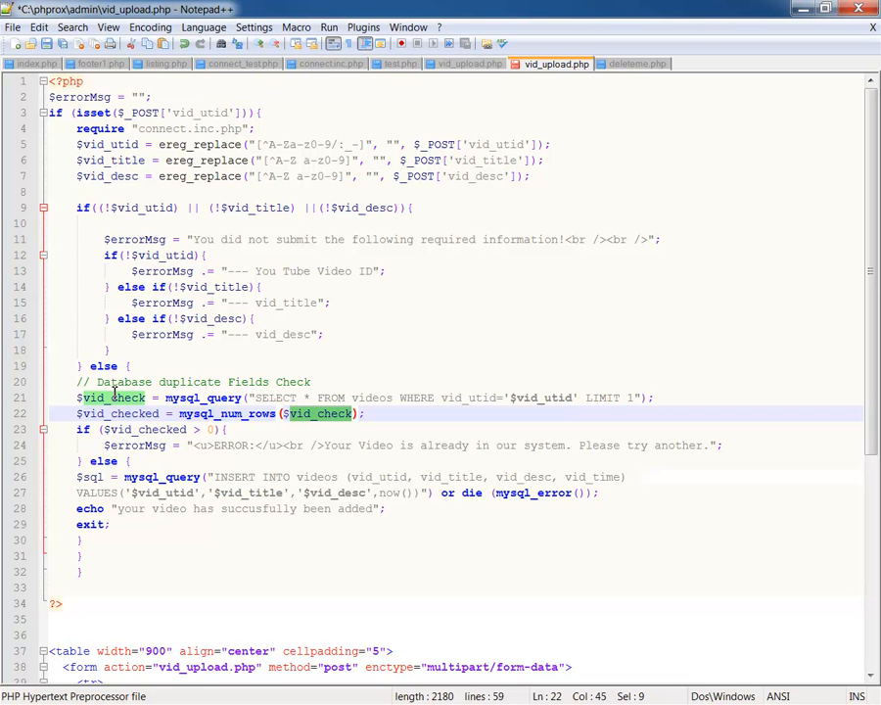
pyautogui.click(86, 429)
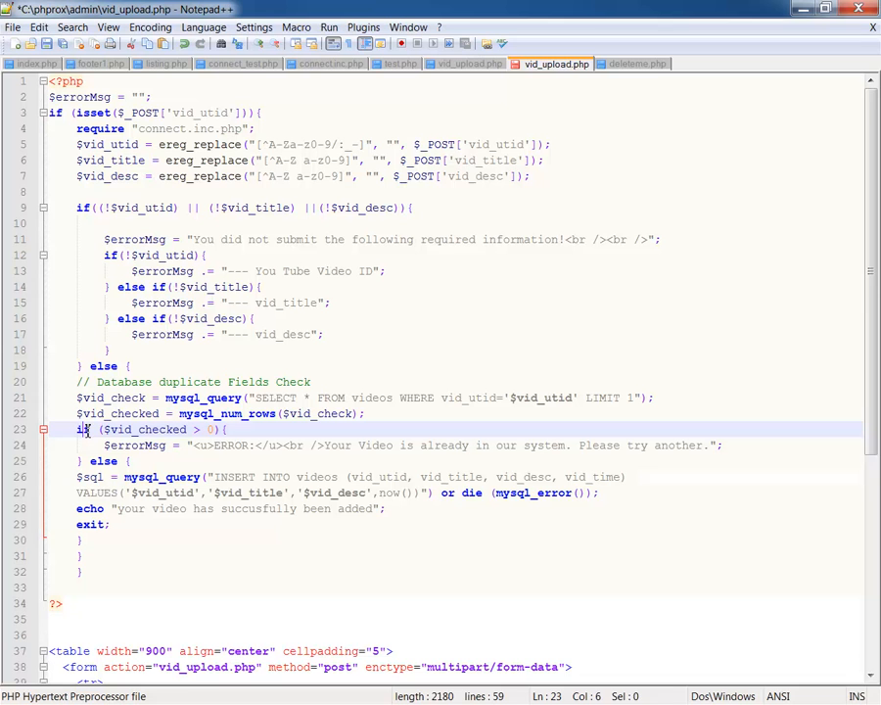
pyautogui.click(161, 429)
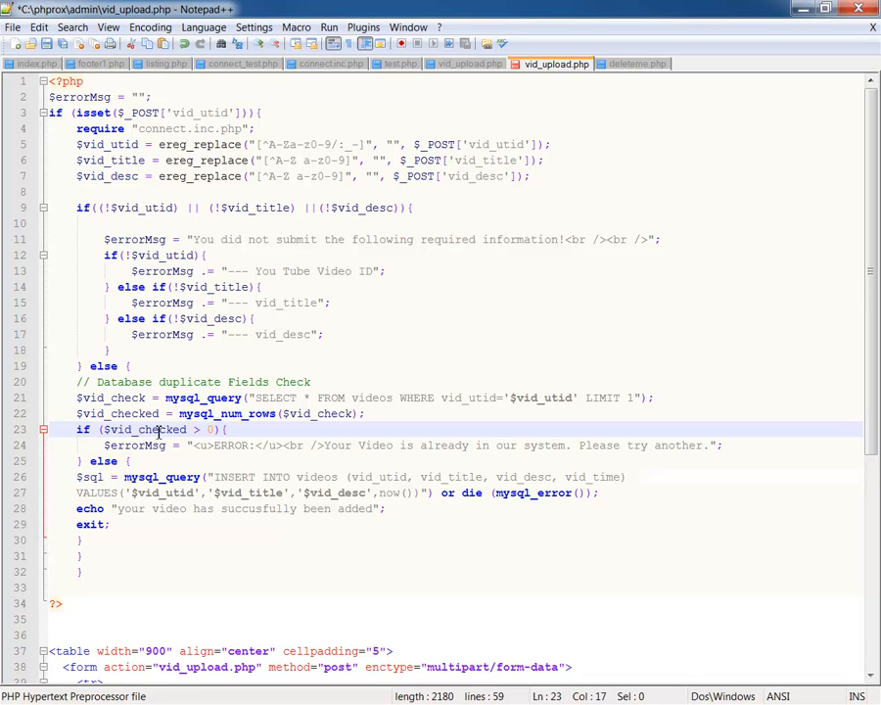
pyautogui.doubleClick(147, 429)
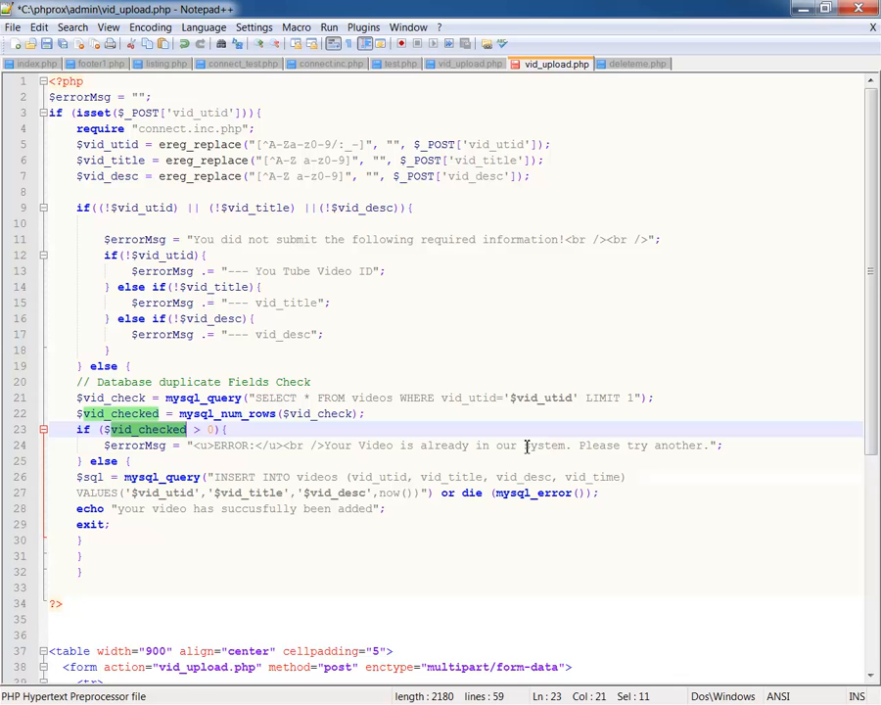
pyautogui.moveTo(709, 448)
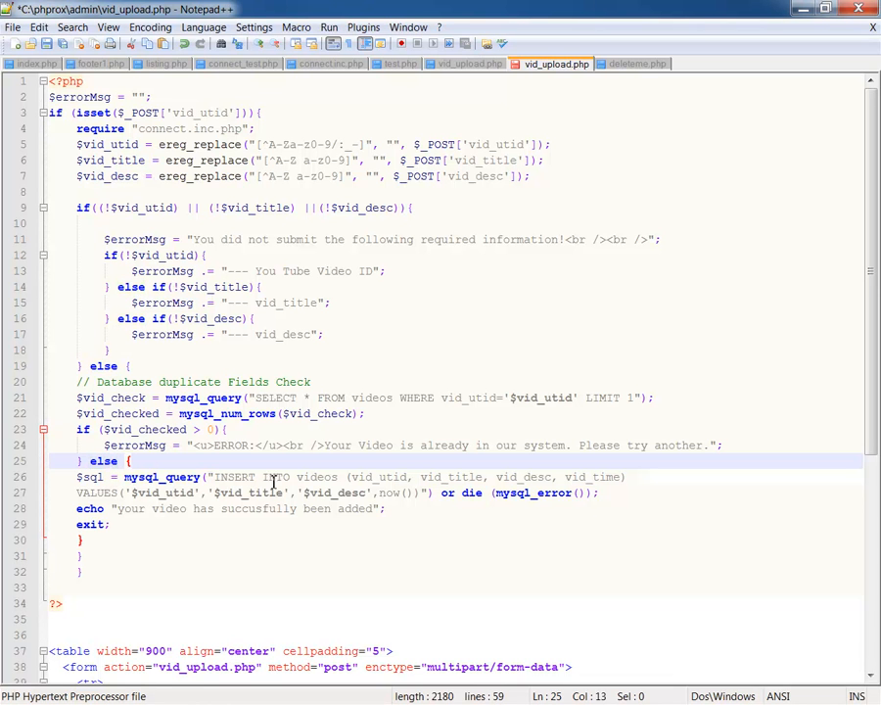
pyautogui.doubleClick(315, 478)
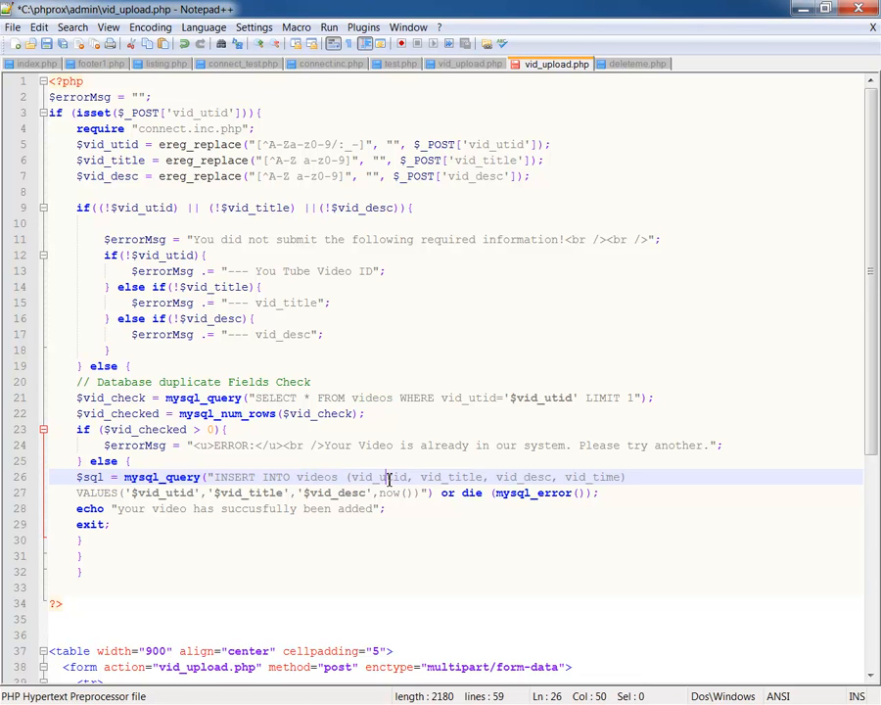
pyautogui.doubleClick(380, 478)
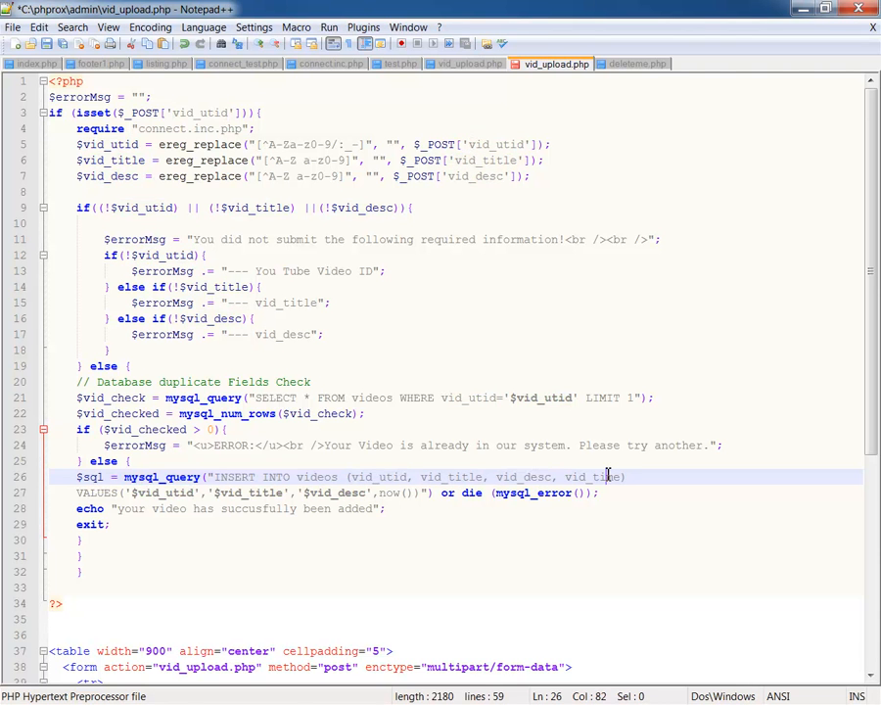
pyautogui.doubleClick(592, 478)
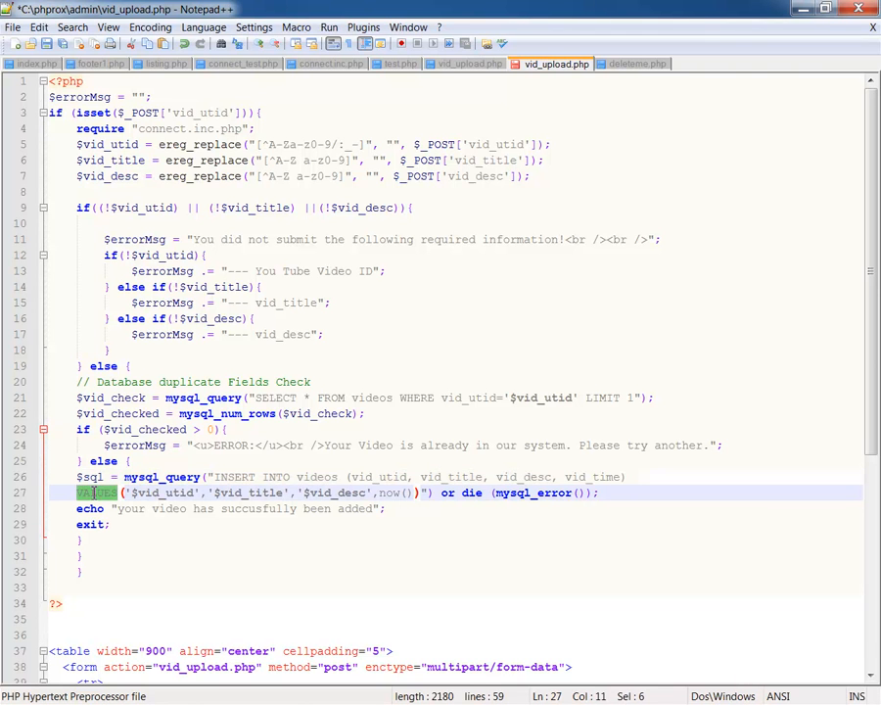
pyautogui.doubleClick(164, 494)
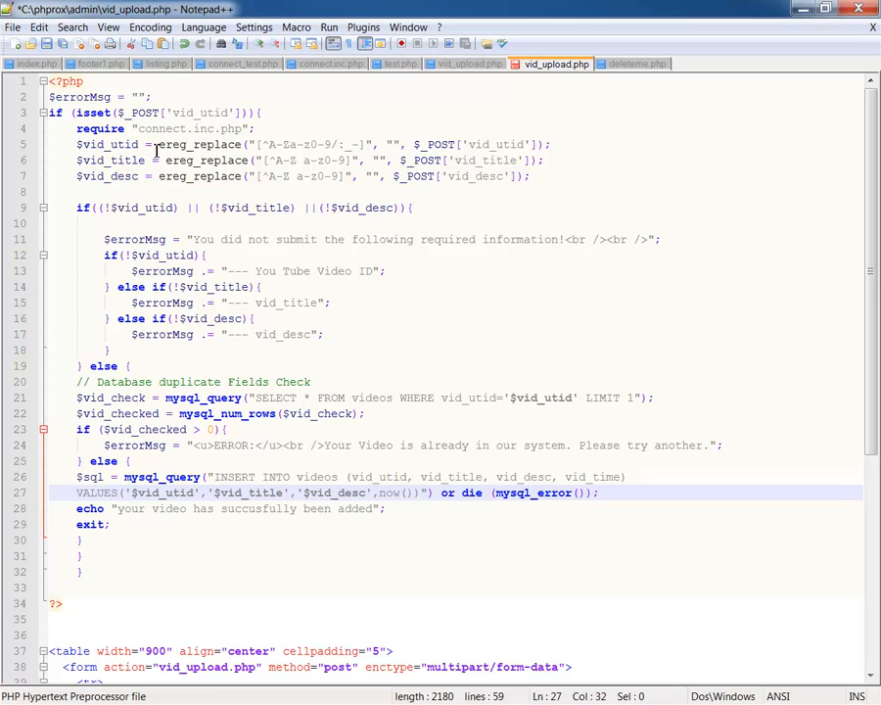
pyautogui.moveTo(403, 499)
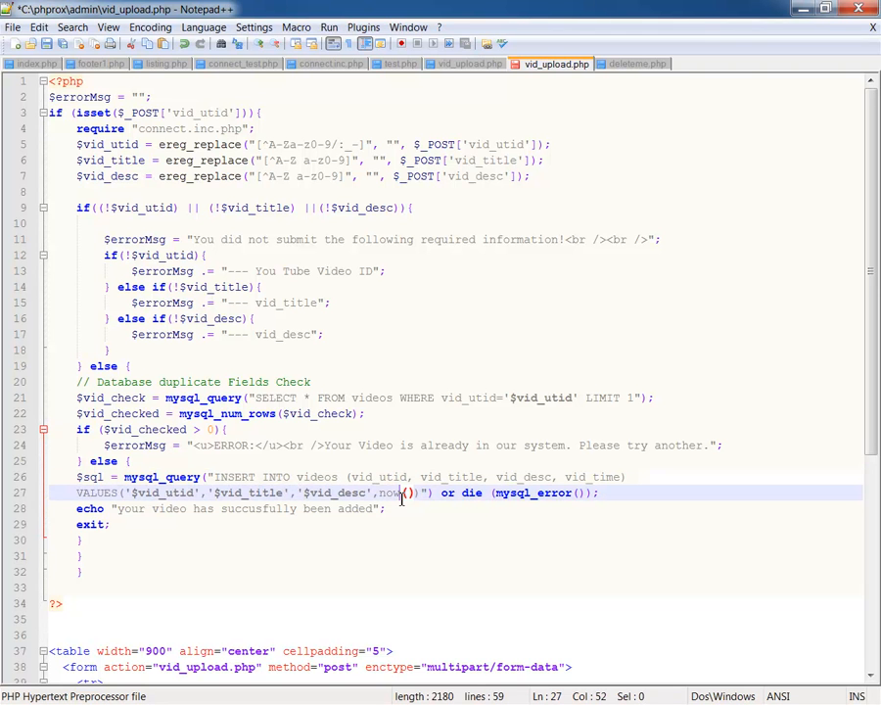
pyautogui.doubleClick(388, 493)
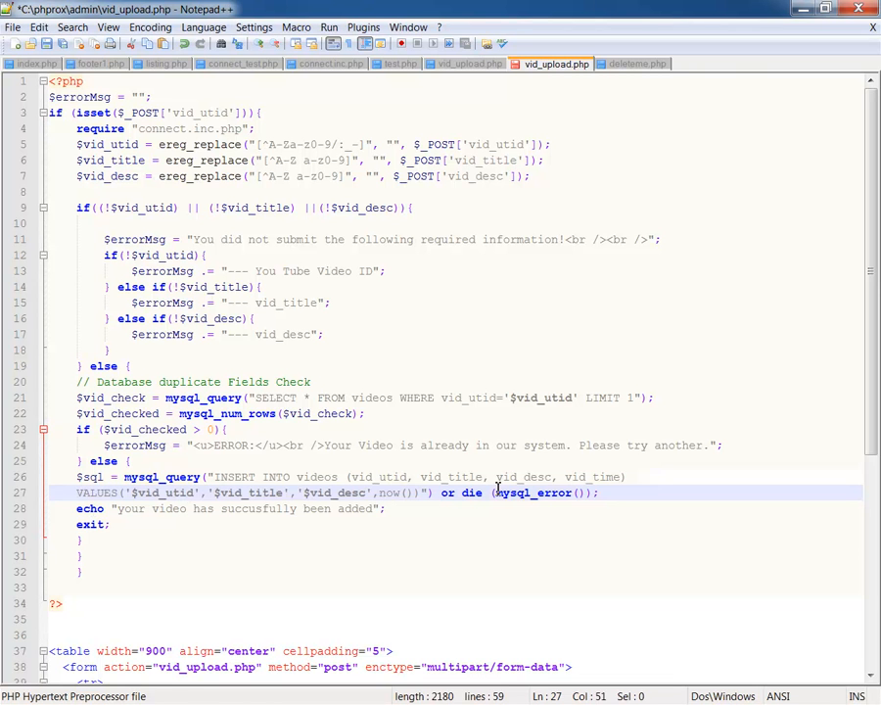
pyautogui.click(605, 494)
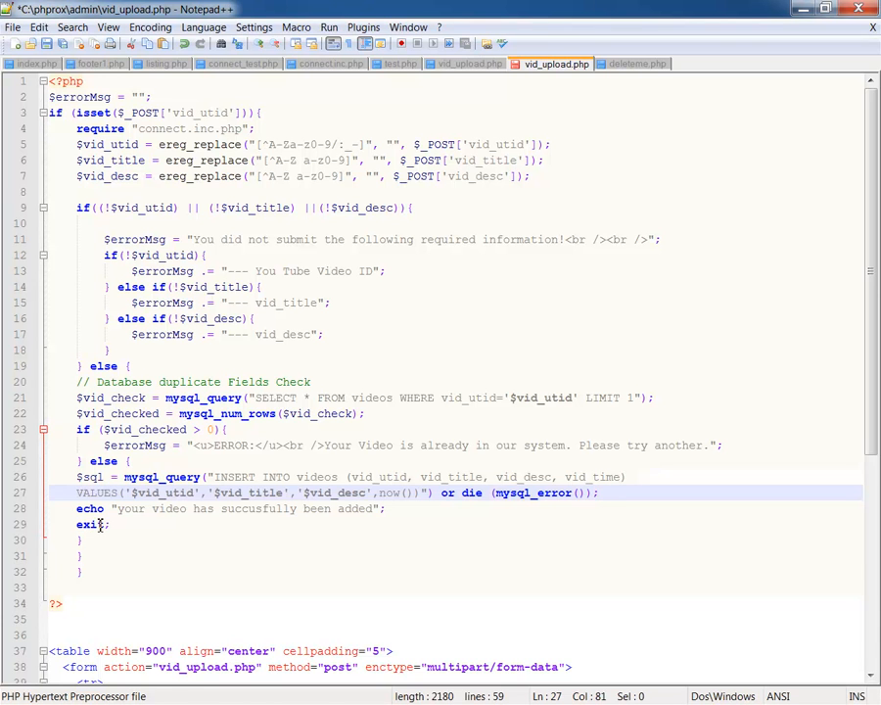
pyautogui.click(83, 541)
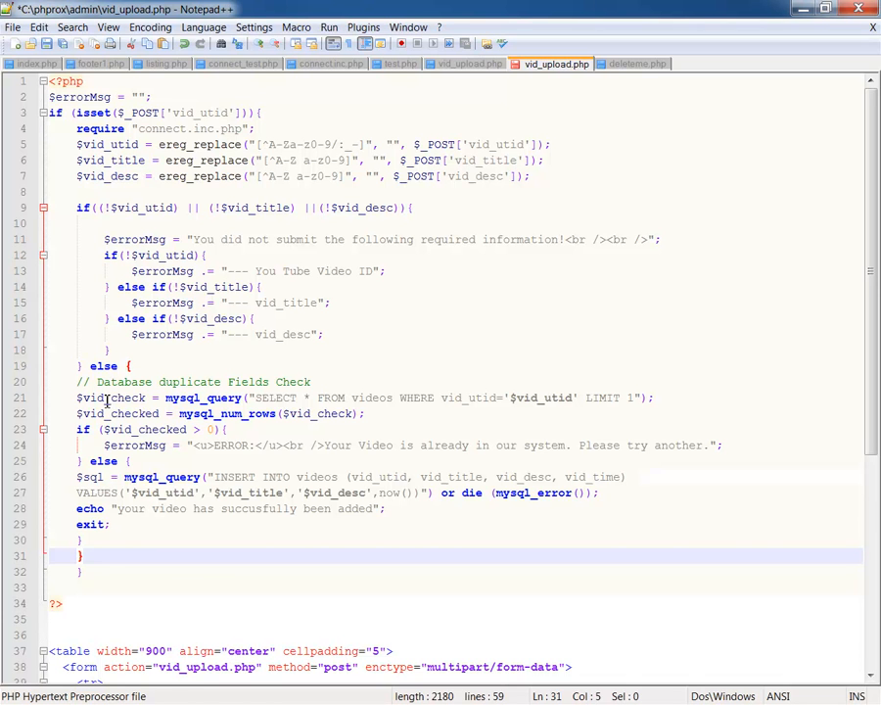
pyautogui.click(82, 572)
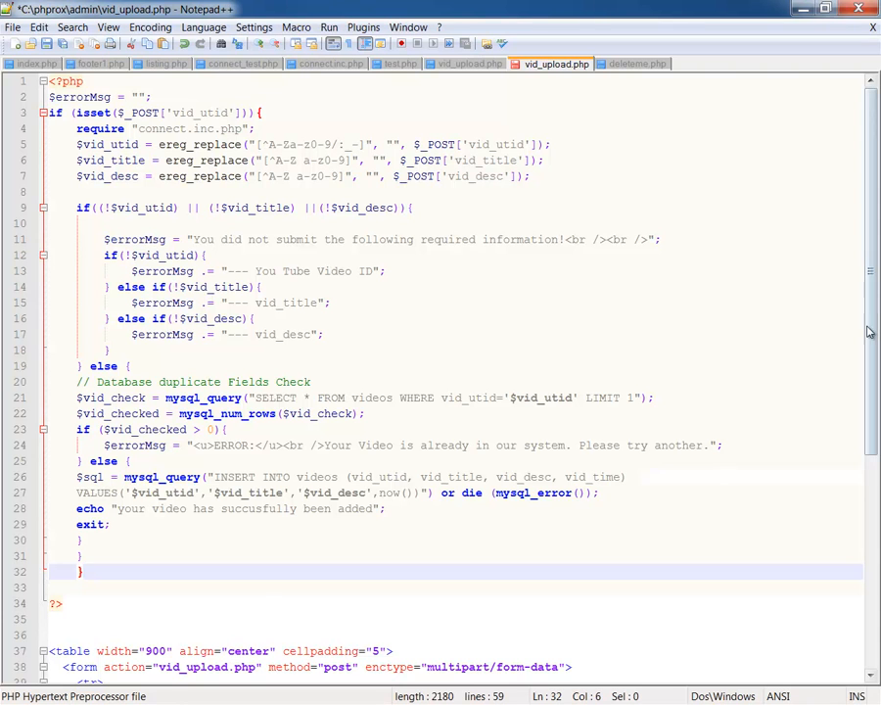
pyautogui.scroll(-3)
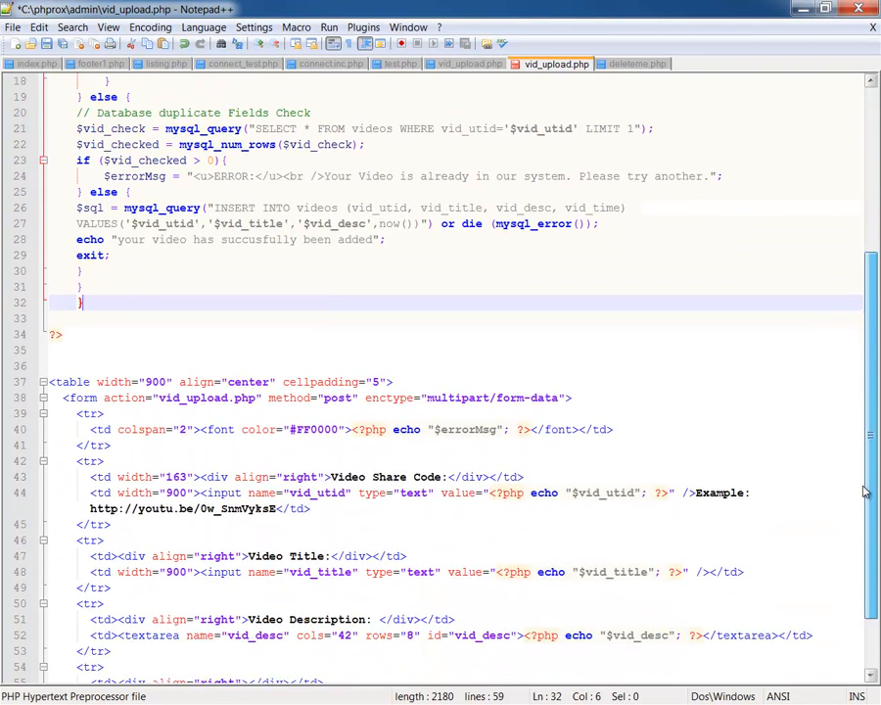
pyautogui.scroll(-3)
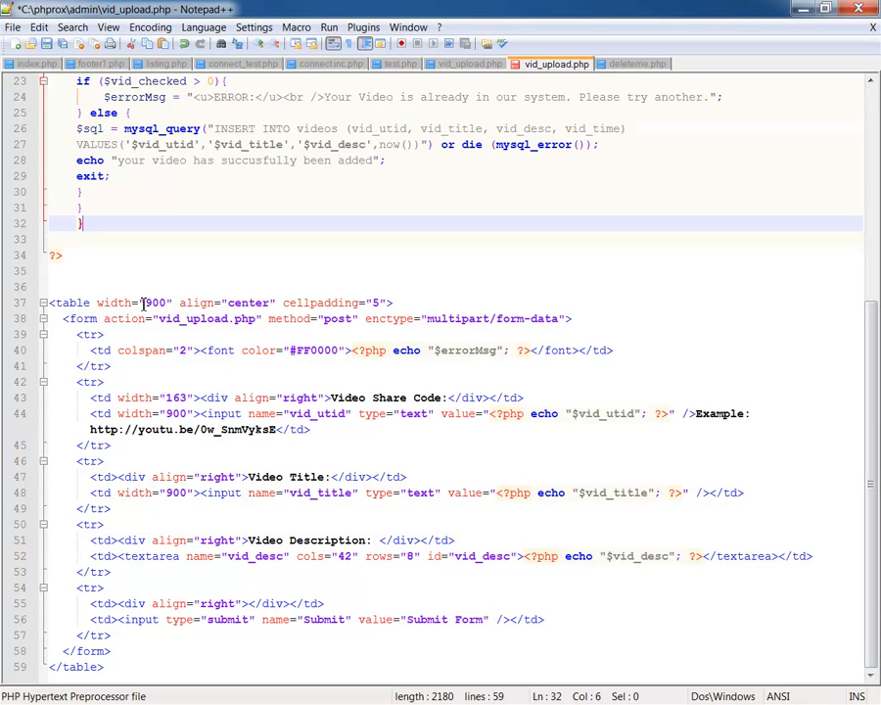
pyautogui.moveTo(349, 302)
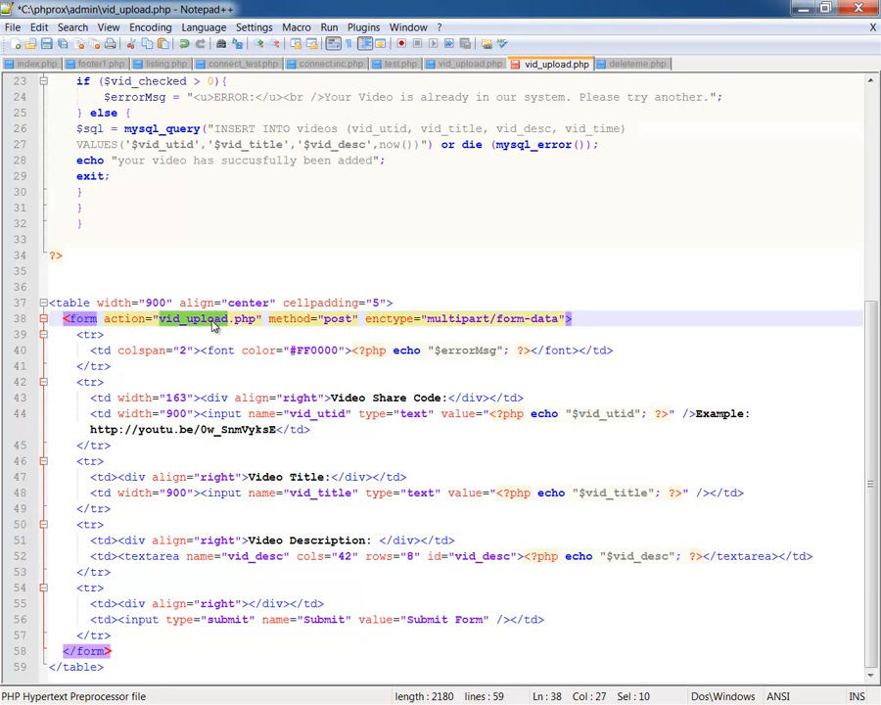
pyautogui.moveTo(322, 321)
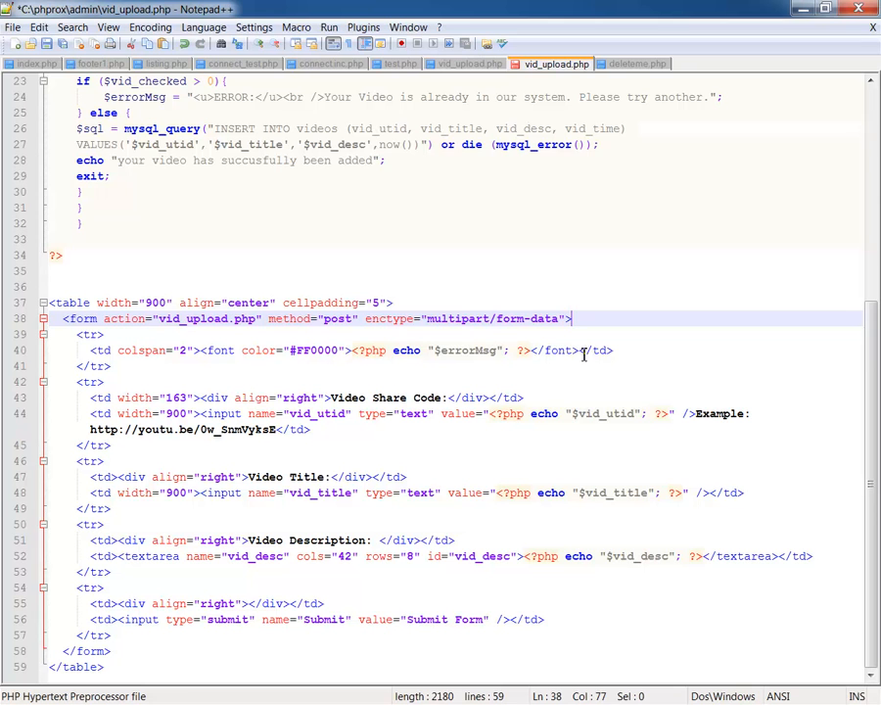
pyautogui.doubleClick(468, 348)
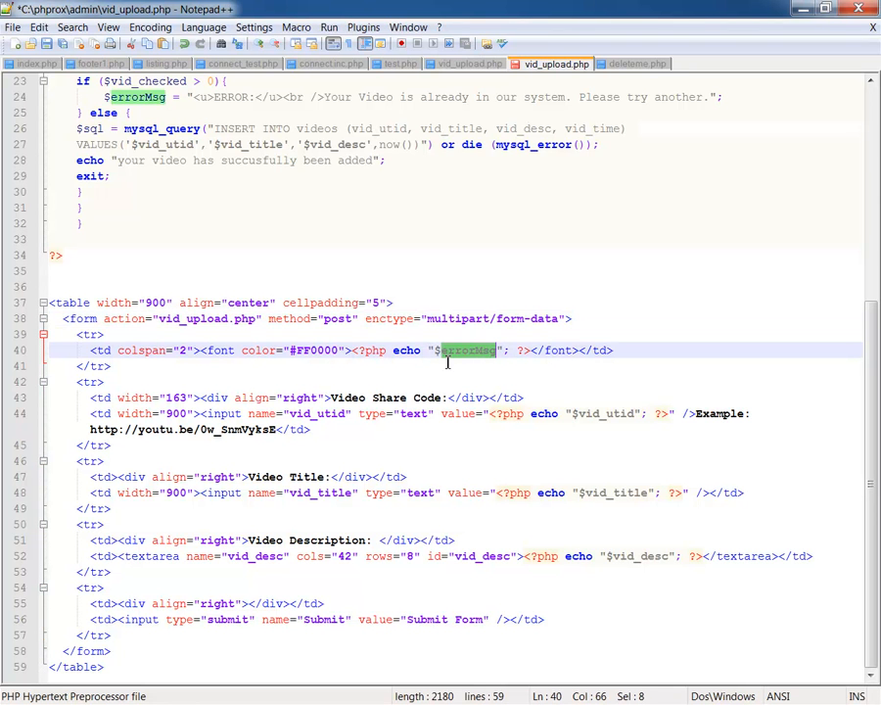
pyautogui.moveTo(541, 392)
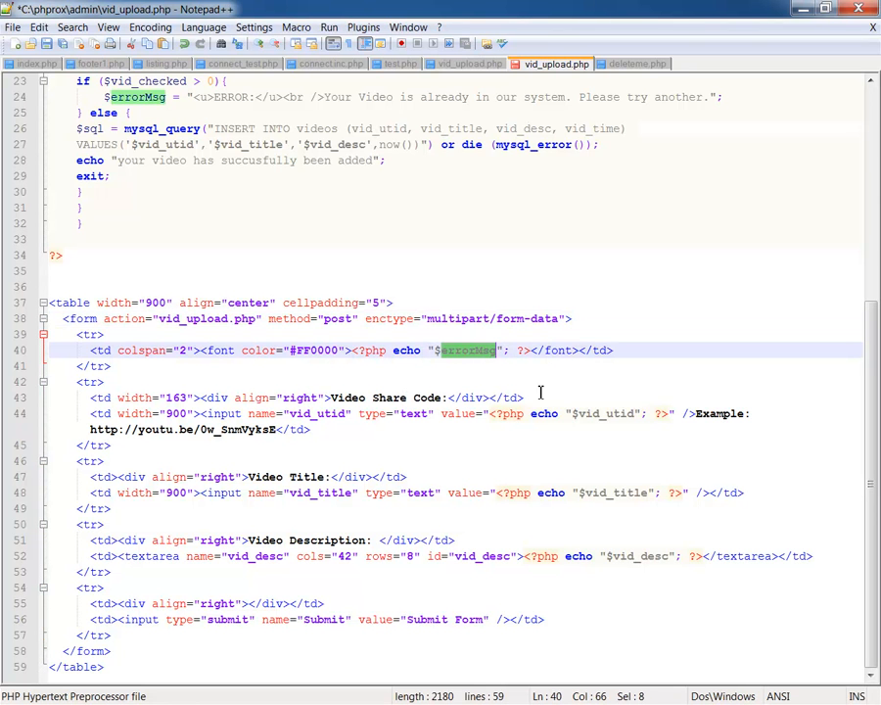
pyautogui.click(525, 397)
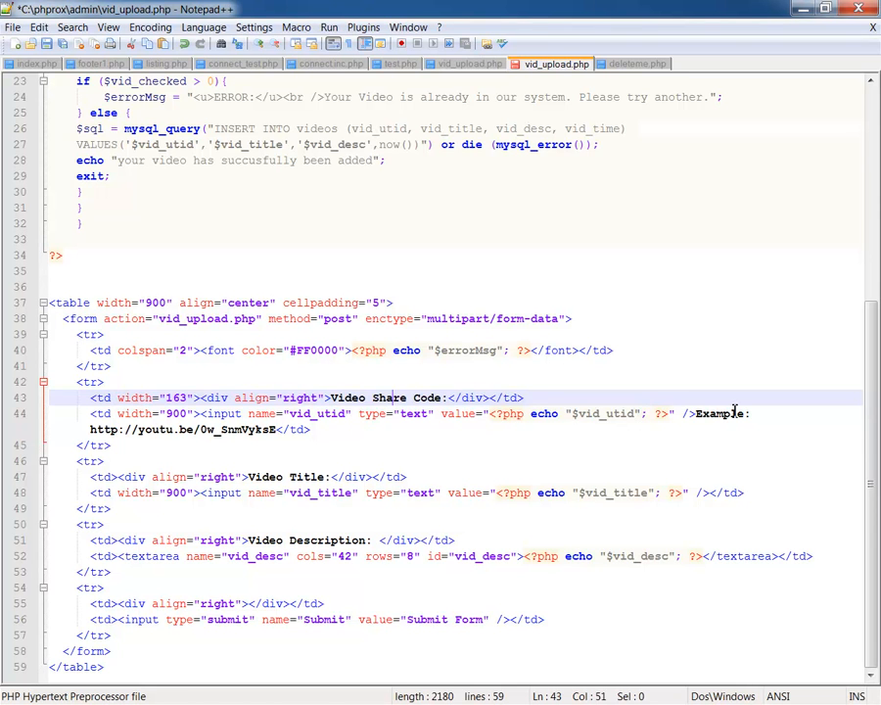
pyautogui.moveTo(305, 505)
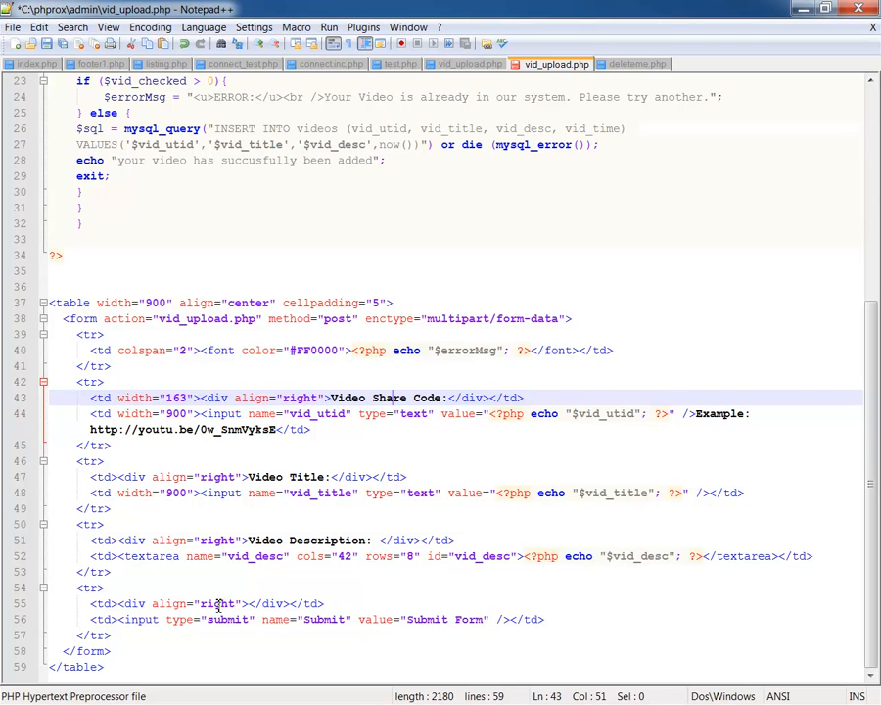
pyautogui.moveTo(426, 631)
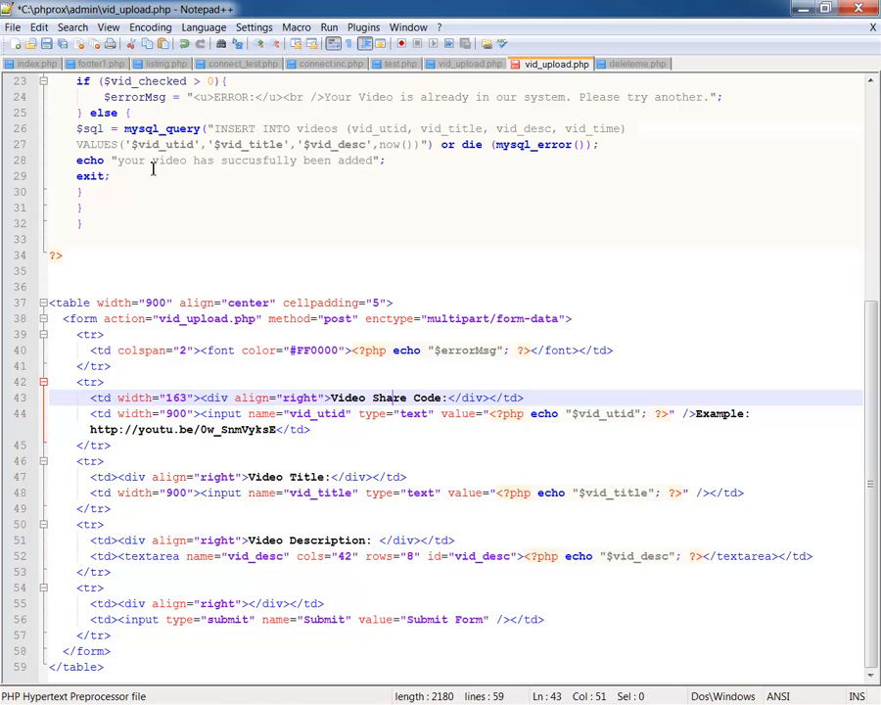
# Save vid_upload.php via File > Save.
pyautogui.click(12, 28)
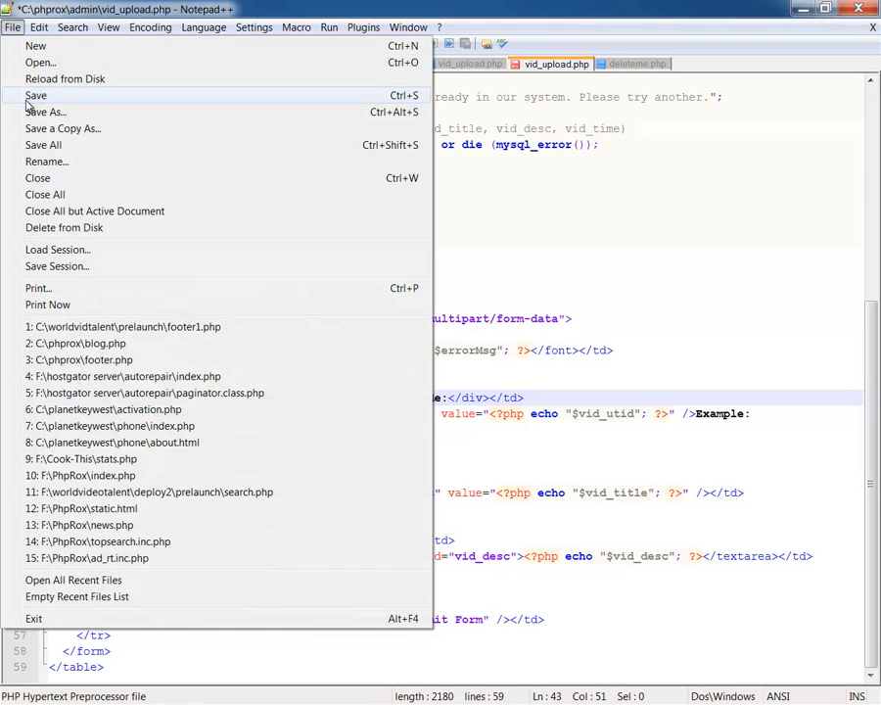
pyautogui.click(35, 94)
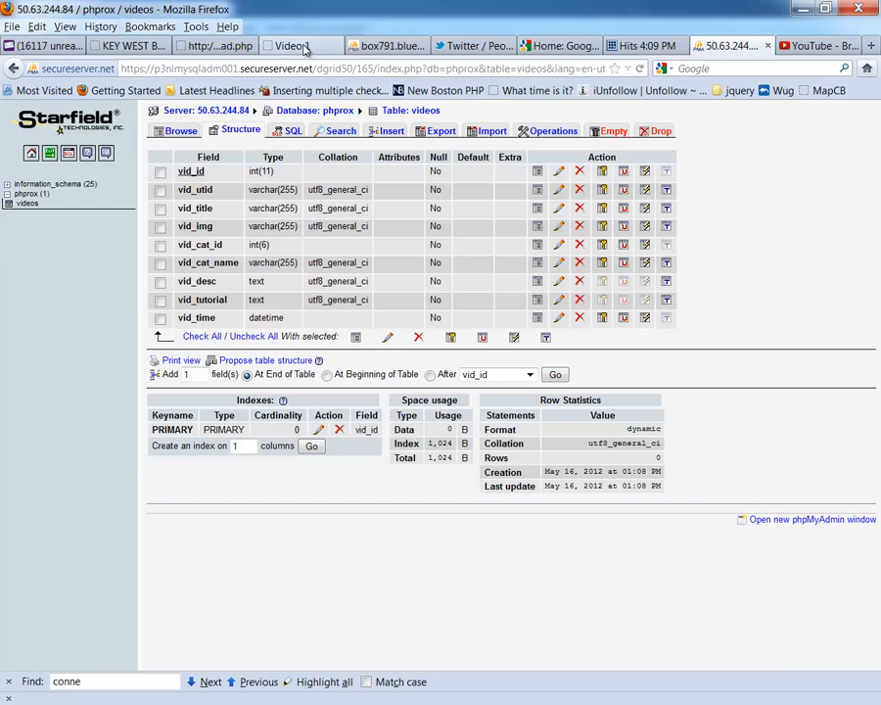
# Switch from the videos table Structure view to the vid_upload.php form tab.
pyautogui.click(301, 45)
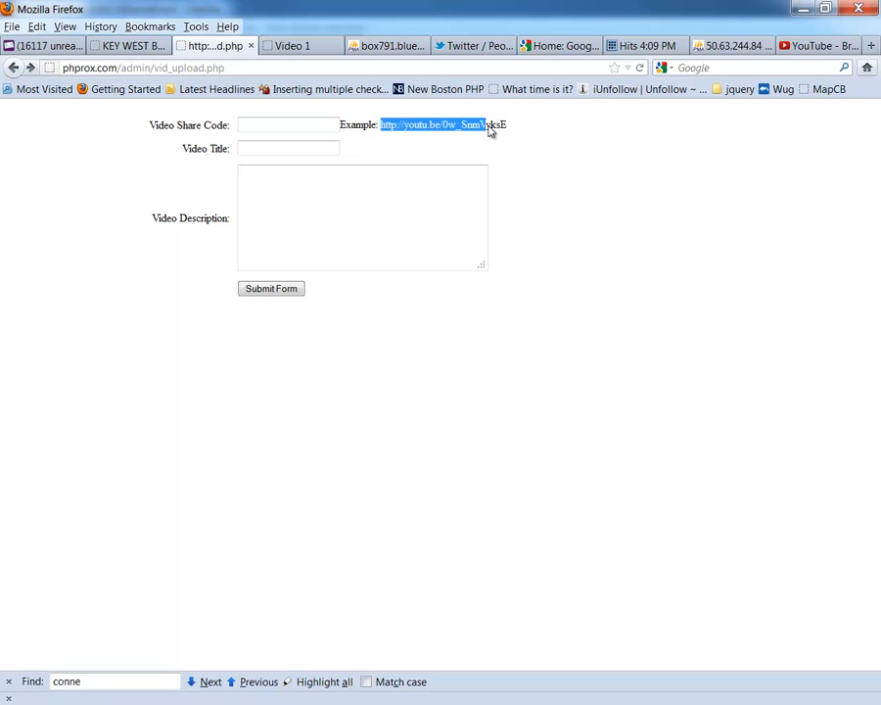
# Copy the example youtu.be link and paste it into the Video Share Code field.
pyautogui.rightClick(490, 125)
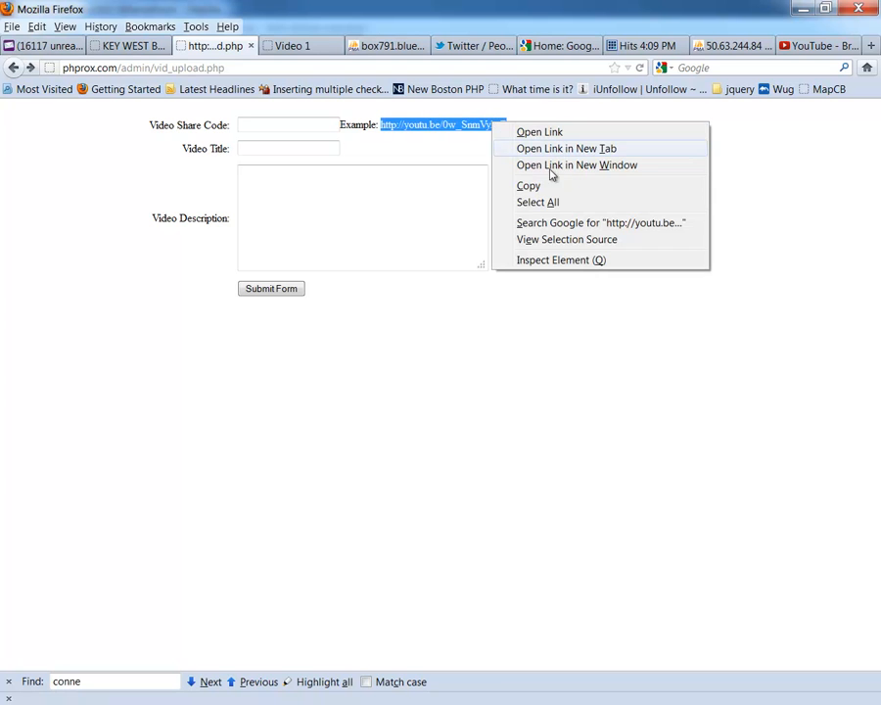
pyautogui.click(290, 125)
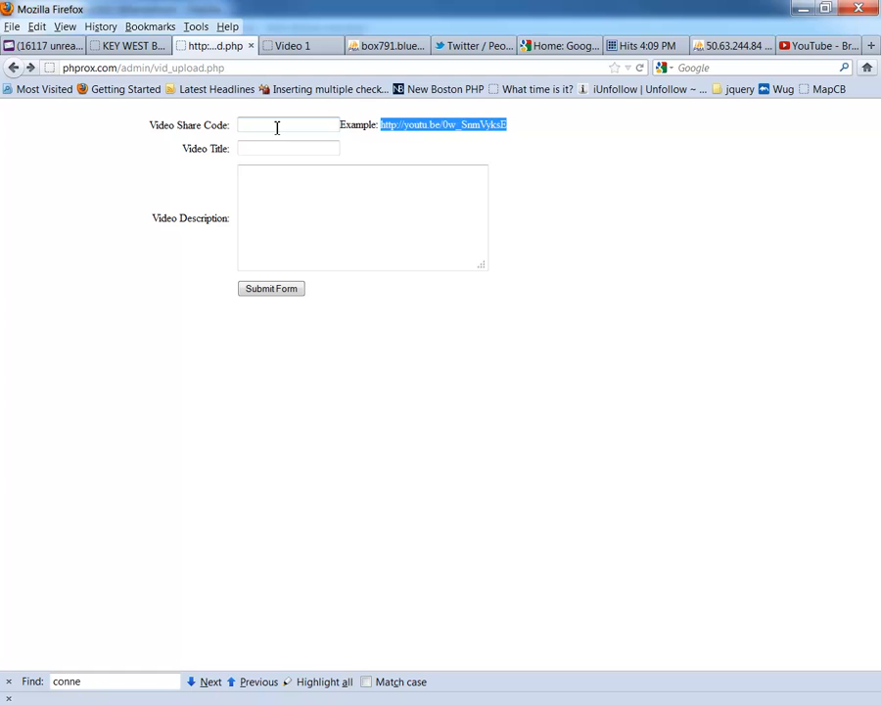
pyautogui.rightClick(286, 125)
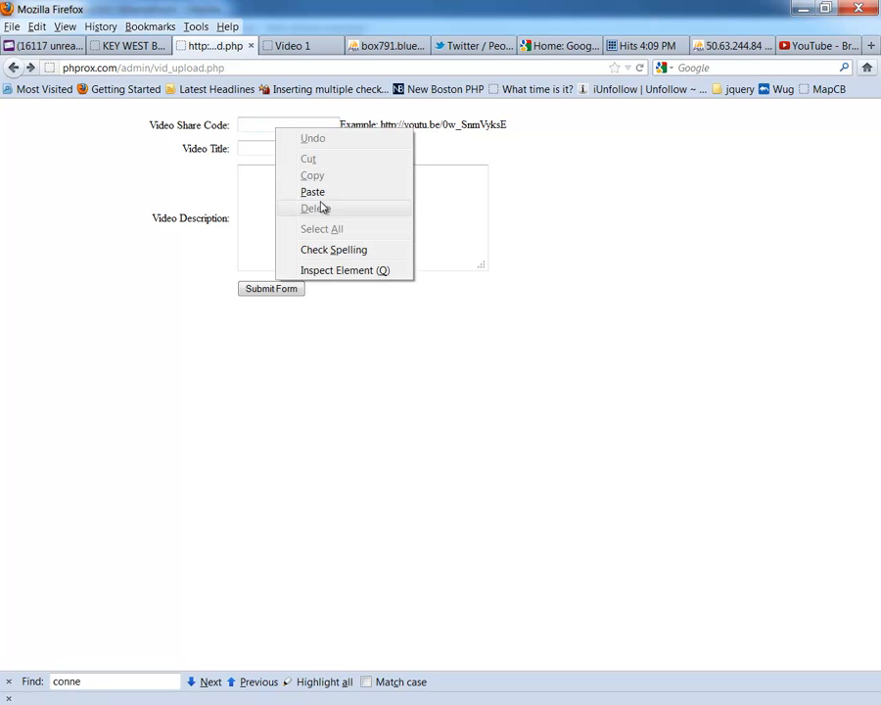
pyautogui.click(313, 192)
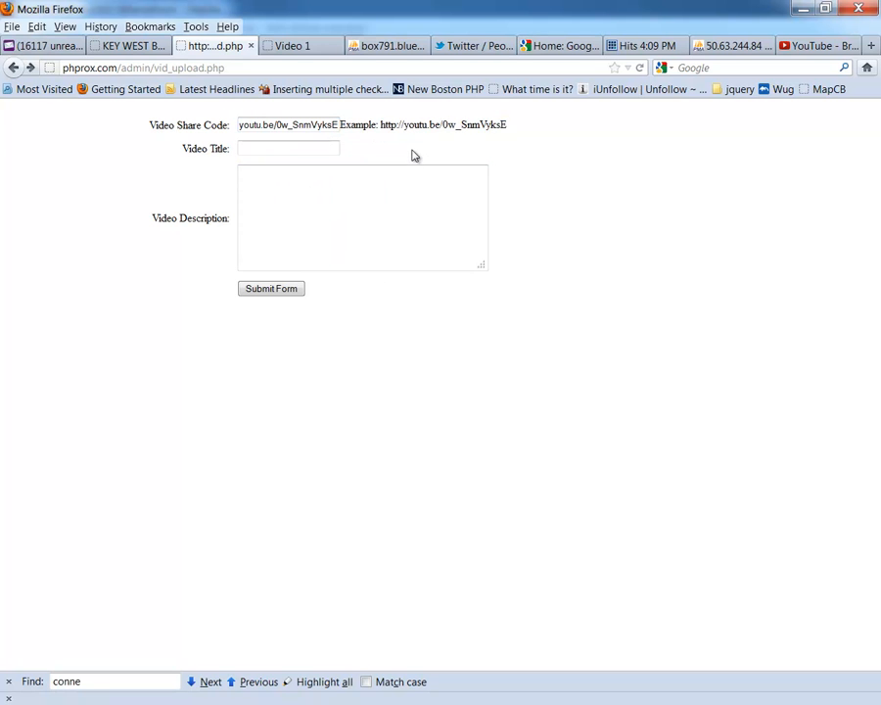
# Enter title 'test' and description 'this is a test video', then submit the form.
pyautogui.click(288, 149)
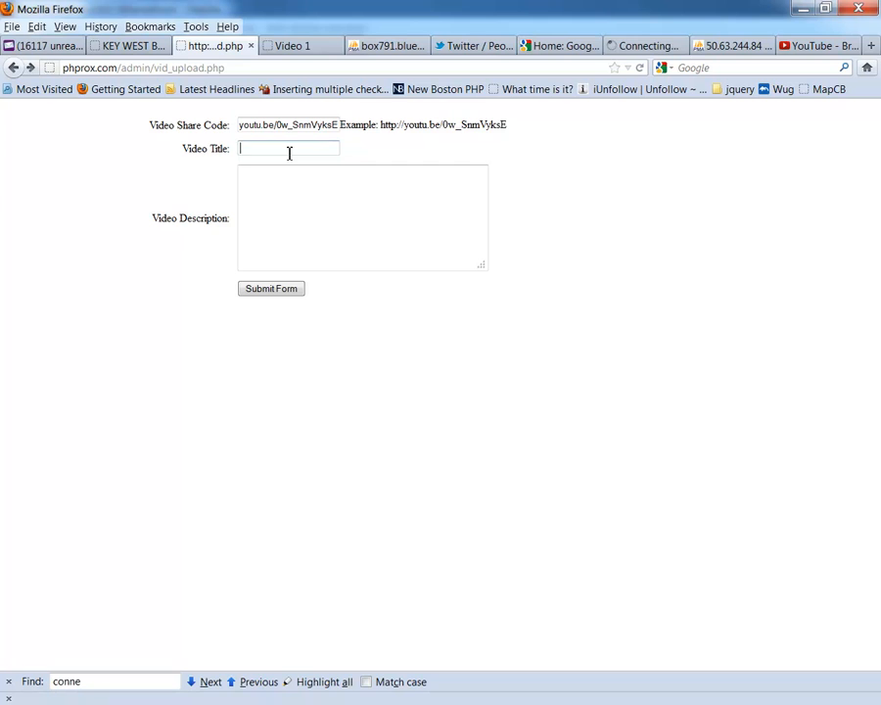
pyautogui.write('test')
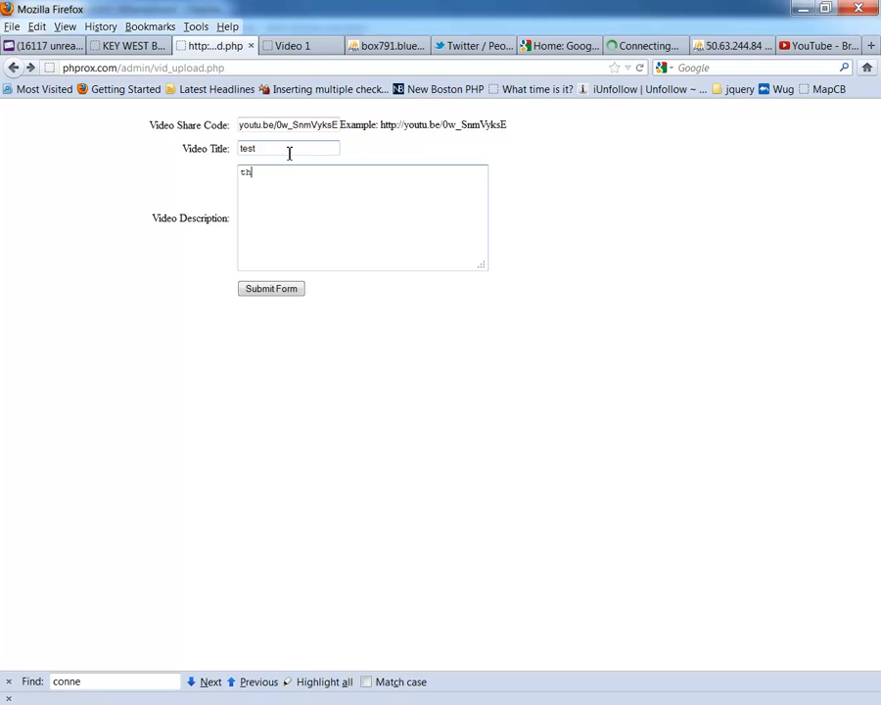
pyautogui.write('this is')
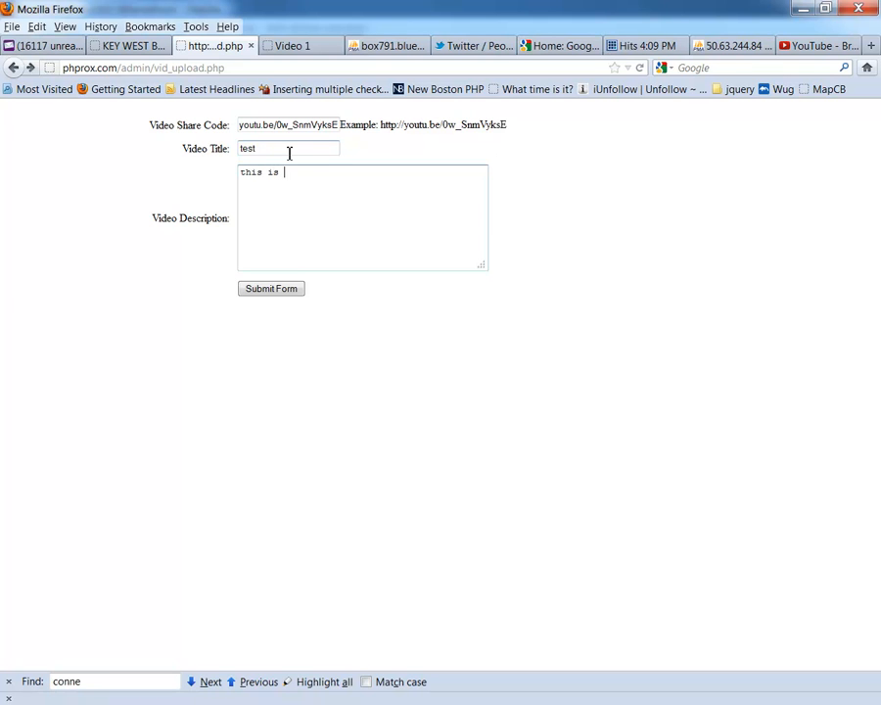
pyautogui.write('a test')
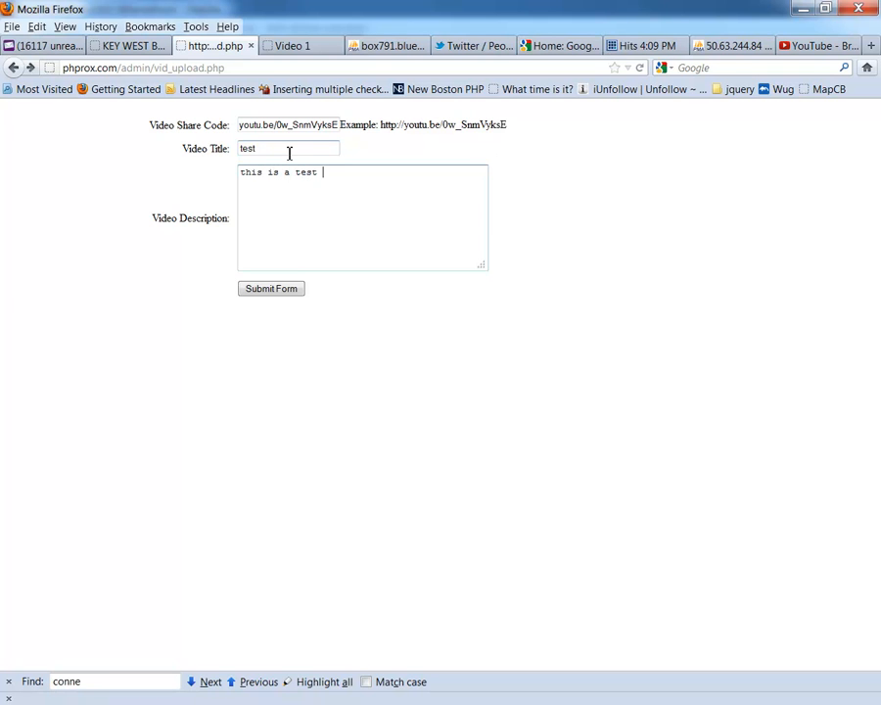
pyautogui.write('video')
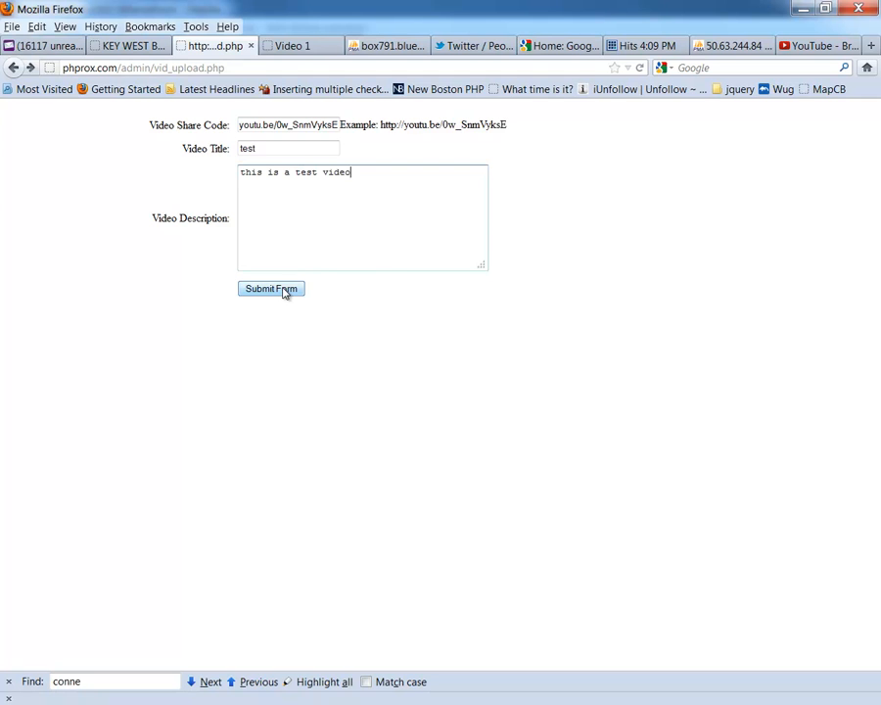
pyautogui.click(271, 289)
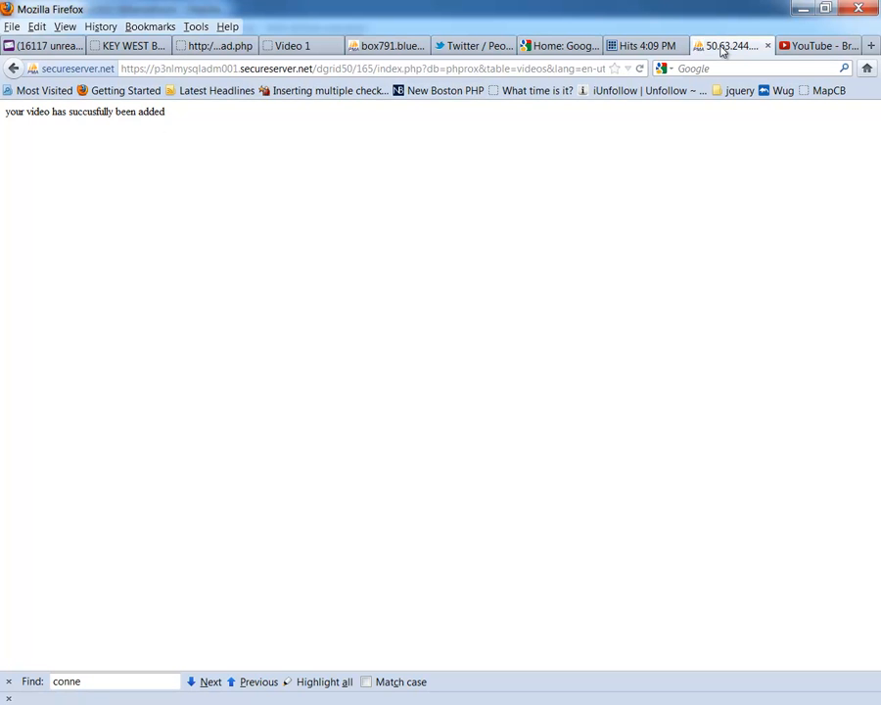
# Browse the videos table rows in phpMyAdmin to see the new test video row.
pyautogui.click(729, 45)
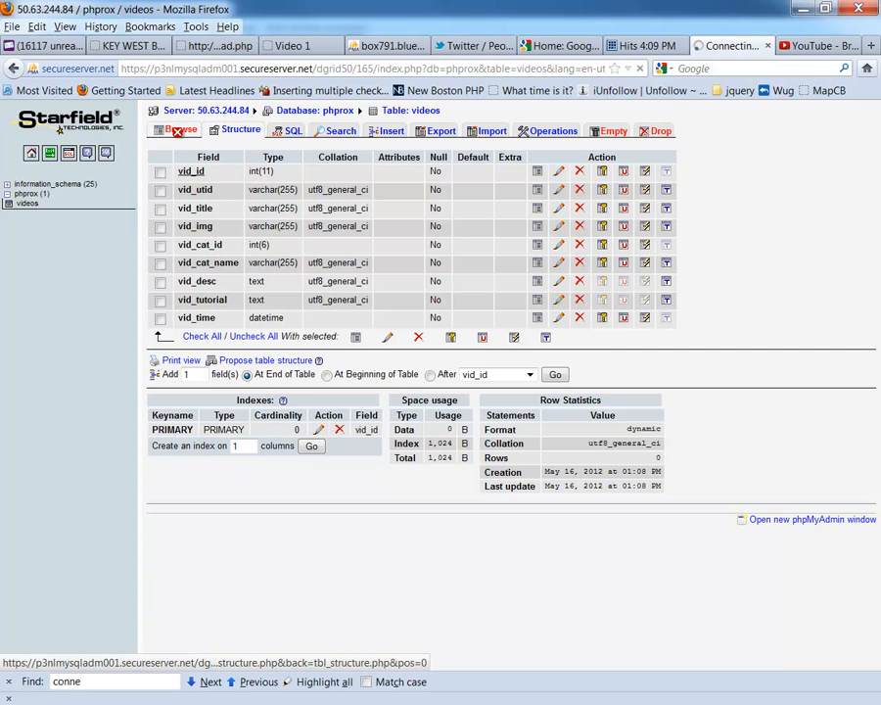
pyautogui.click(180, 129)
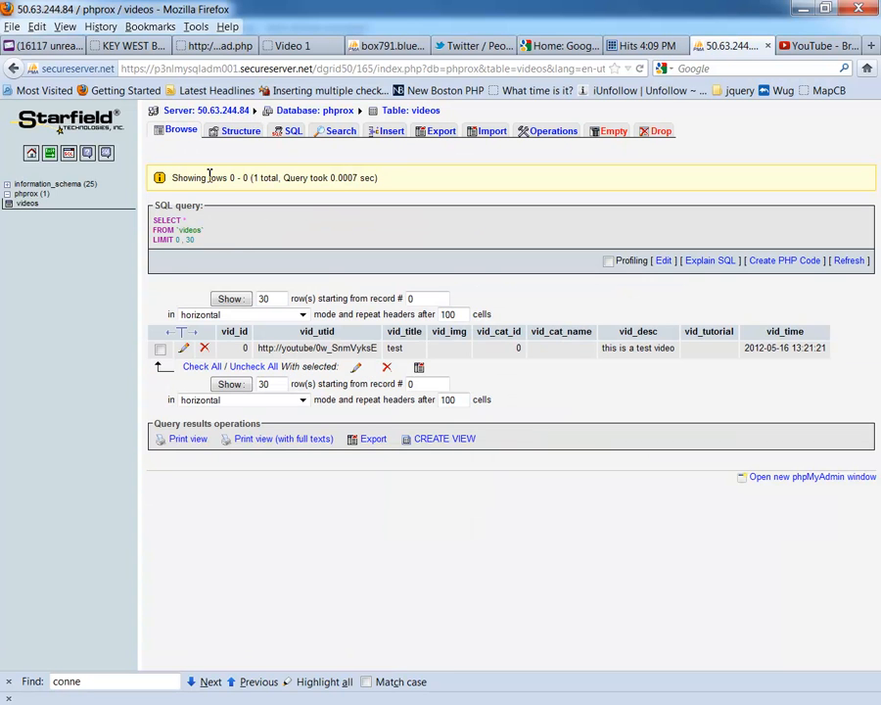
pyautogui.moveTo(297, 294)
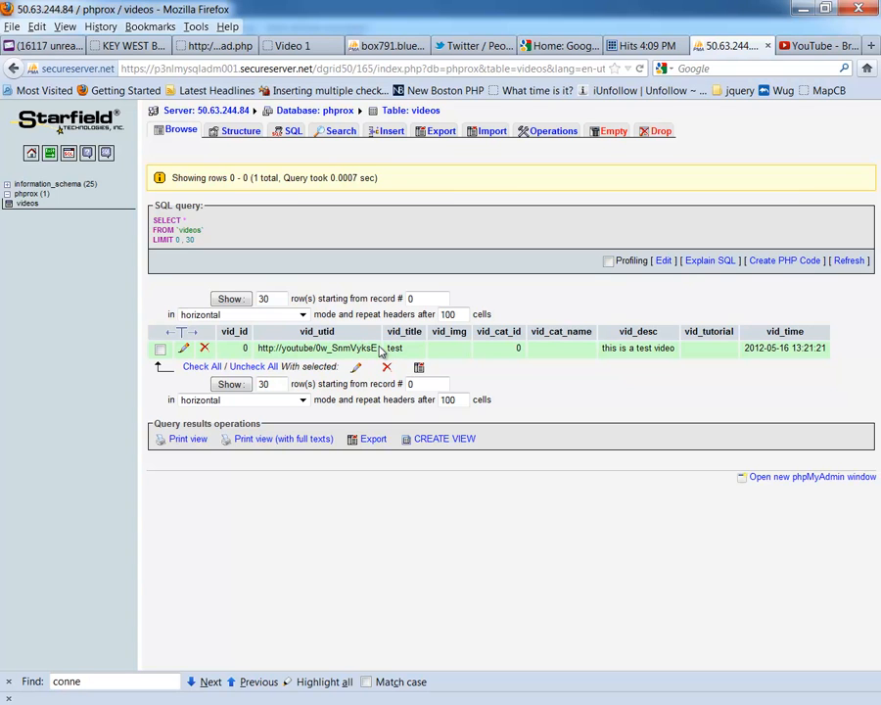
pyautogui.moveTo(509, 351)
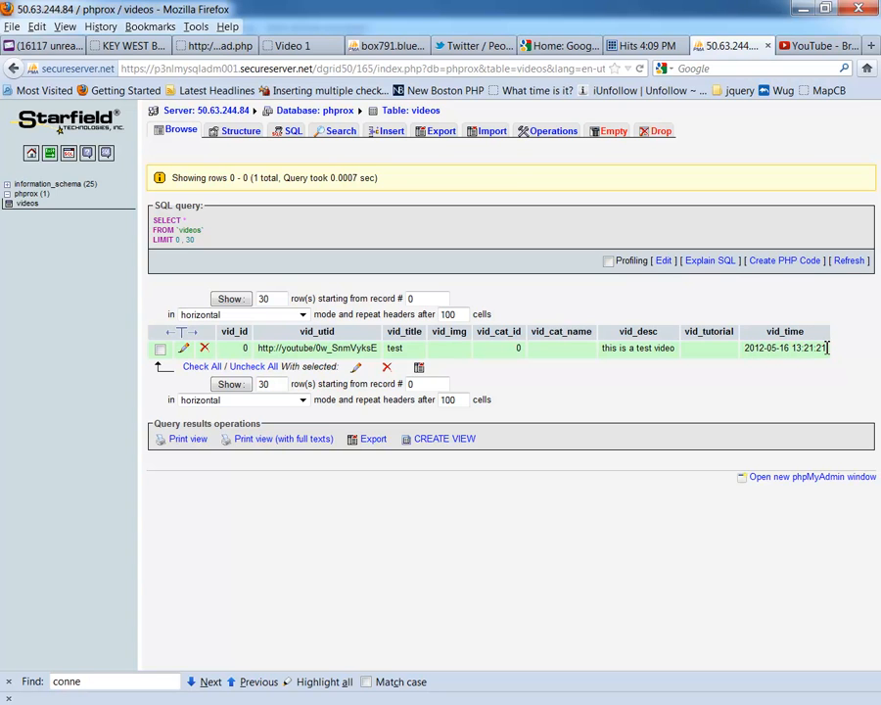
pyautogui.moveTo(829, 353)
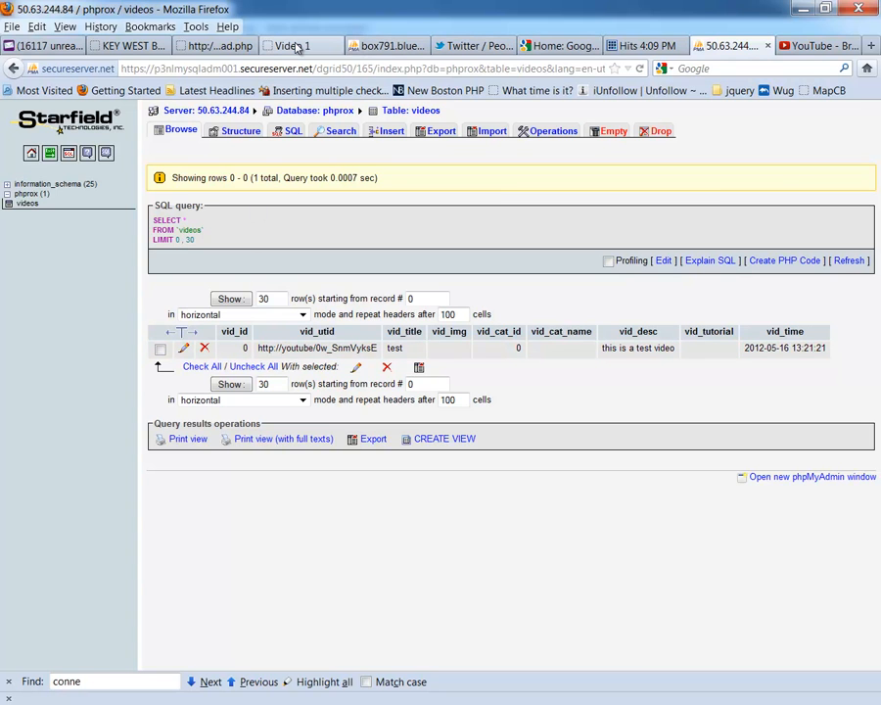
pyautogui.moveTo(297, 45)
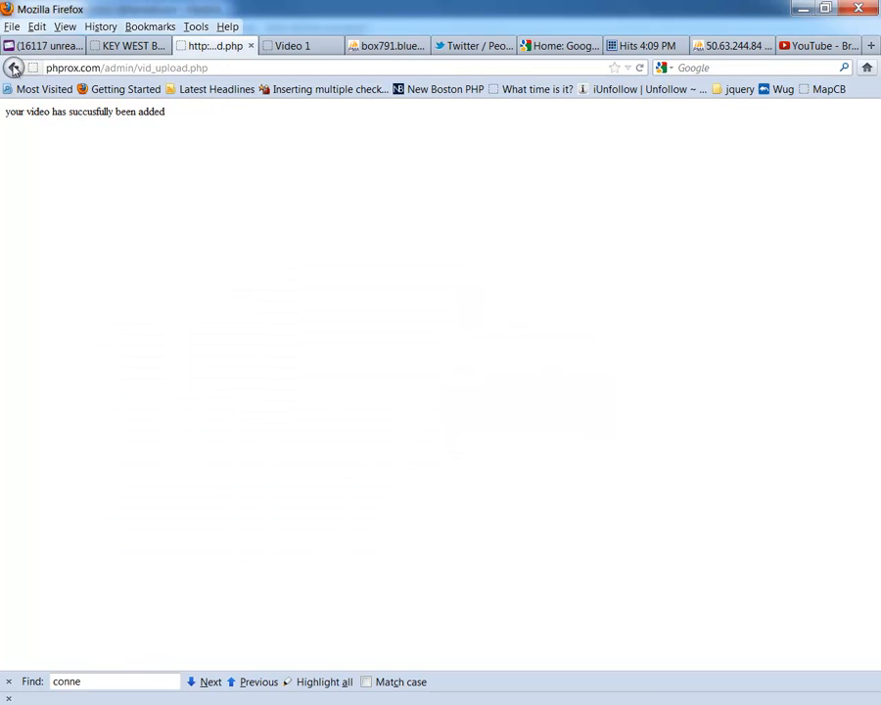
# Resubmit the same video to get the duplicate error, then resubmit with the title emptied.
pyautogui.click(13, 66)
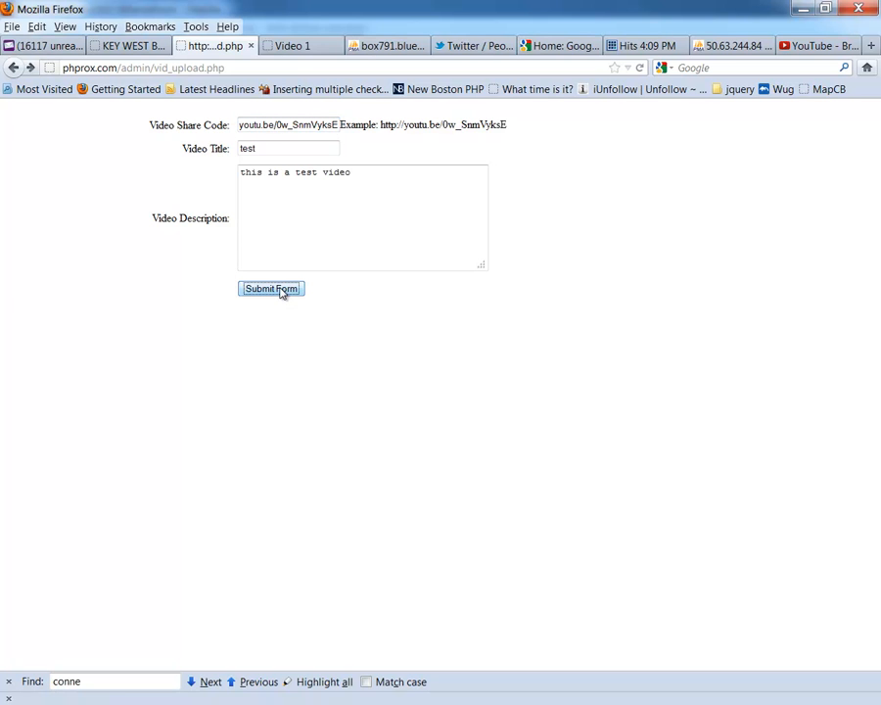
pyautogui.click(270, 290)
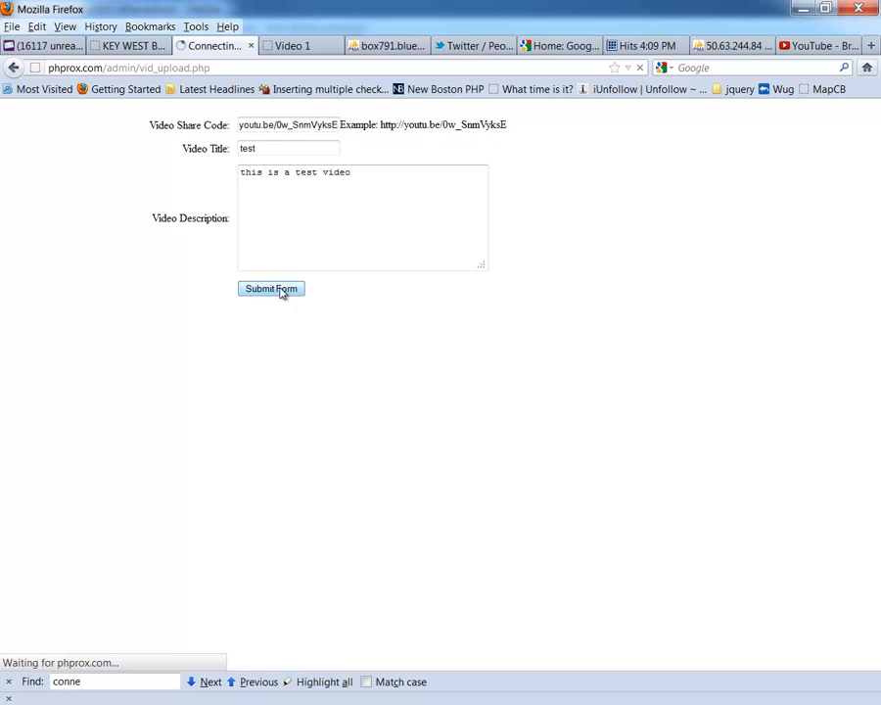
pyautogui.click(270, 287)
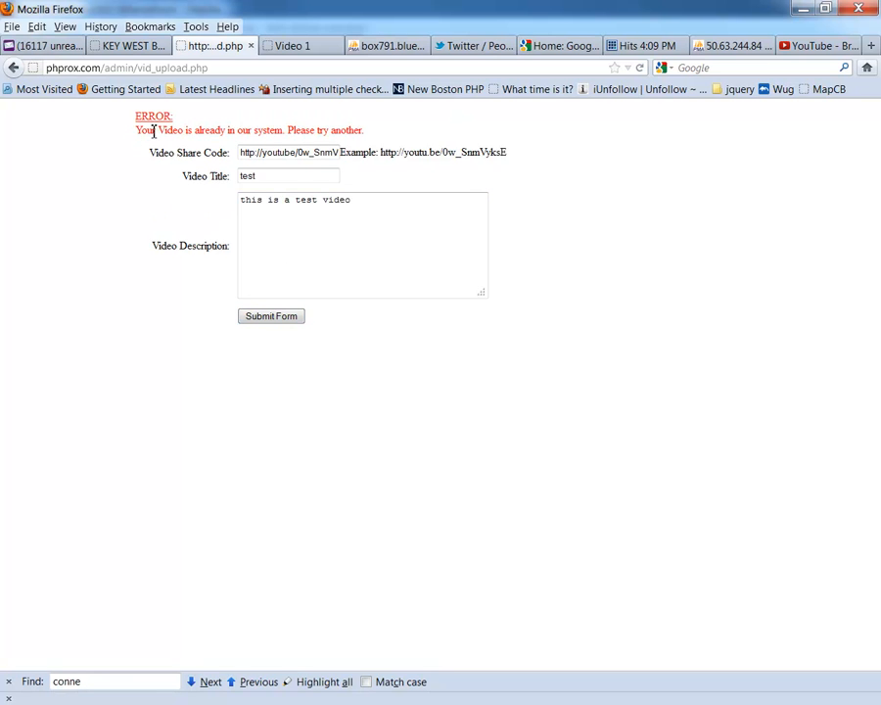
pyautogui.moveTo(344, 147)
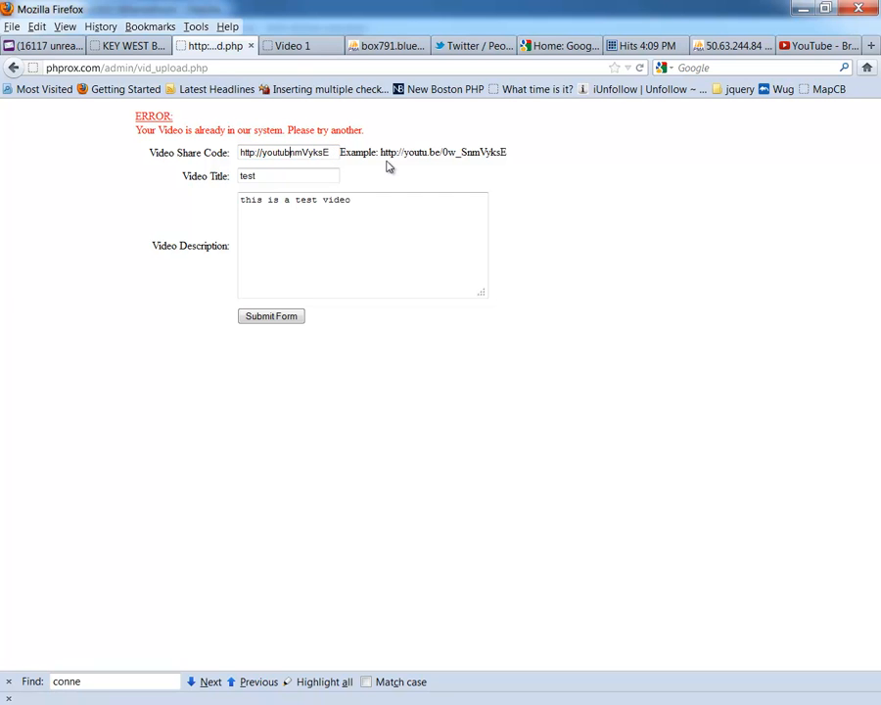
pyautogui.click(286, 176)
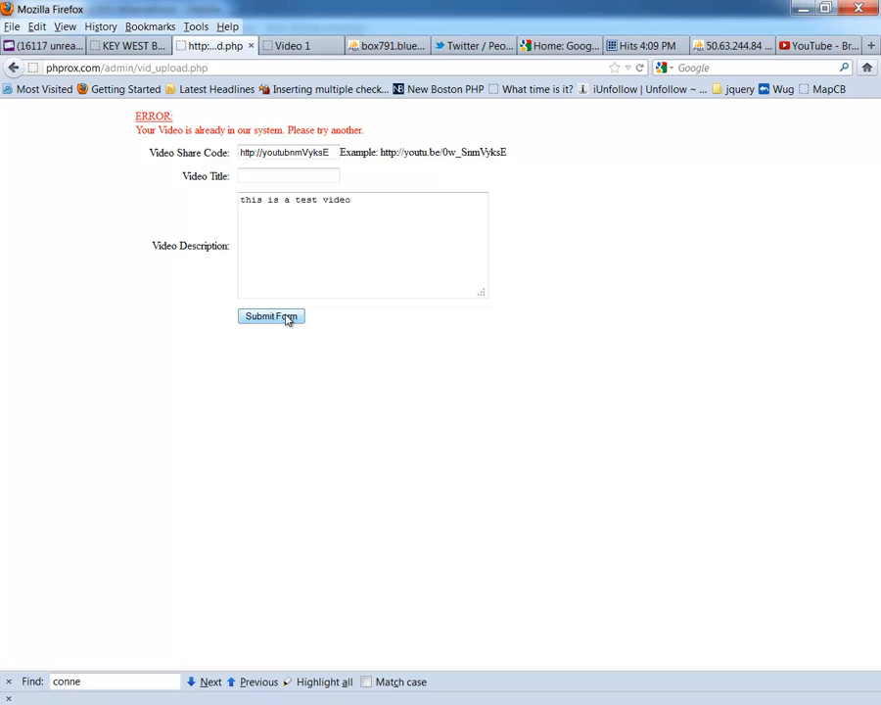
pyautogui.click(271, 317)
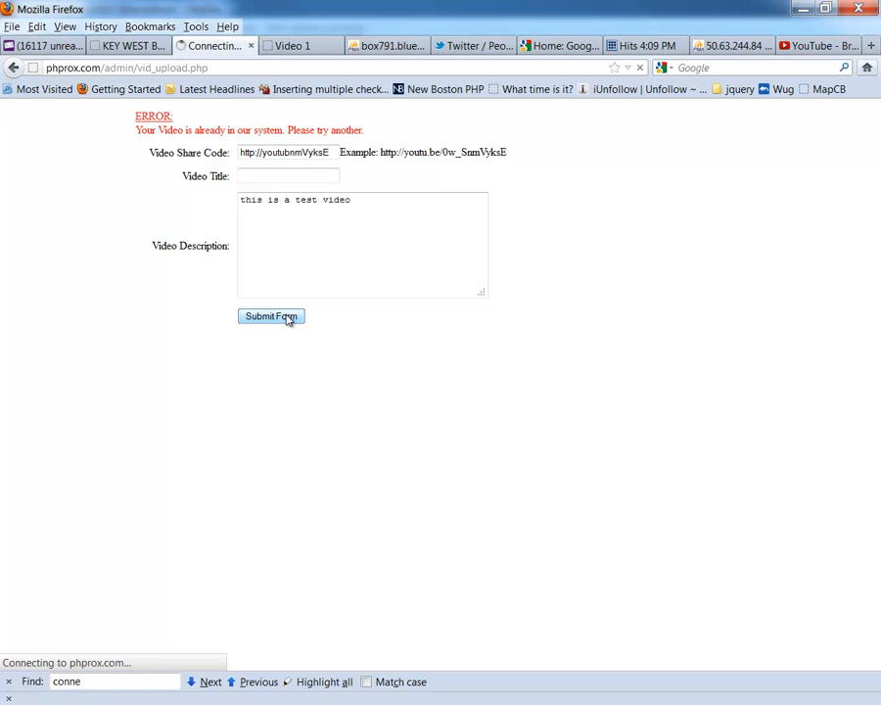
# Retype title 'test', cut out the description, and submit to trigger the missing-information warning.
pyautogui.click(270, 315)
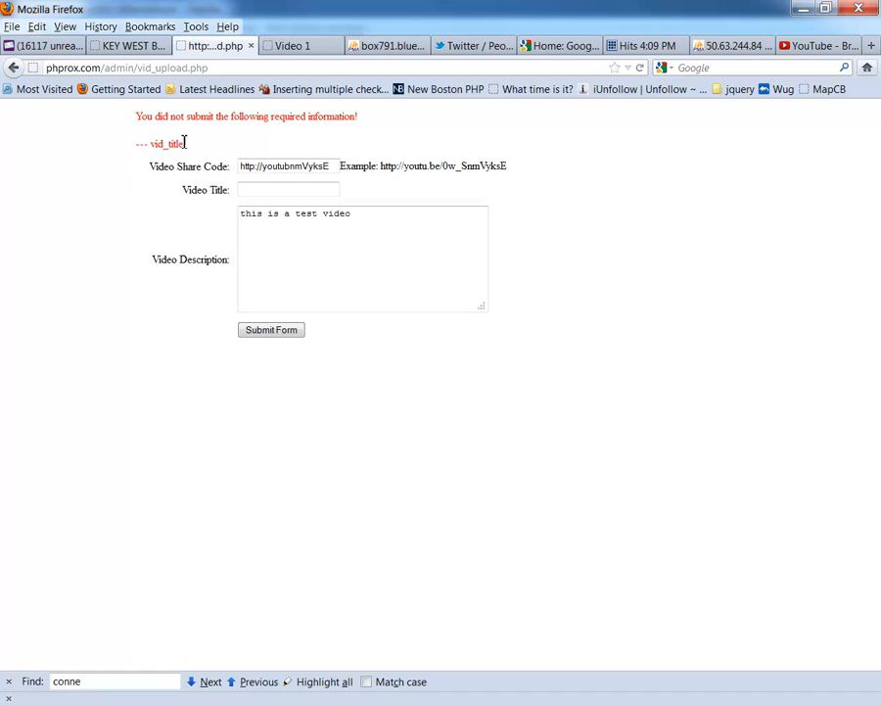
pyautogui.click(288, 190)
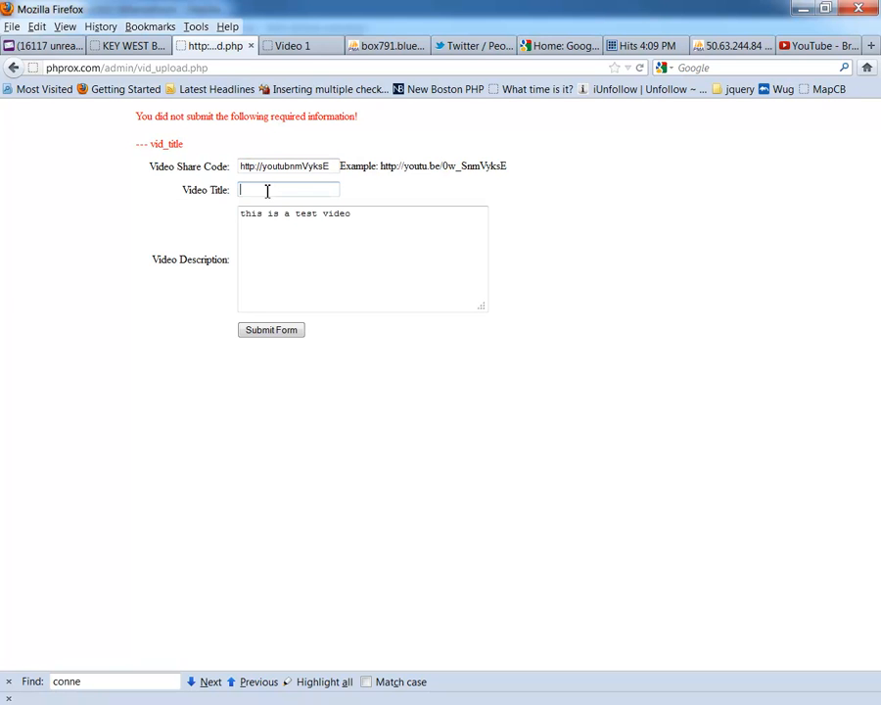
pyautogui.write('test')
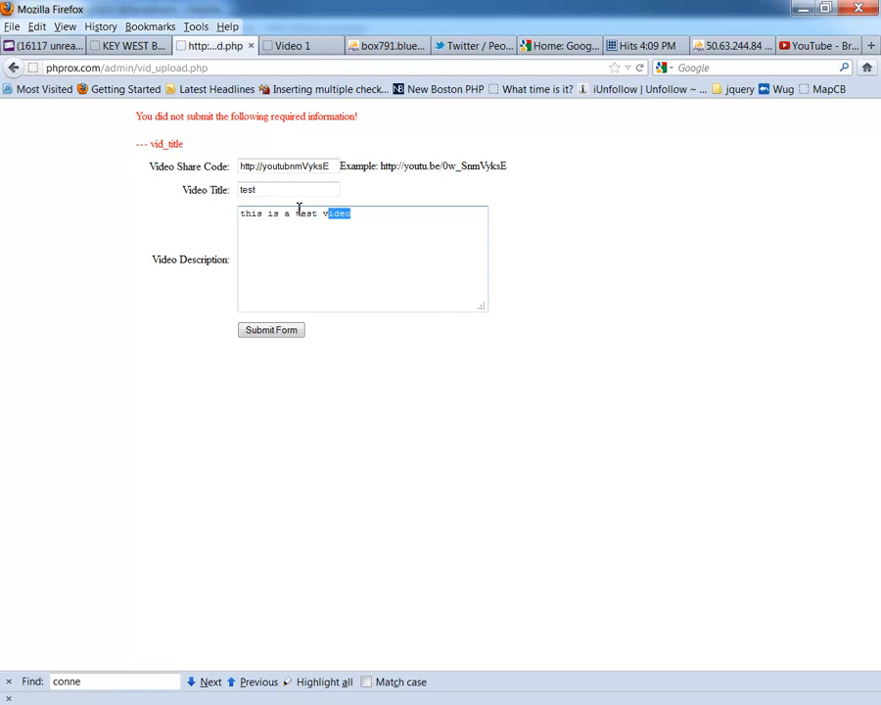
pyautogui.rightClick(304, 213)
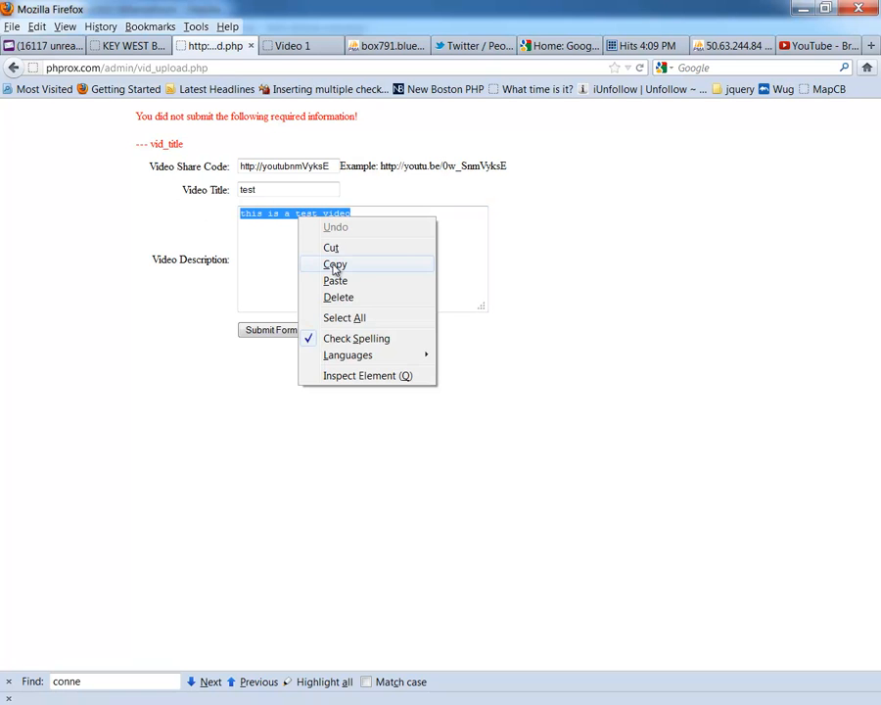
pyautogui.click(339, 298)
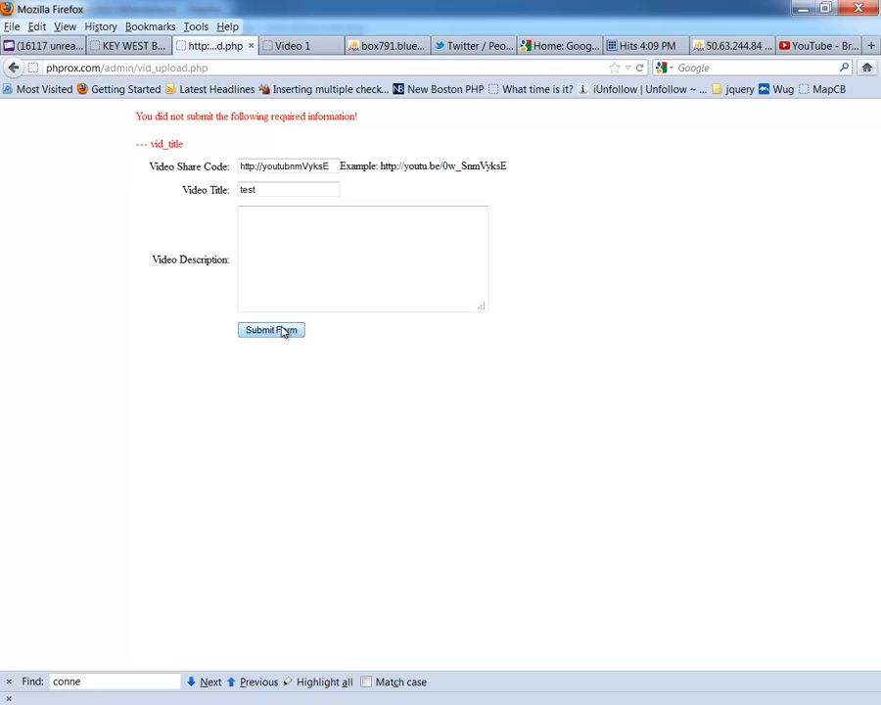
pyautogui.click(271, 329)
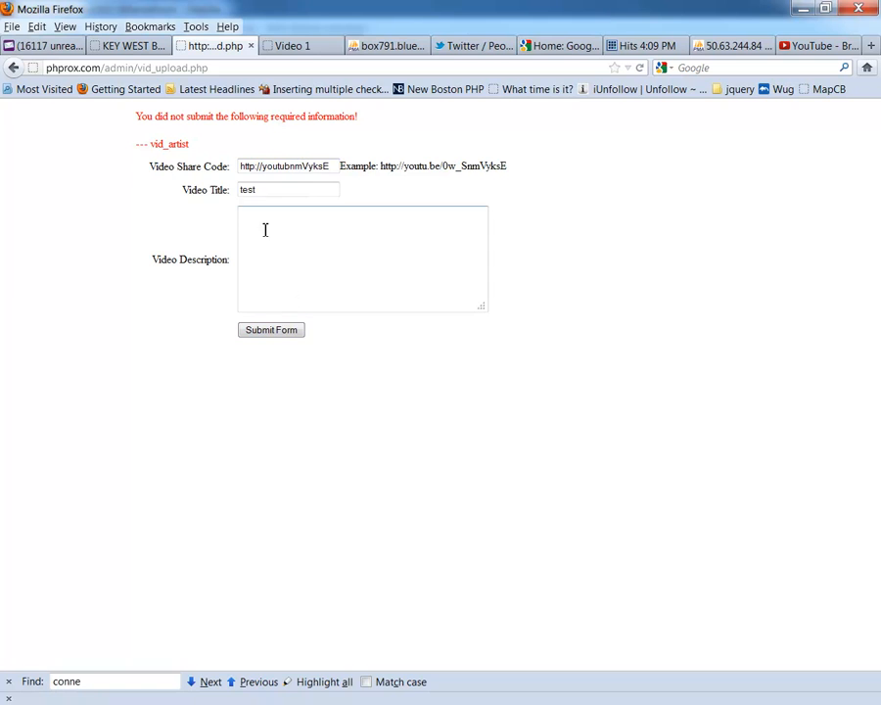
# Paste the description back into the form and submit again.
pyautogui.rightClick(267, 231)
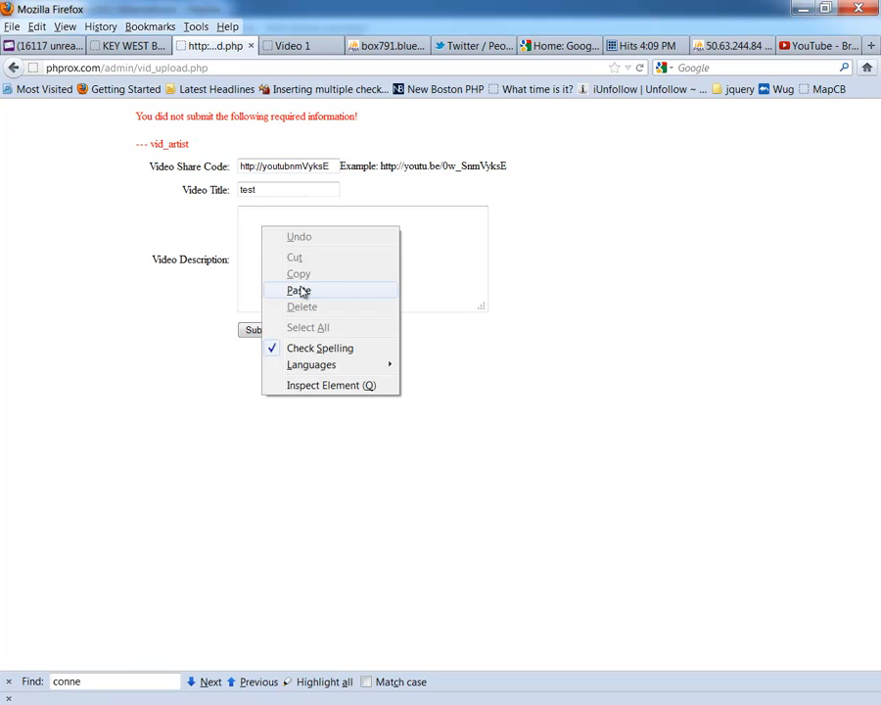
pyautogui.click(299, 290)
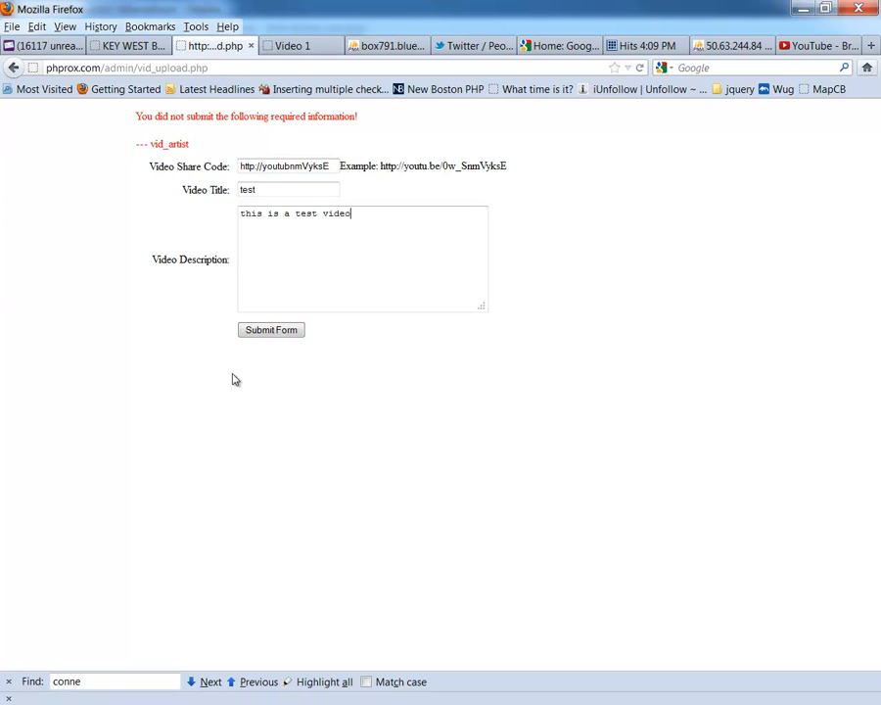
pyautogui.click(270, 329)
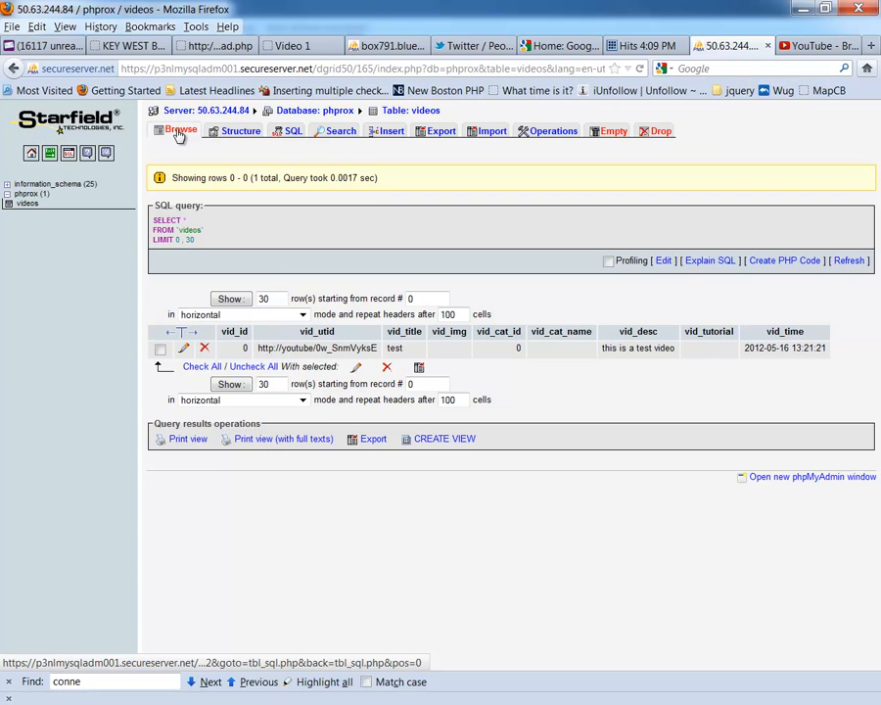
pyautogui.moveTo(161, 161)
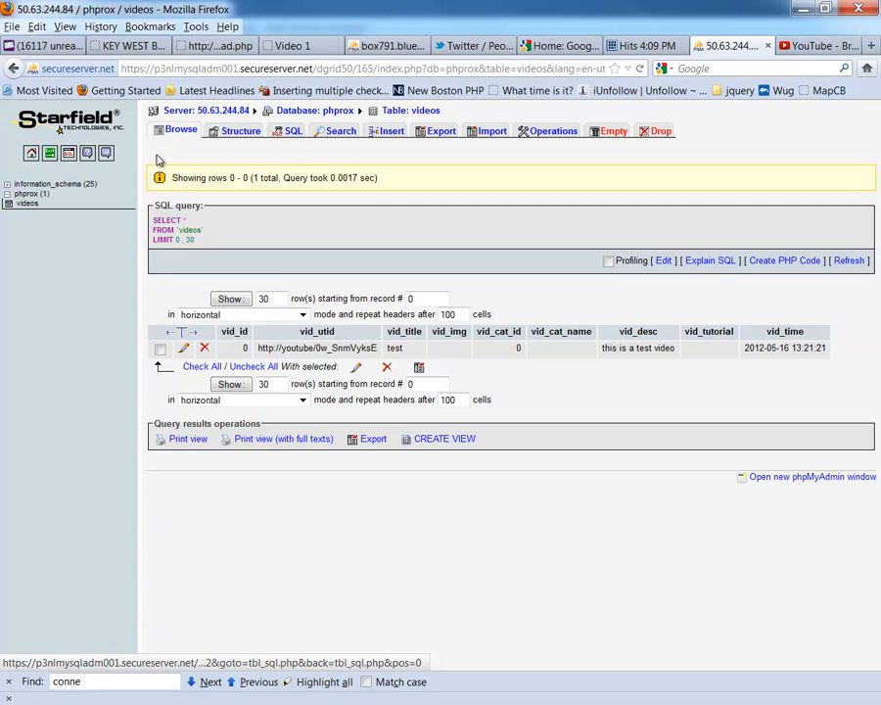
pyautogui.moveTo(71, 368)
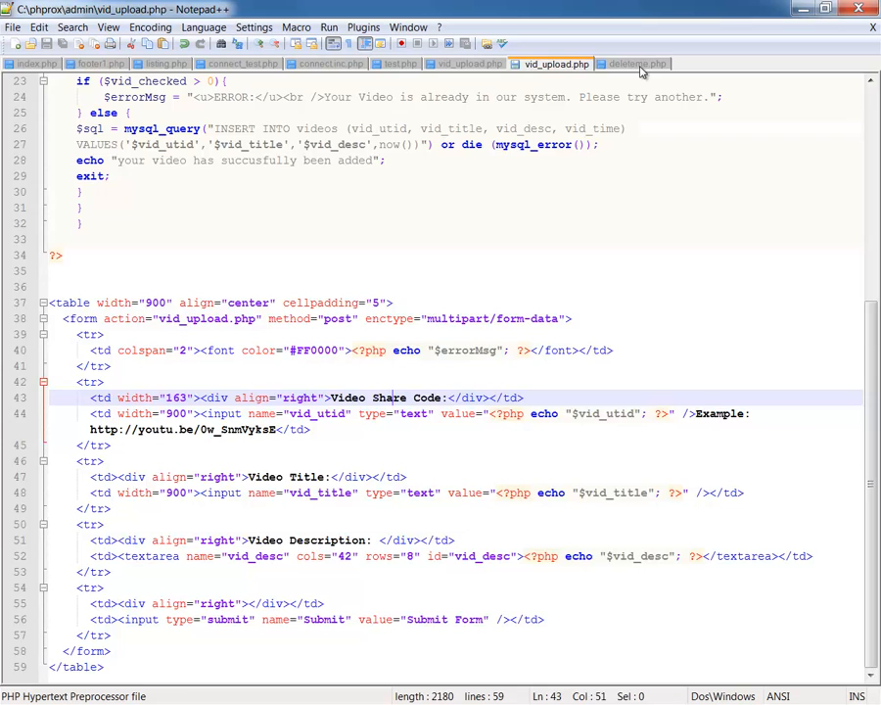
# Review vid_upload.php's duplicate check, insert query and upload form in Notepad++.
pyautogui.click(636, 63)
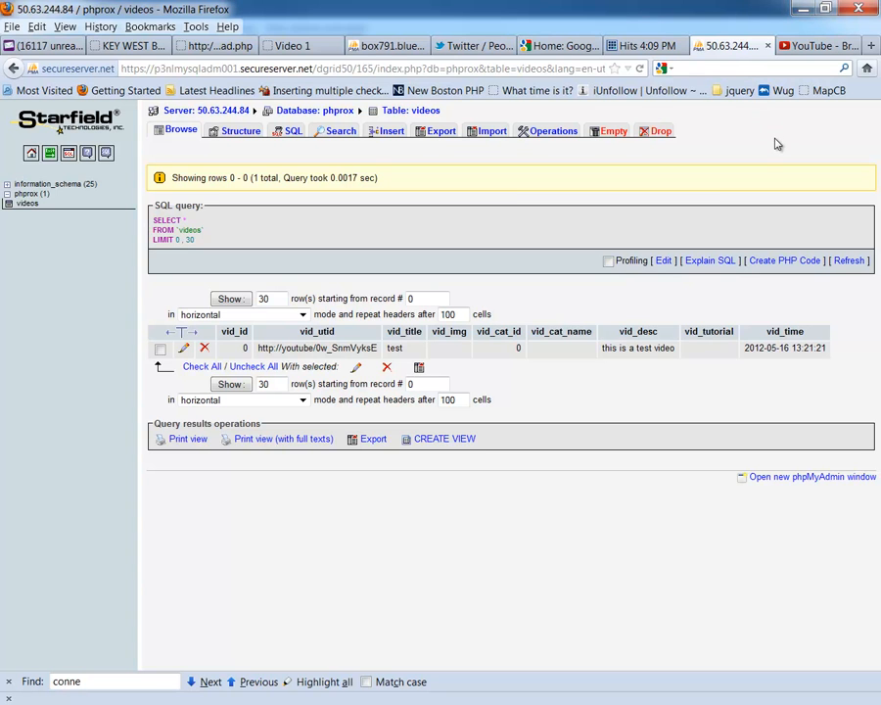
# Begin a web search for 'could not' beside the phpMyAdmin videos table.
pyautogui.write('could not')
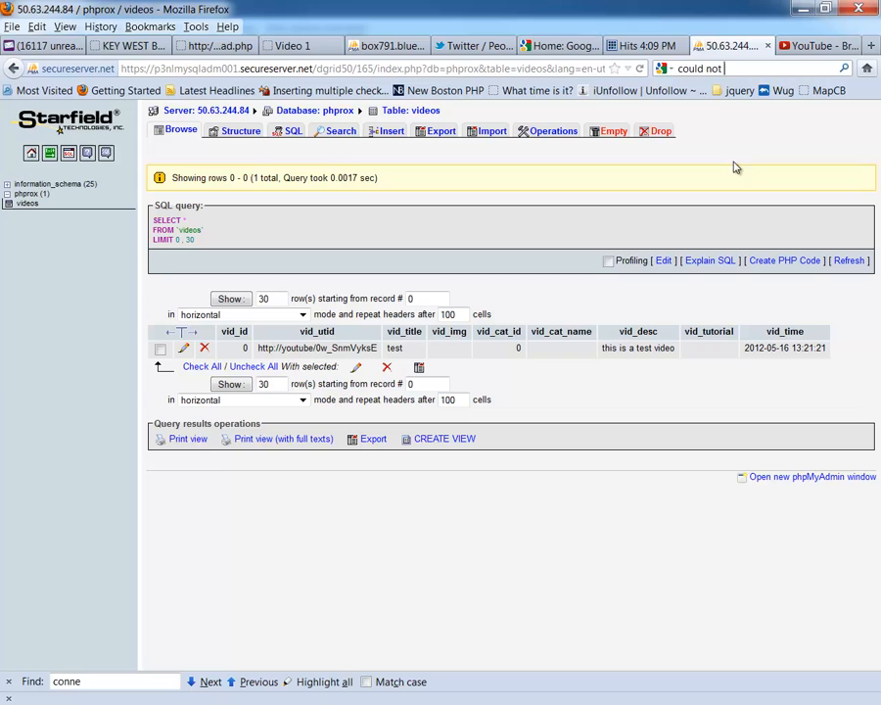
pyautogui.moveTo(819, 47)
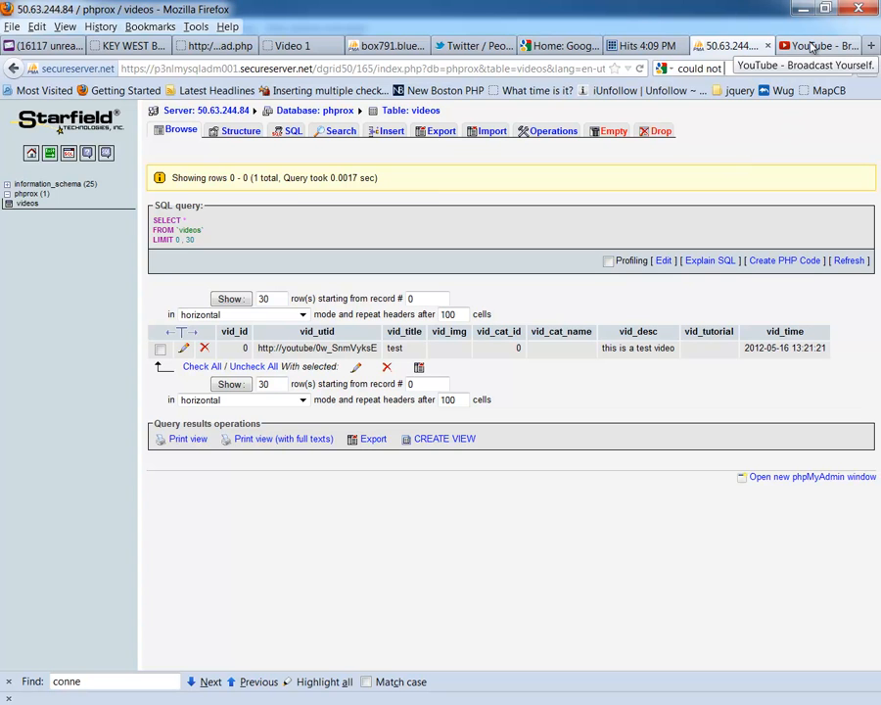